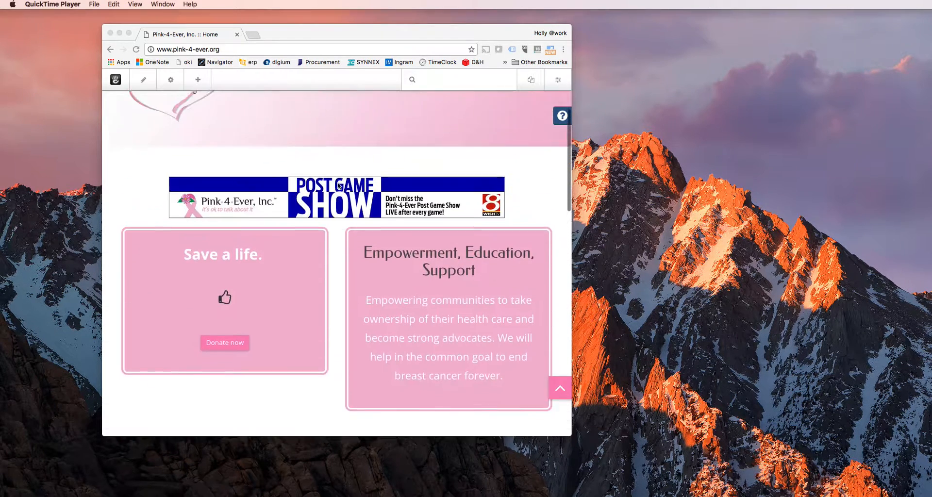
- Sign in to pink-4-ever.org in a new tab and land on the editable homepage
scroll("down", 3)
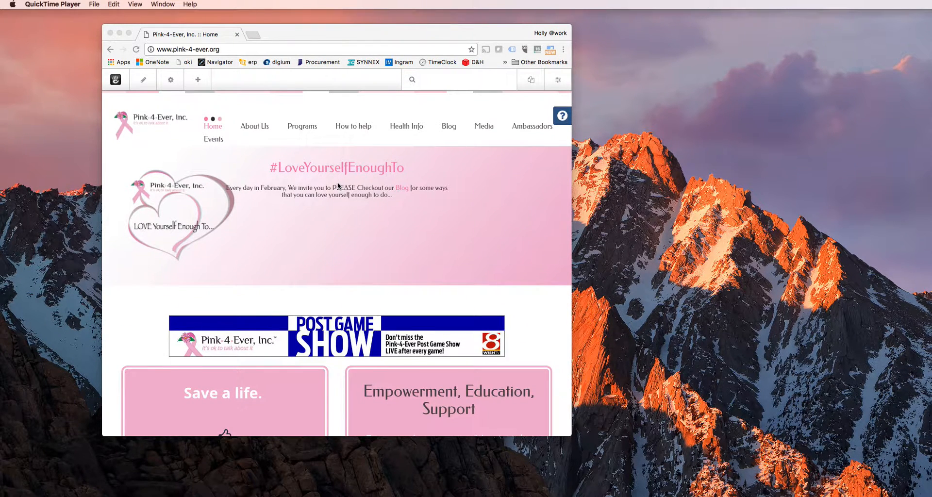
mouse_move(440, 192)
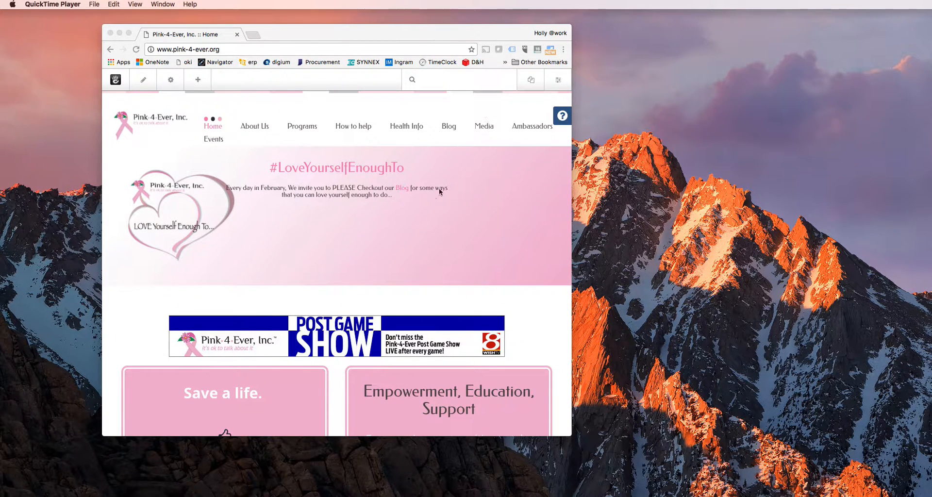
scroll("down", 3)
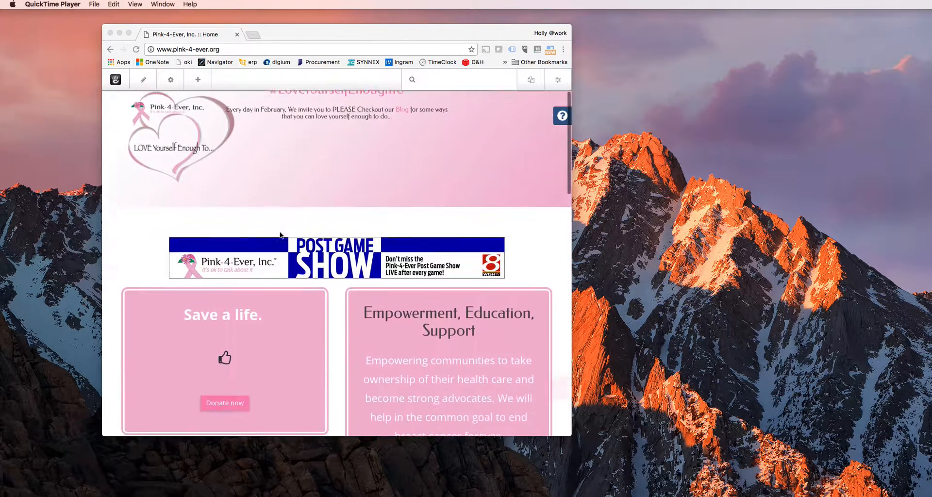
scroll("down", 3)
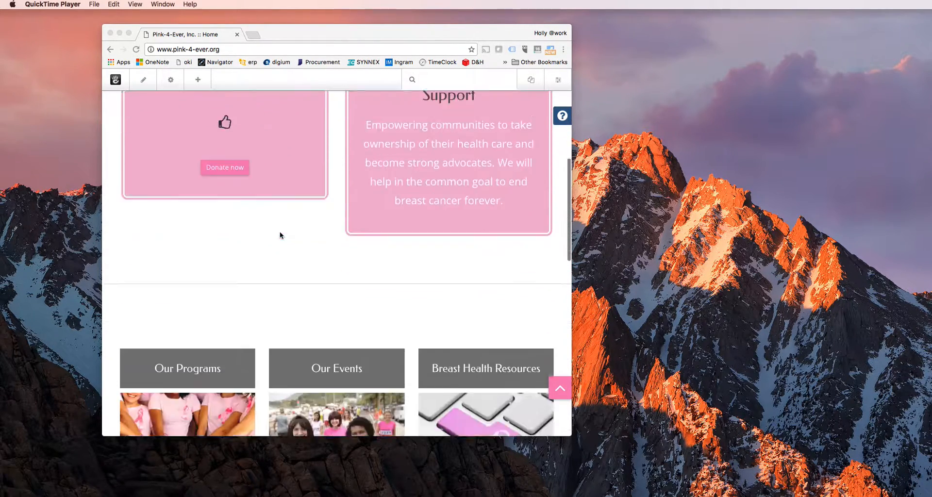
scroll("down", 3)
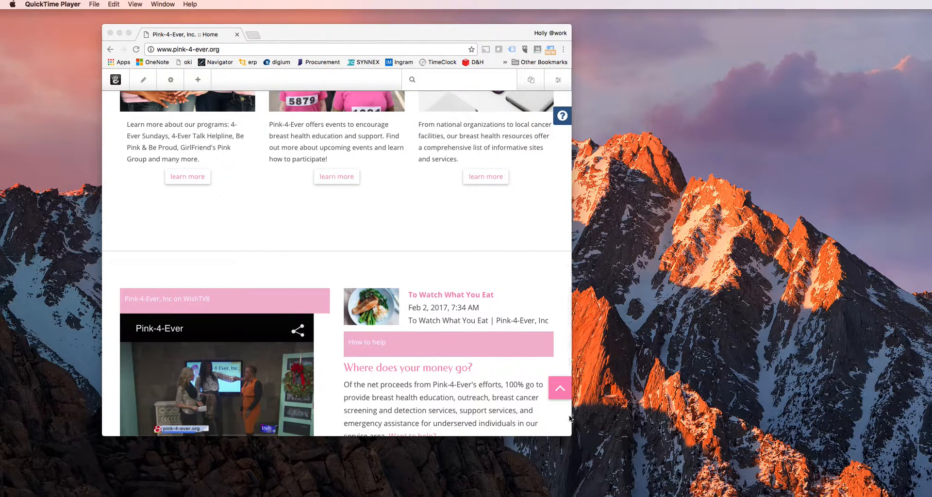
scroll("down", 3)
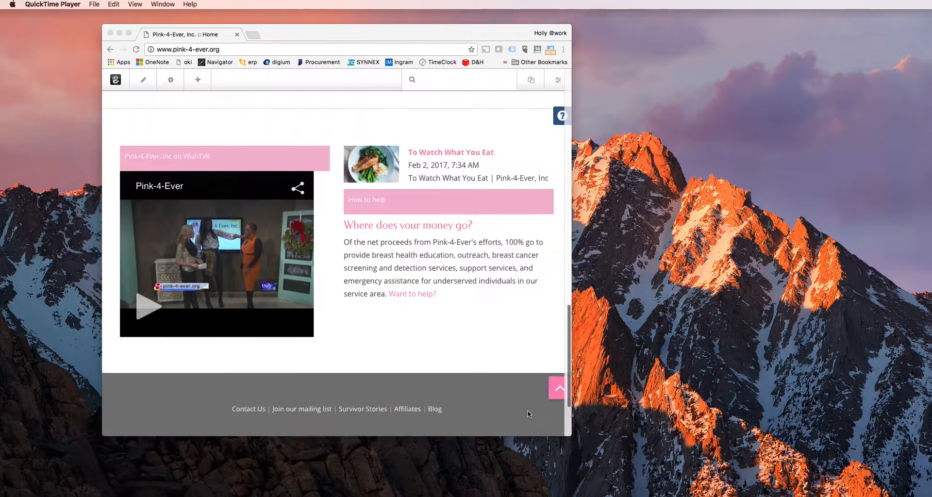
scroll("up", 3)
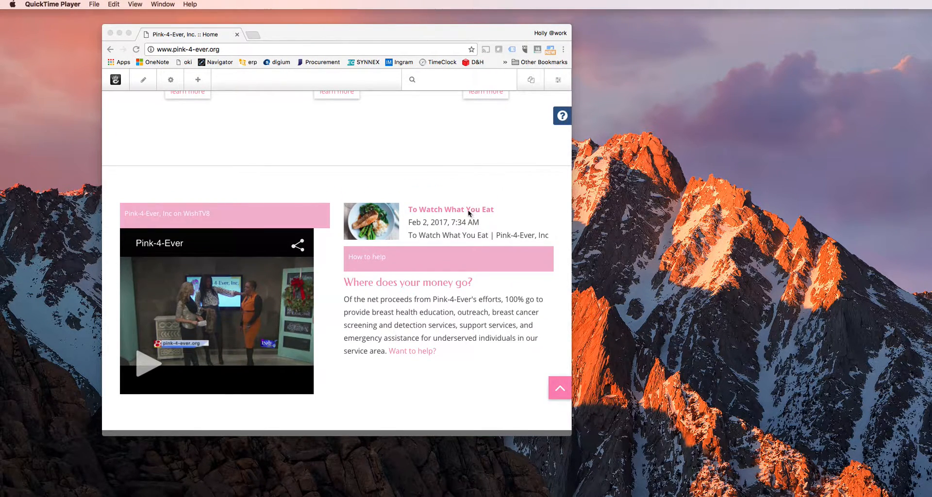
mouse_move(442, 225)
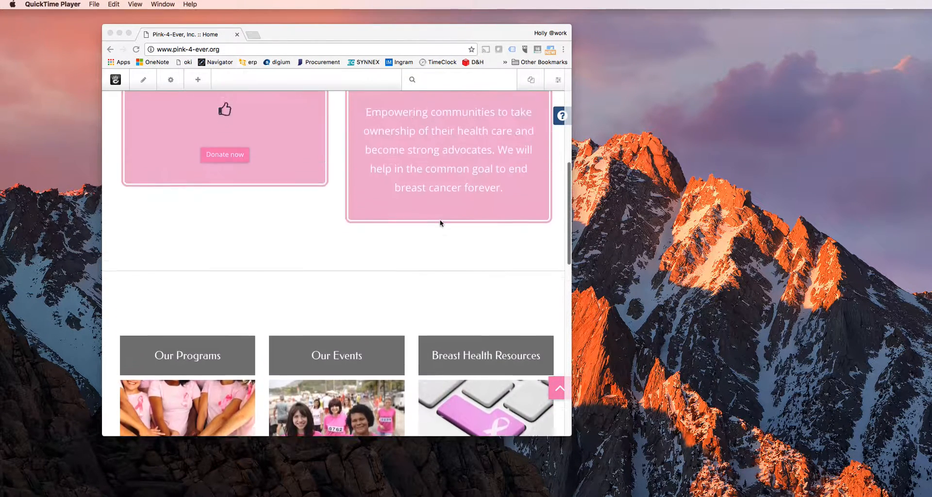
scroll("up", 3)
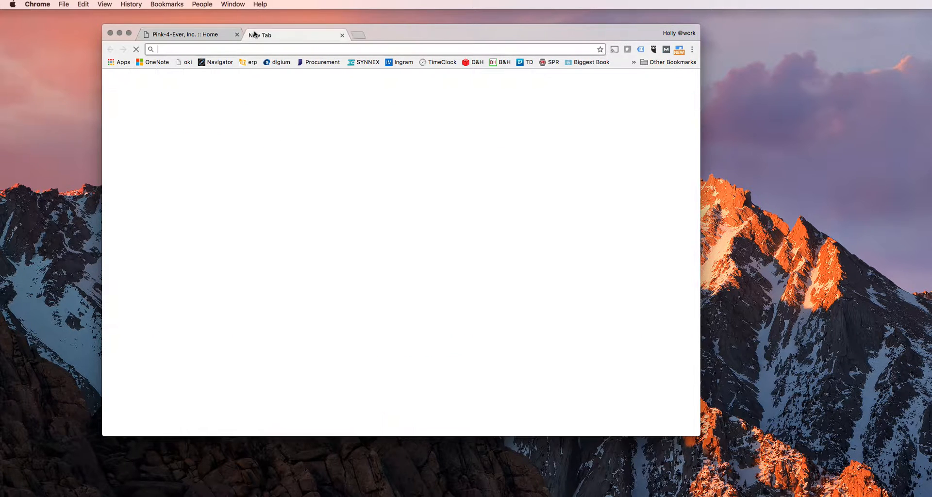
type("pink-4-ever.org/login")
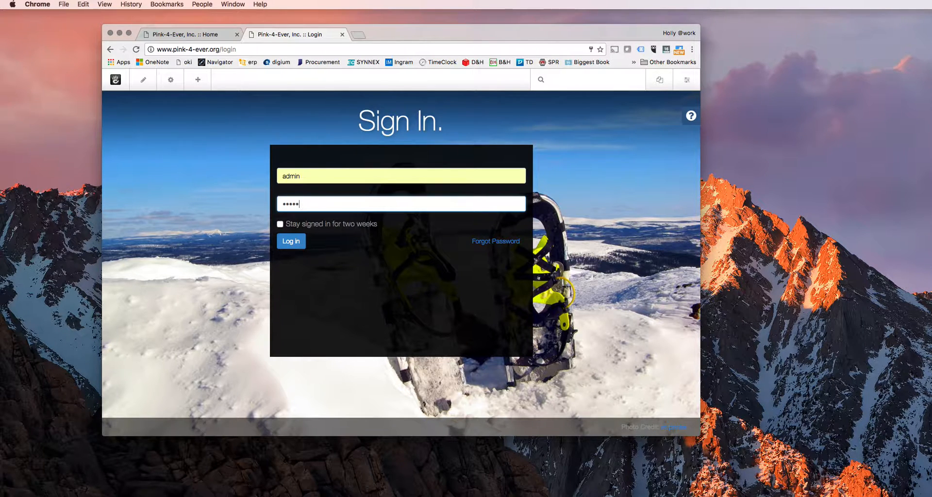
left_click(291, 242)
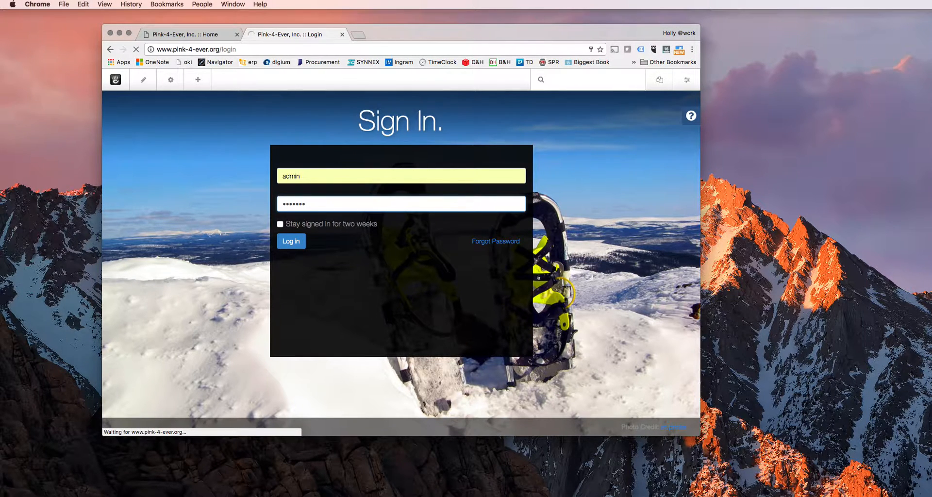
left_click(291, 241)
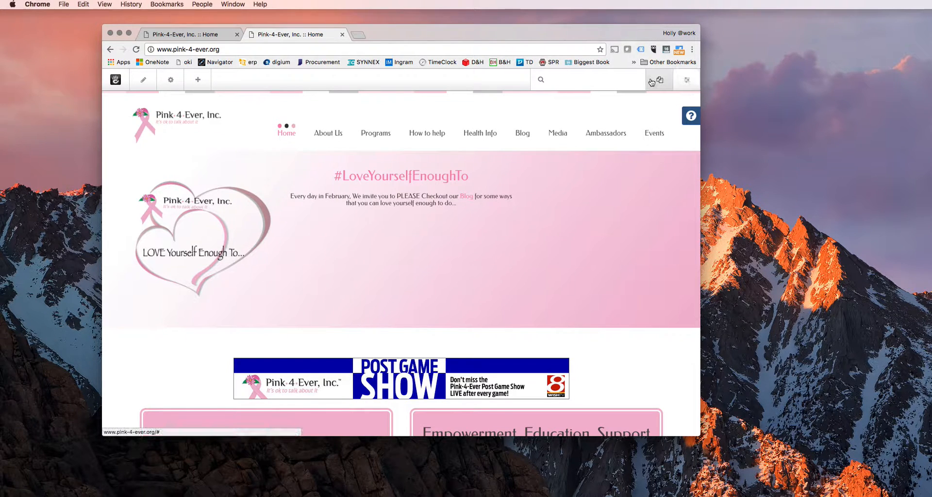
mouse_move(659, 79)
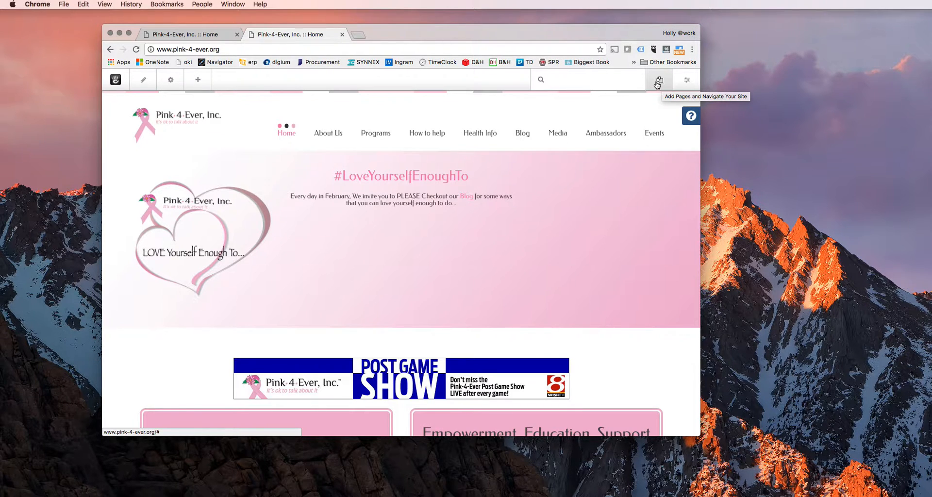
mouse_move(685, 82)
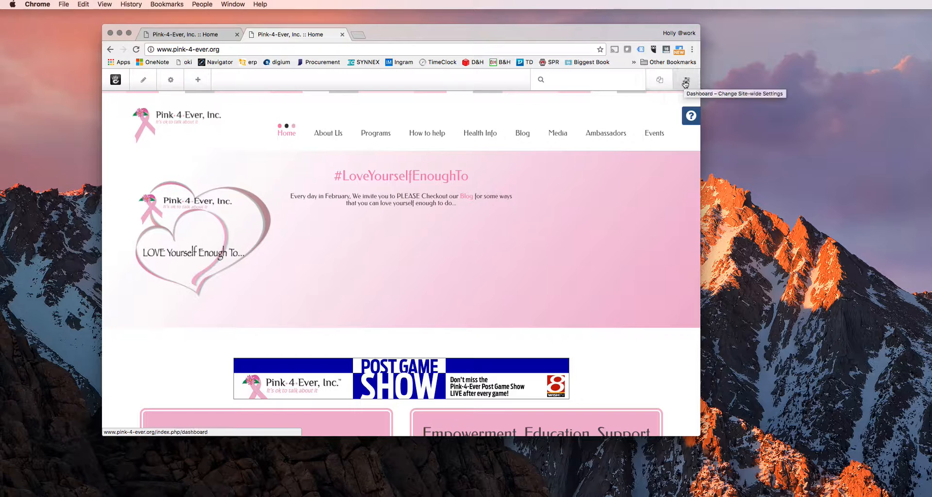
- Create a new Blog Entry page from the Add Pages panel
left_click(685, 81)
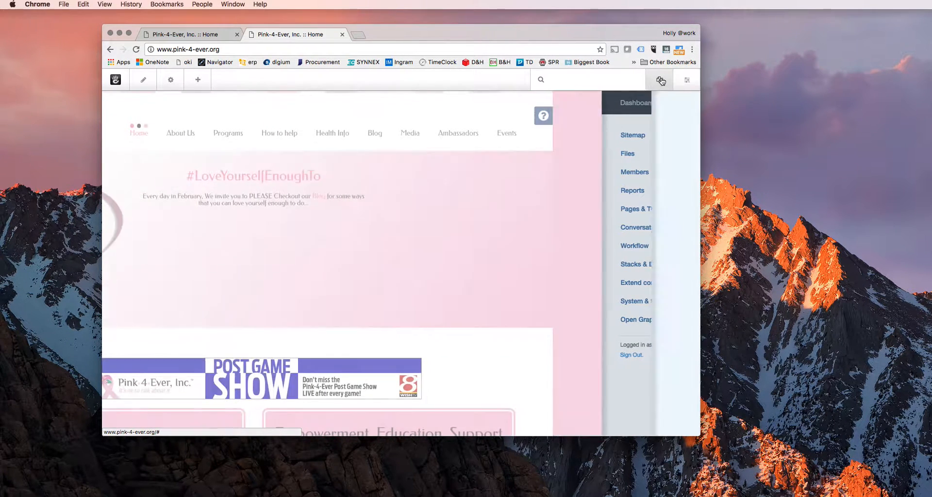
left_click(659, 80)
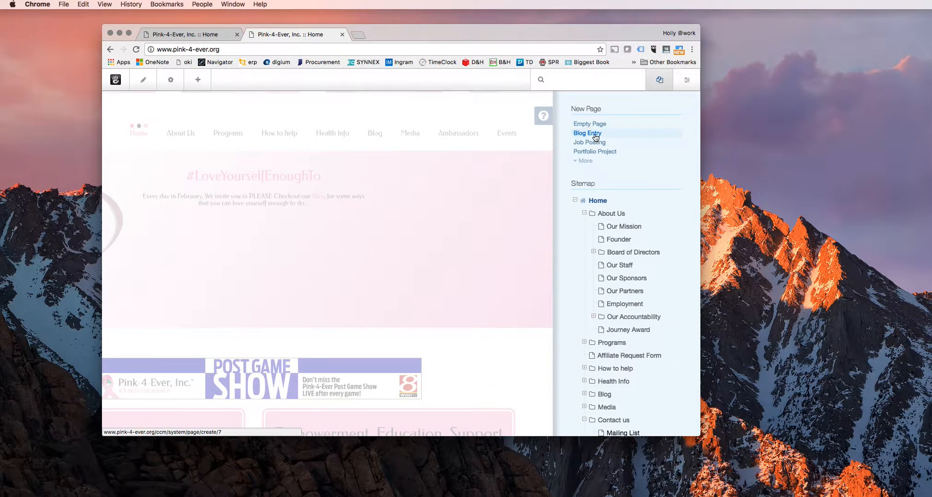
left_click(587, 133)
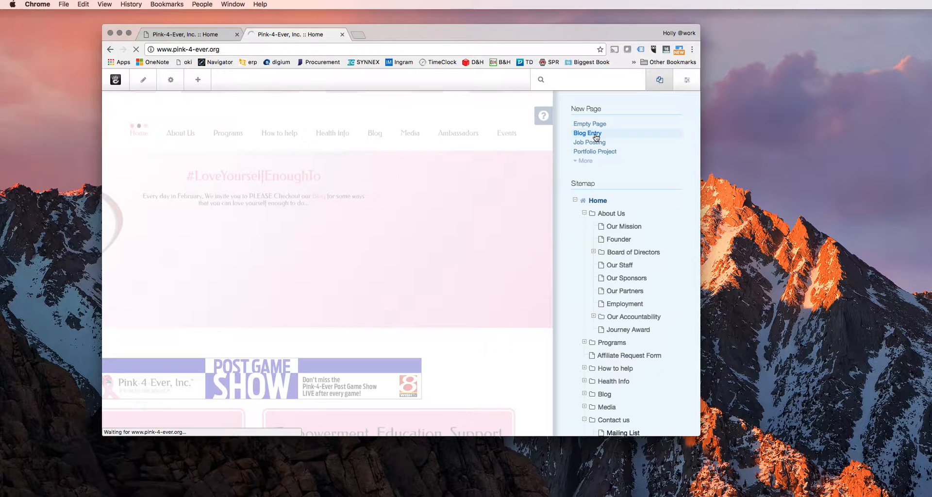
left_click(587, 134)
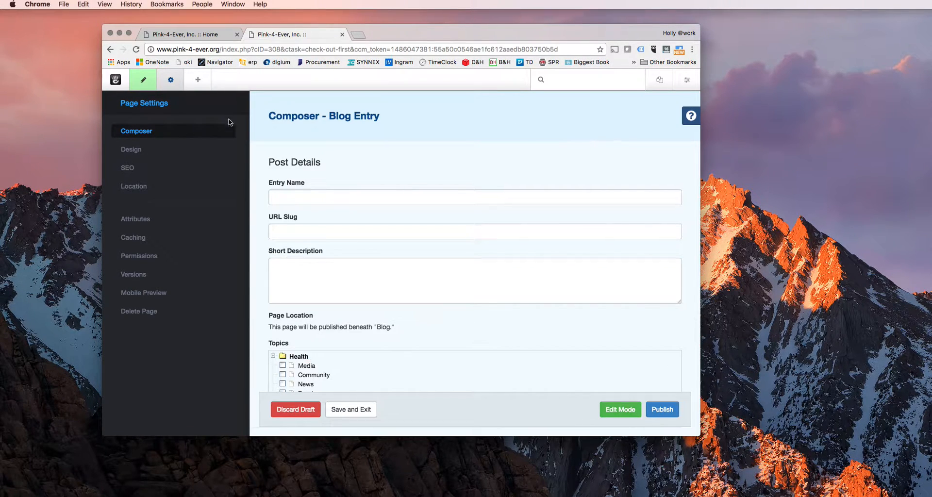
mouse_move(387, 167)
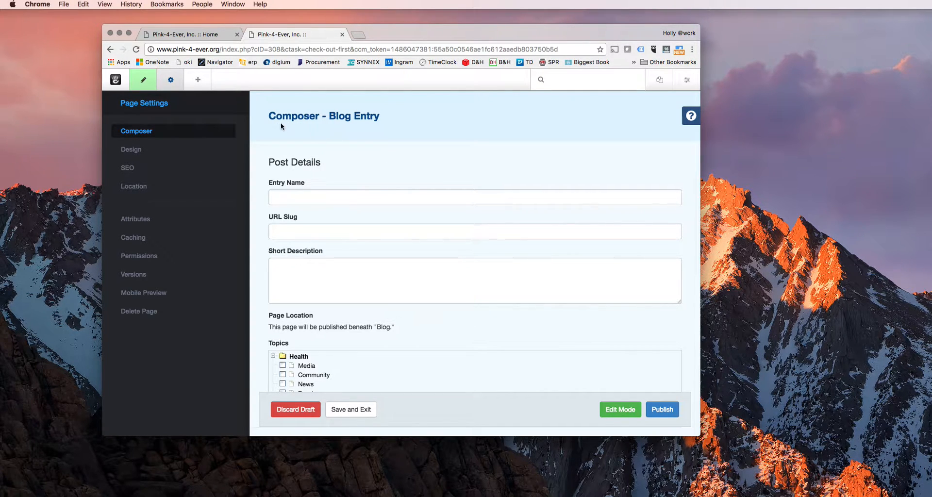
- Review the draft's Entry Name field and return to the homepage tab
left_click(351, 410)
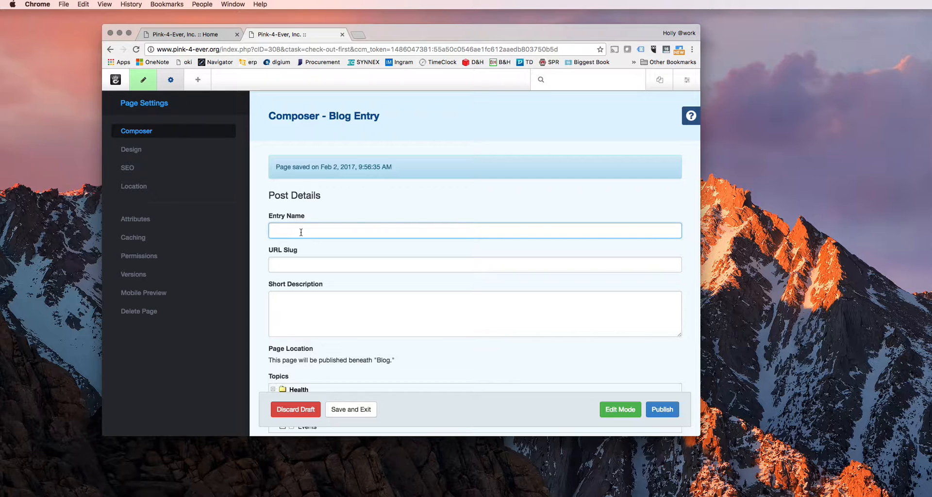
scroll("down", 3)
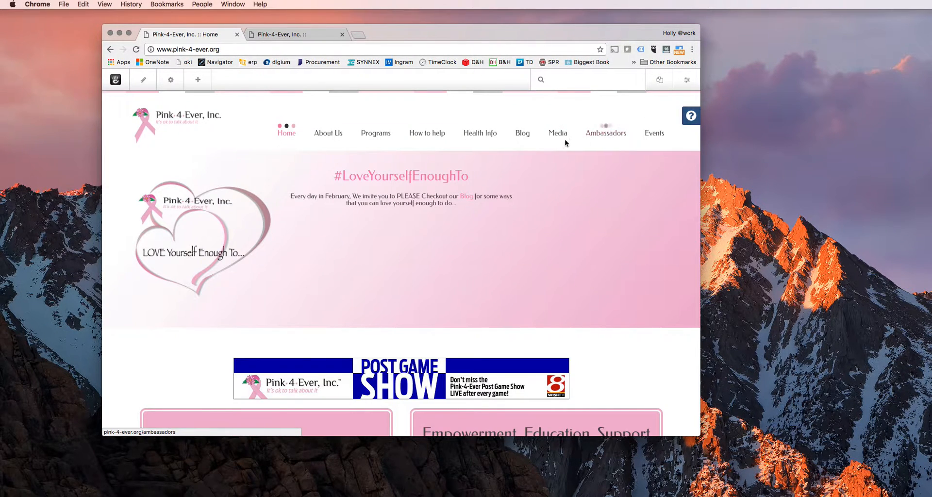
- Log in as admin on the homepage tab, retrying after one rejected attempt, reaching the Dashboard
left_click(522, 133)
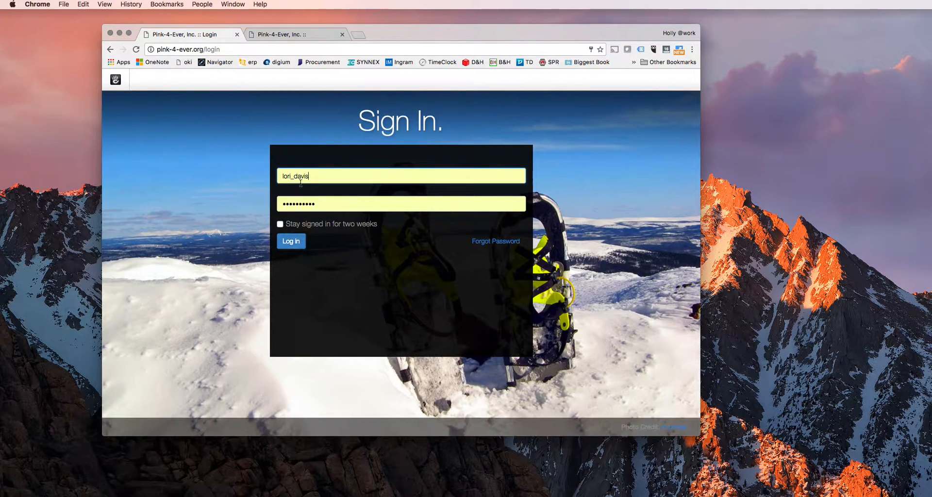
type("admin")
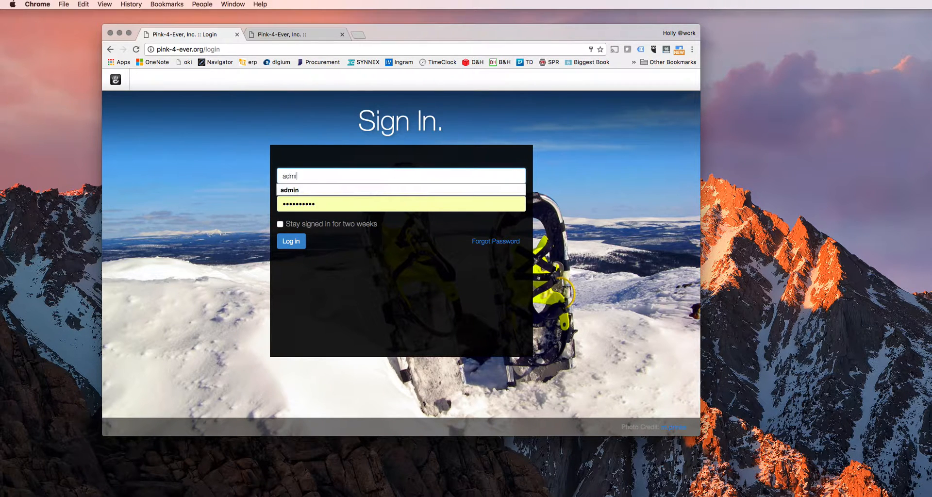
left_click(291, 241)
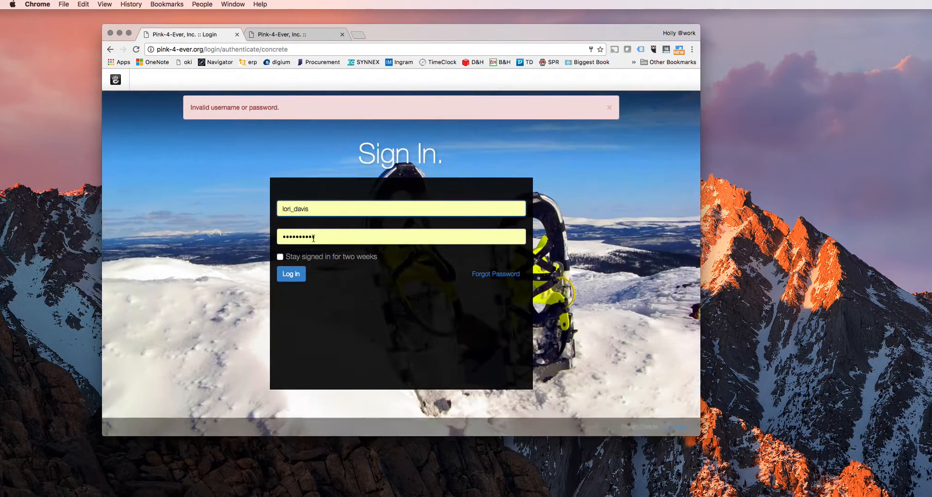
type("admin")
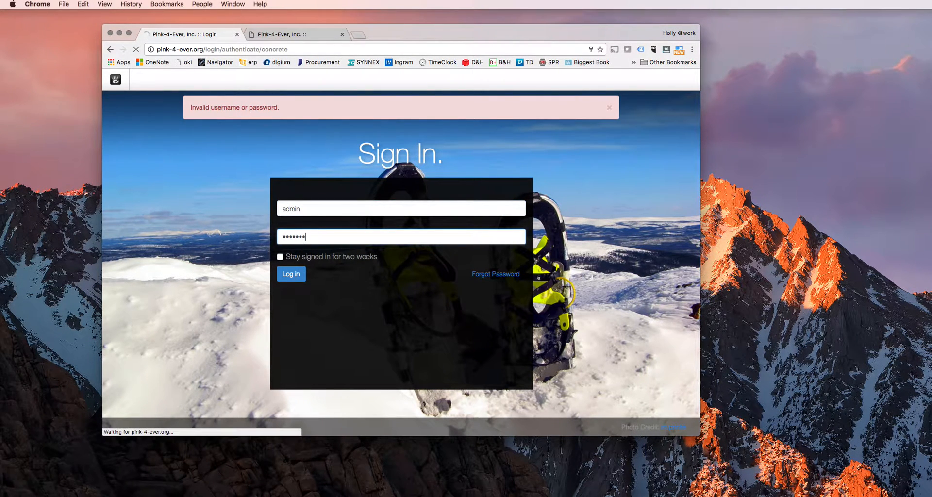
left_click(291, 274)
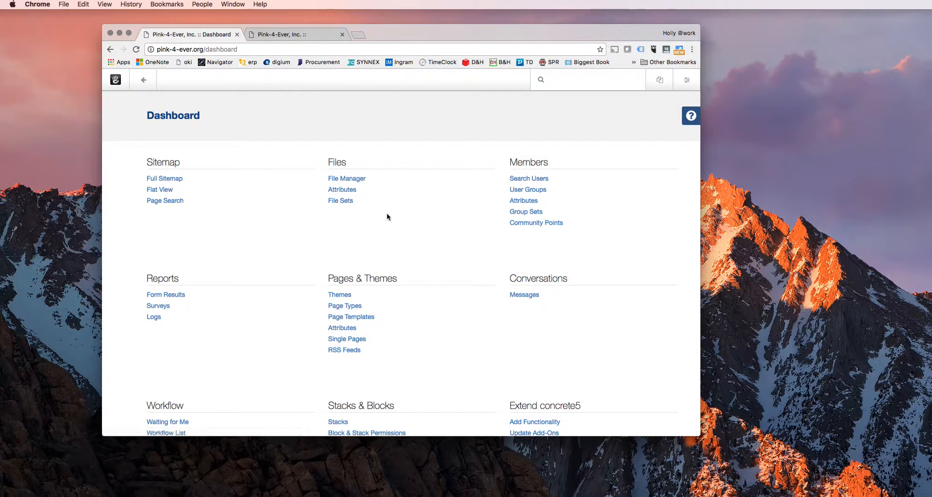
- Locate 'To Watch What You Eat' in the sitemap, approve its version and bring up its page settings
left_click(164, 179)
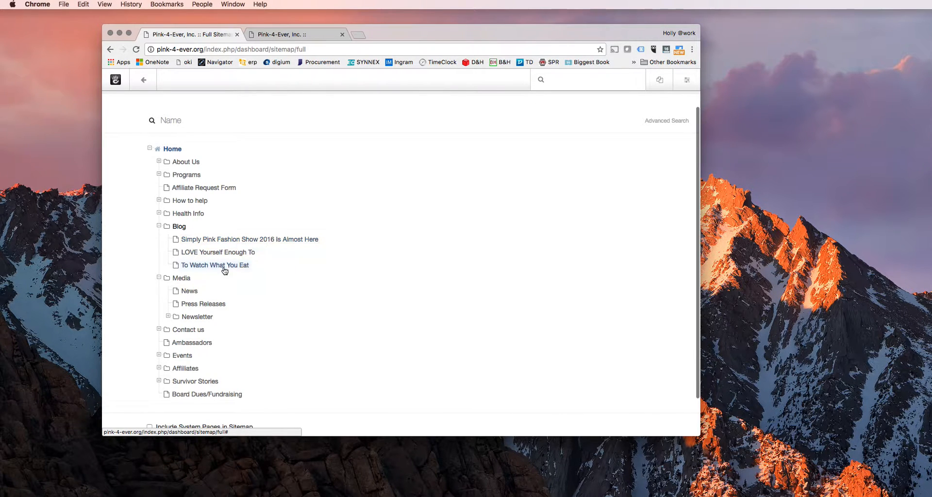
right_click(213, 265)
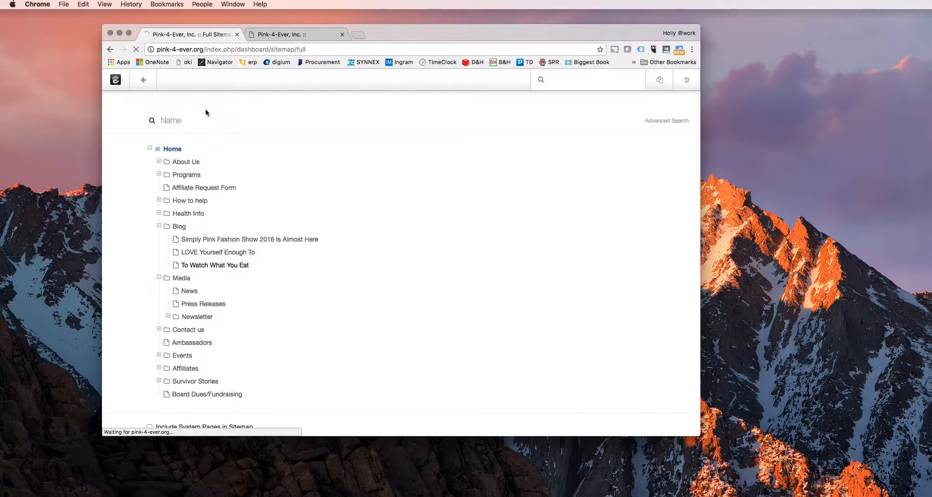
left_click(214, 265)
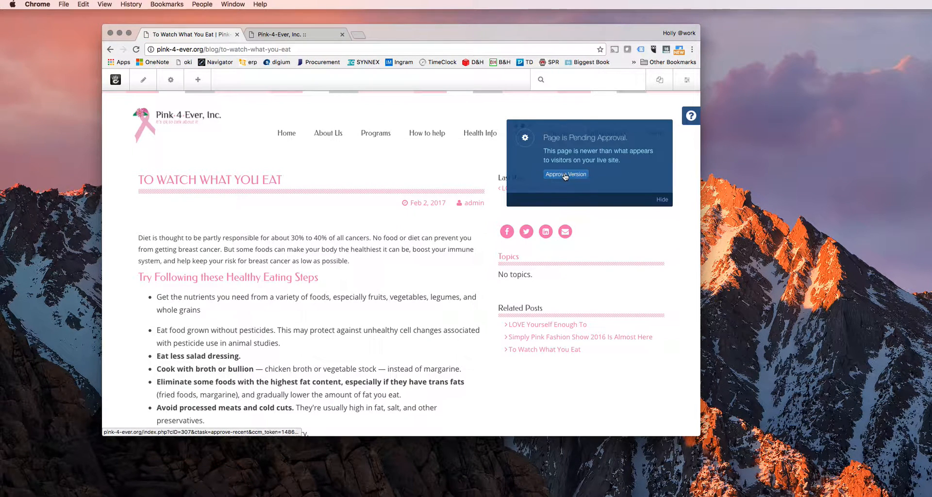
left_click(565, 174)
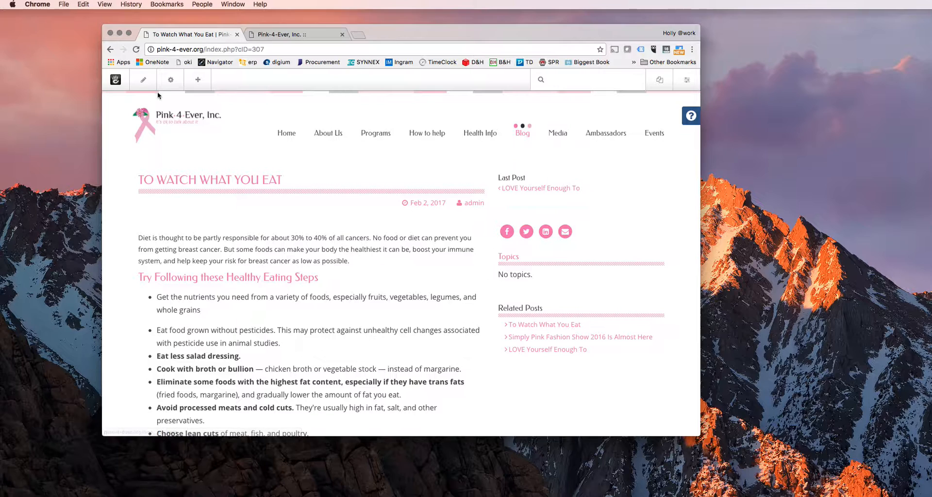
mouse_move(171, 80)
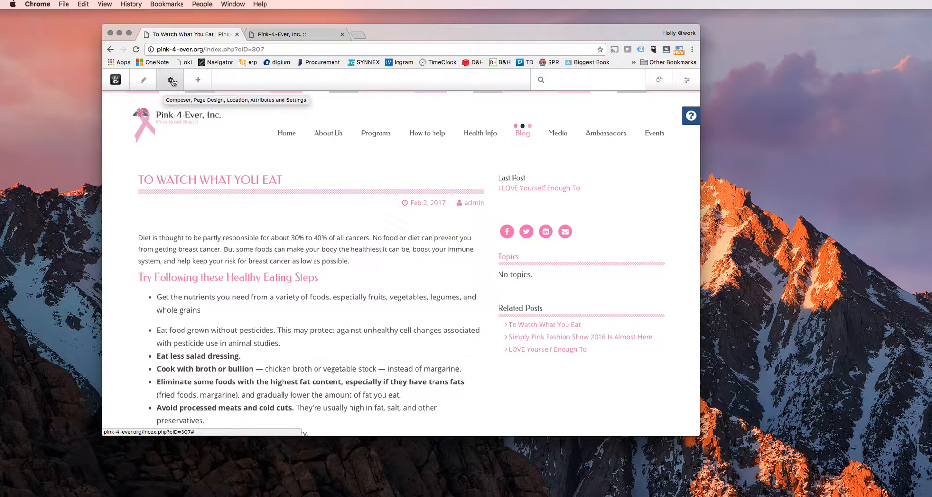
left_click(171, 79)
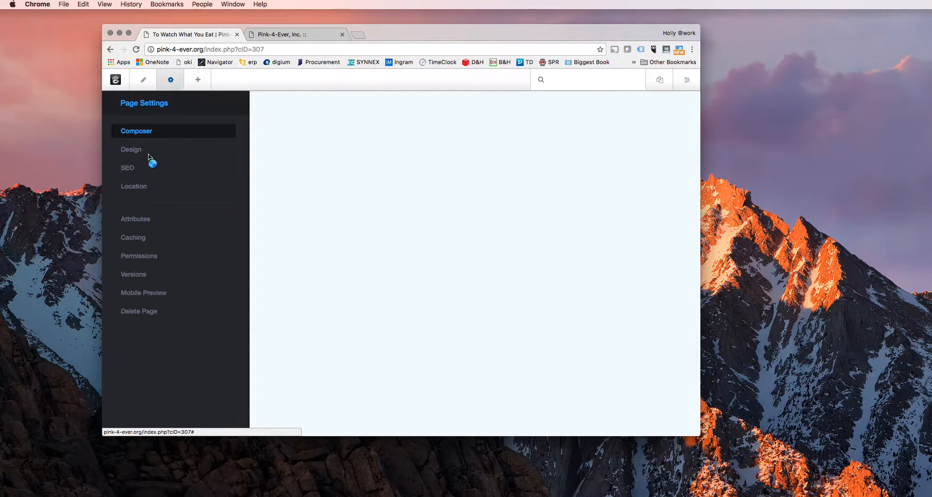
- Load the post's Composer details and review its entry name
left_click(136, 131)
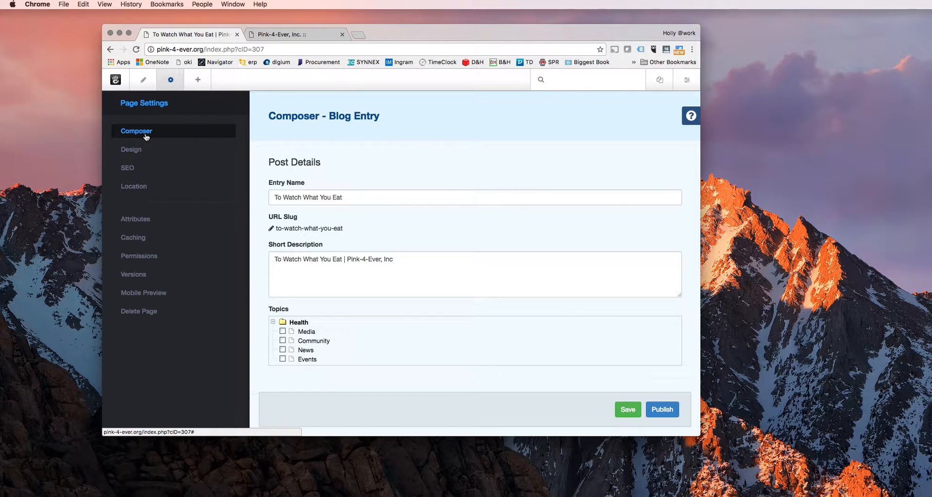
left_click(351, 197)
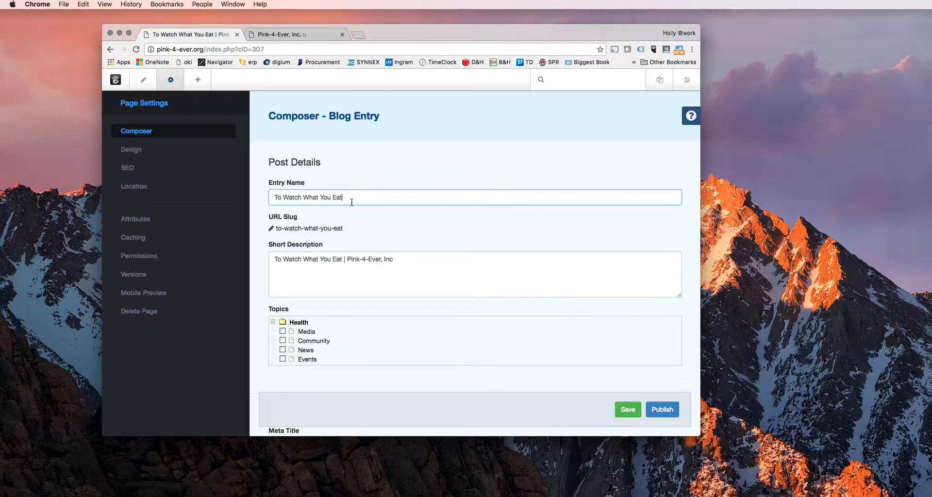
left_click(627, 409)
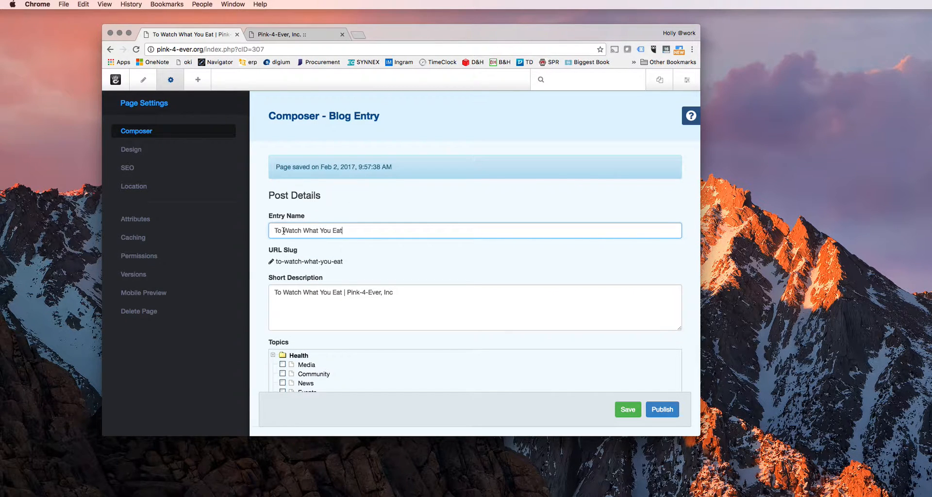
mouse_move(355, 276)
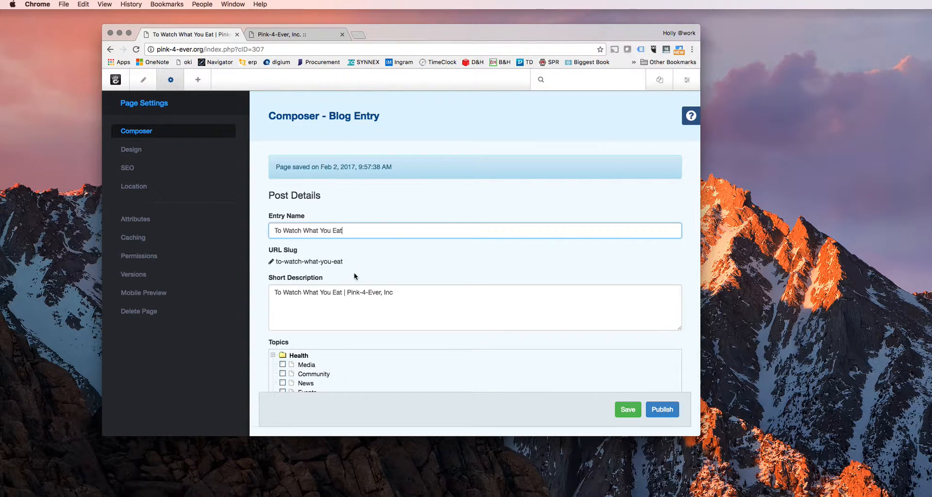
scroll("down", 3)
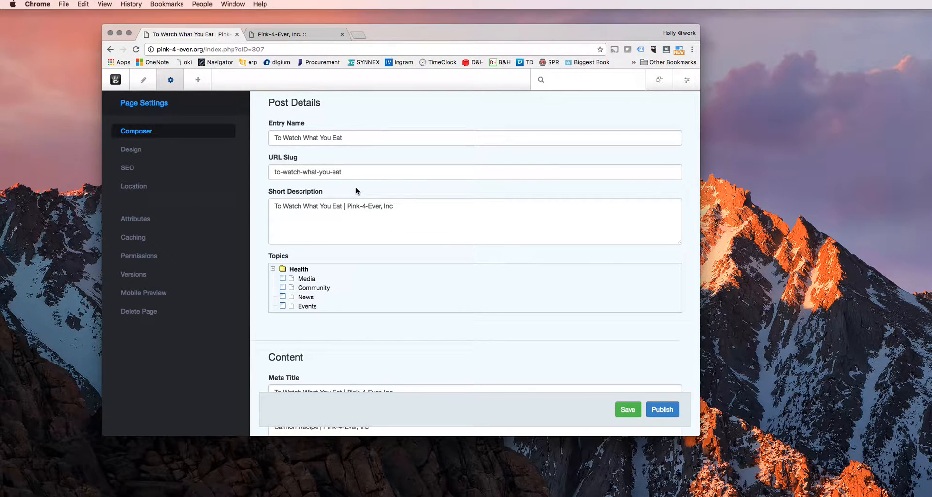
scroll("down", 3)
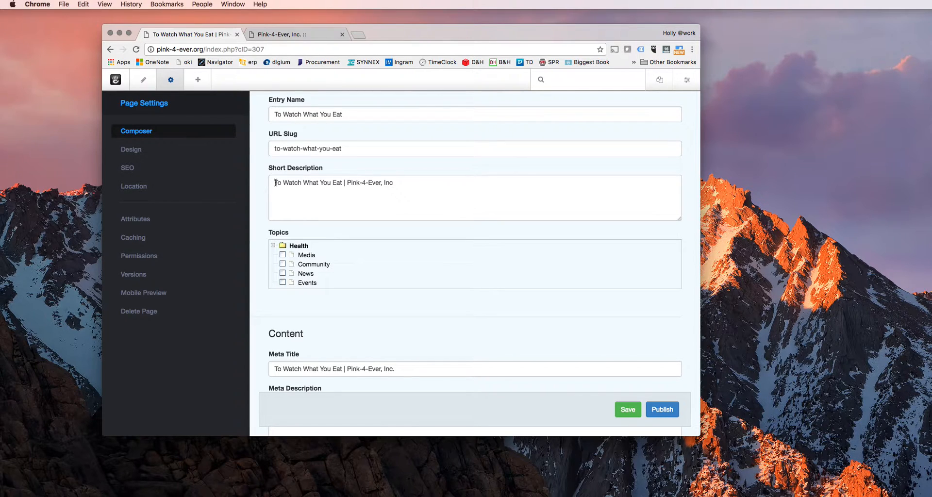
mouse_move(408, 184)
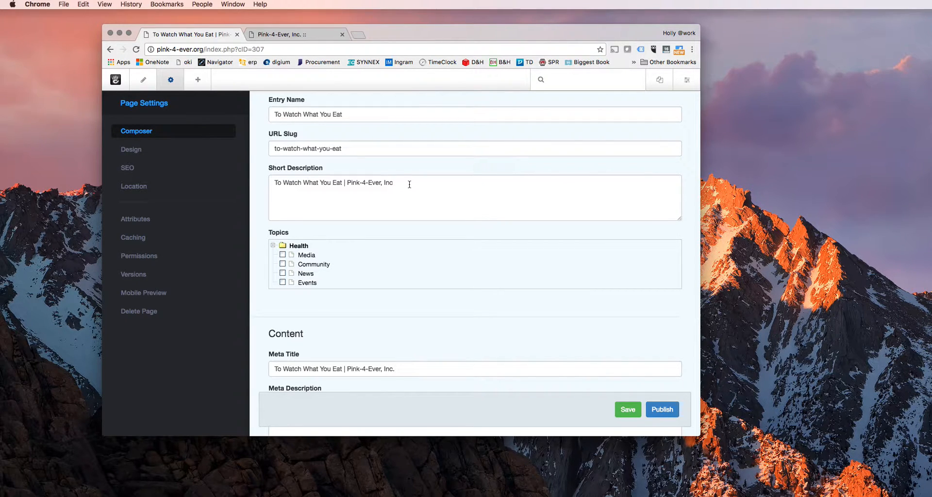
- Review the short description, topics, meta description, og:image and thumbnail fields
double_click(334, 182)
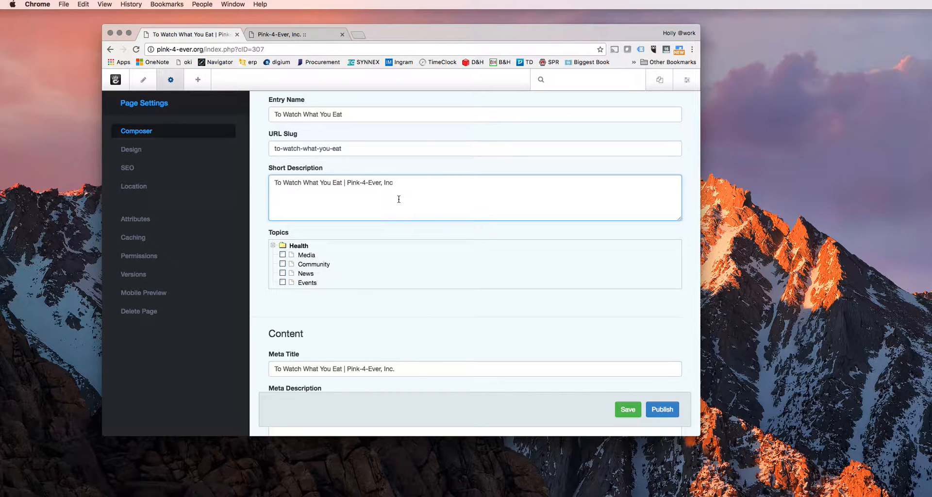
scroll("down", 3)
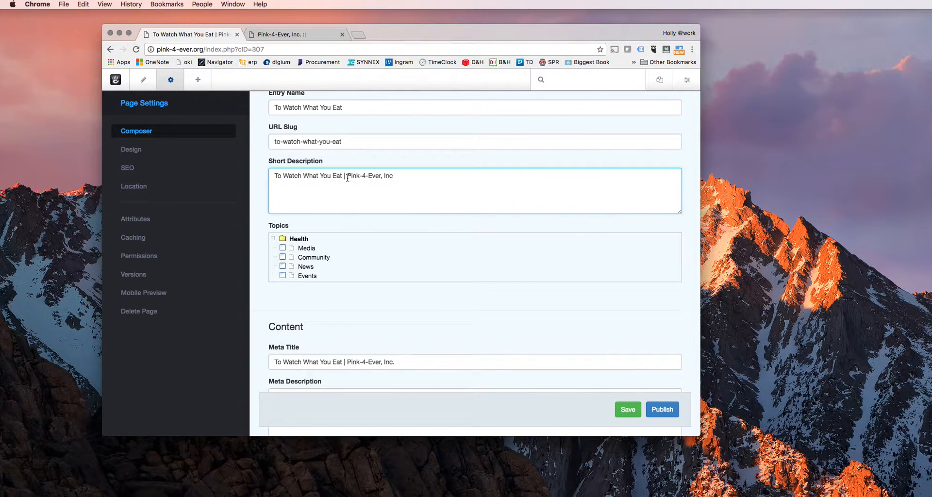
scroll("down", 3)
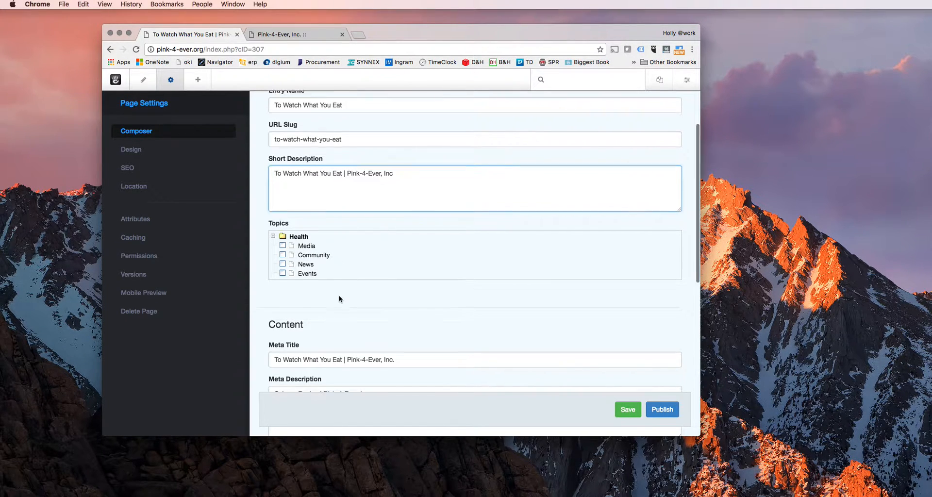
scroll("down", 3)
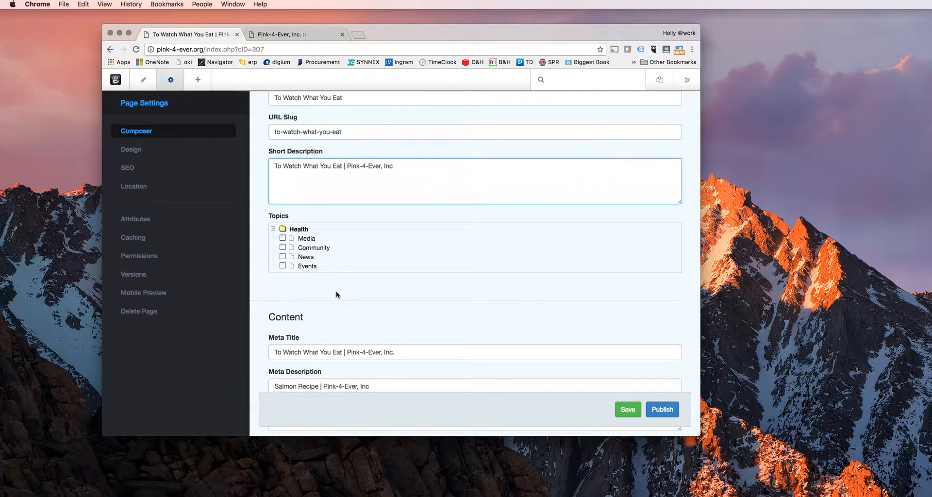
scroll("down", 3)
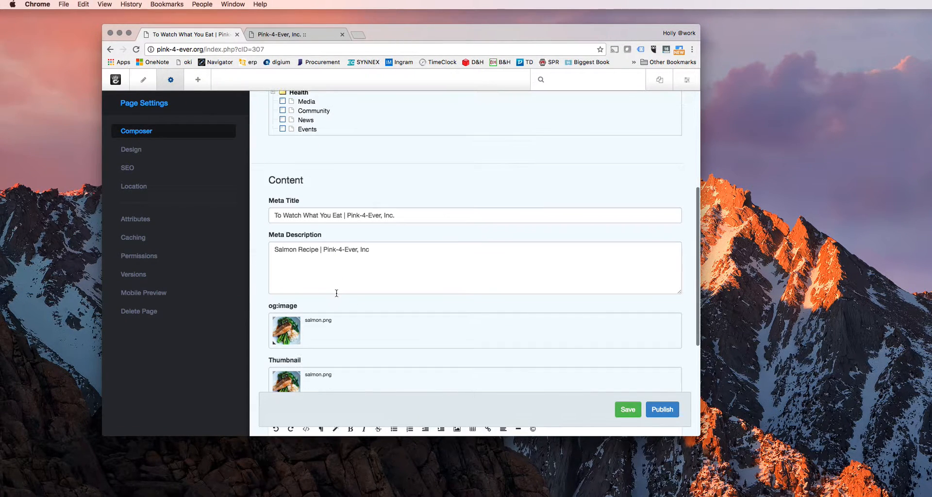
scroll("down", 3)
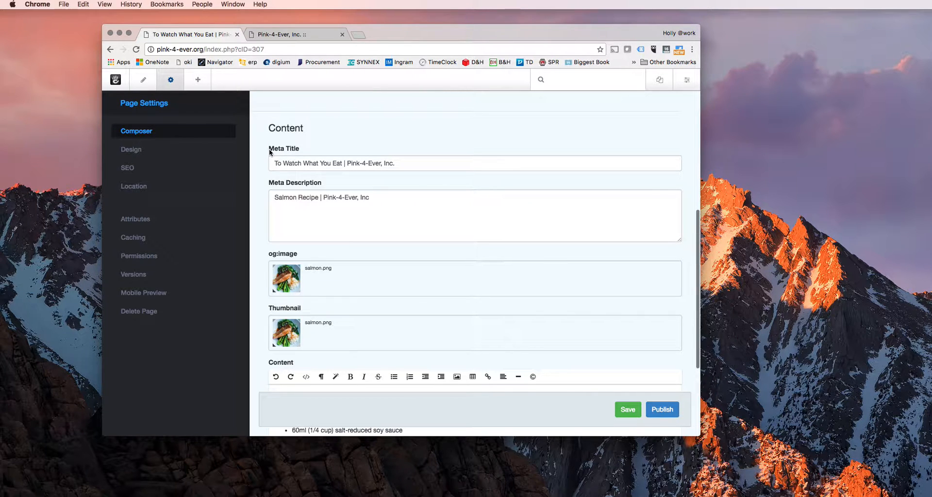
mouse_move(267, 147)
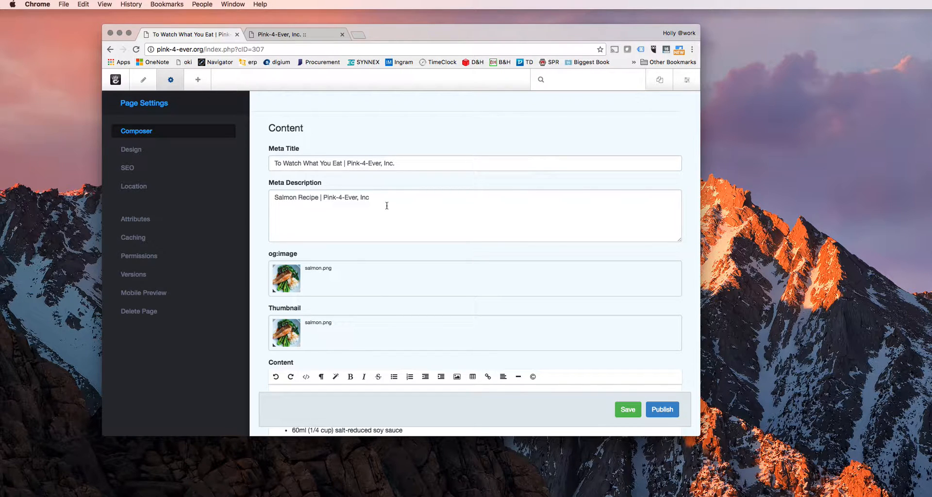
left_click(626, 409)
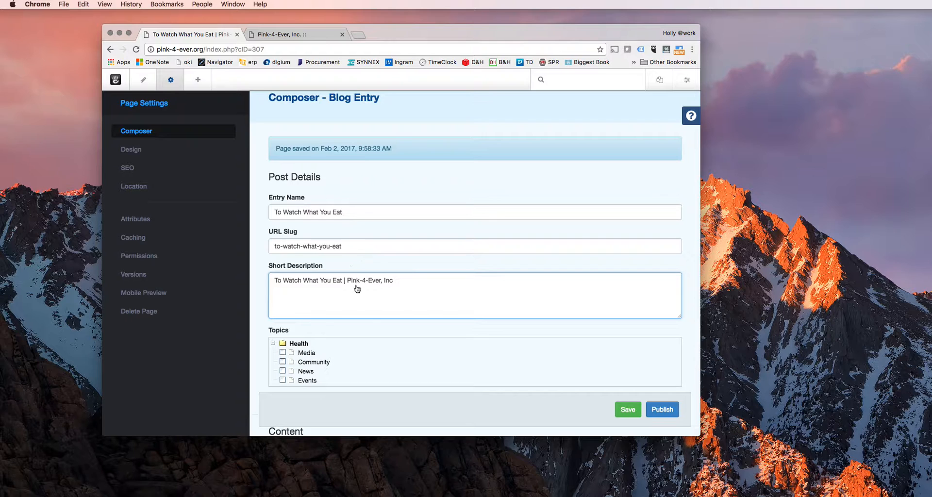
scroll("down", 3)
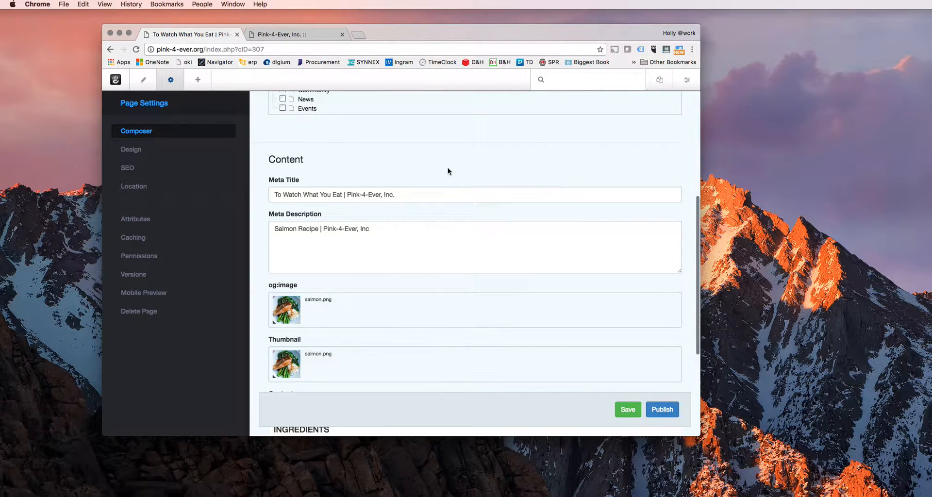
triple_click(333, 195)
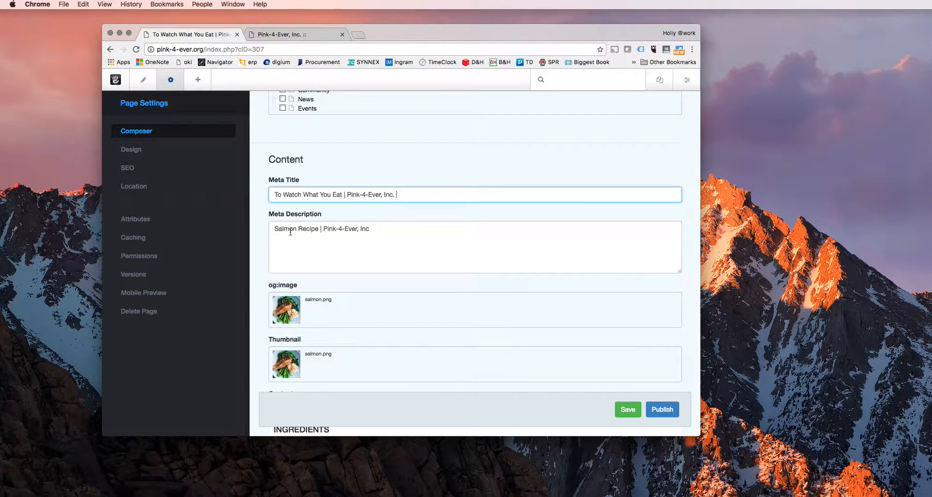
triple_click(320, 229)
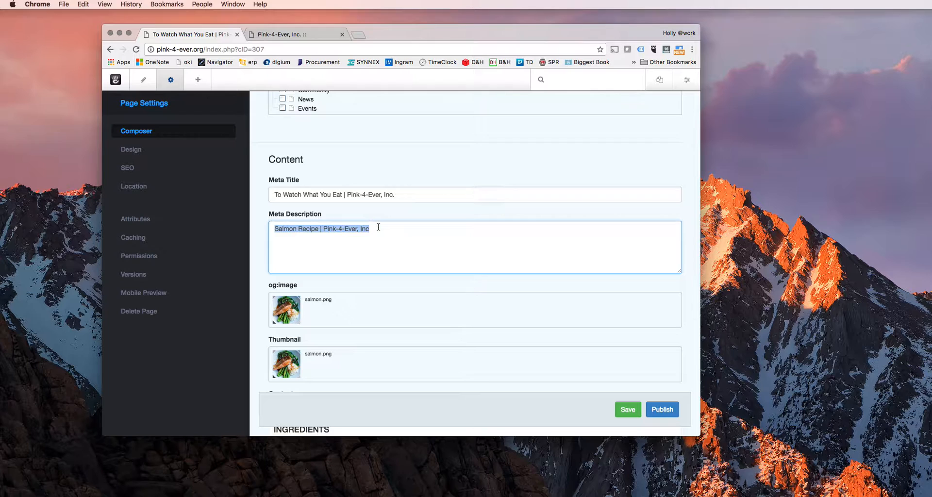
left_click(379, 229)
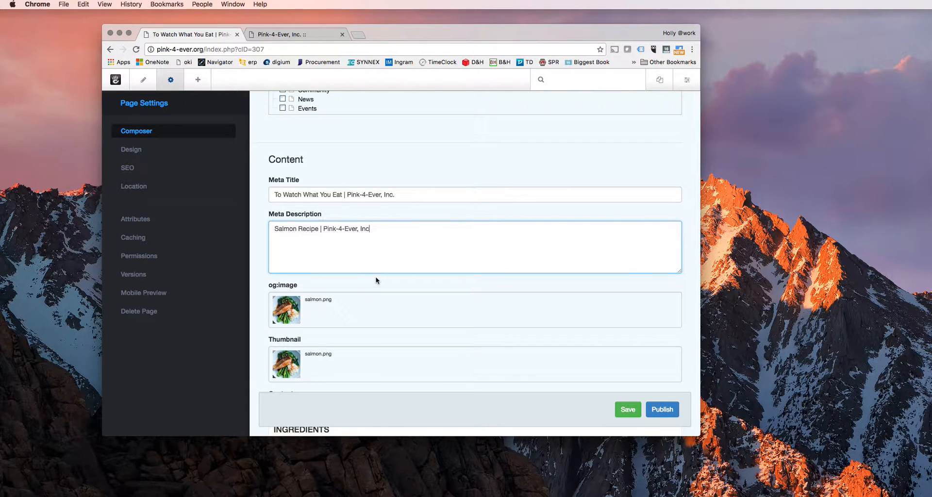
scroll("down", 3)
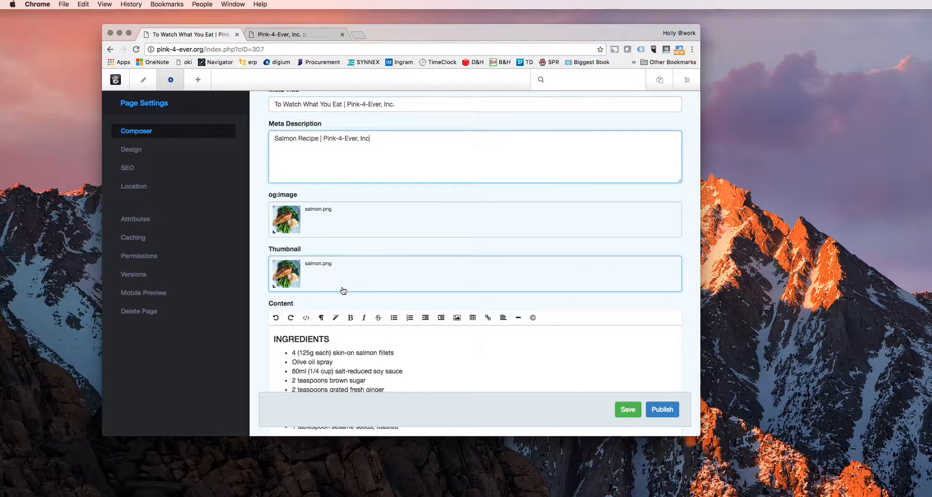
mouse_move(332, 275)
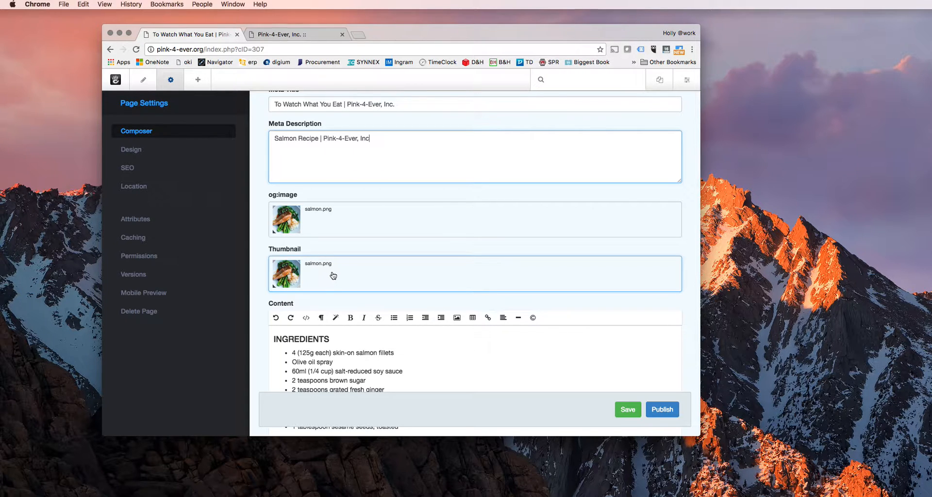
mouse_move(351, 310)
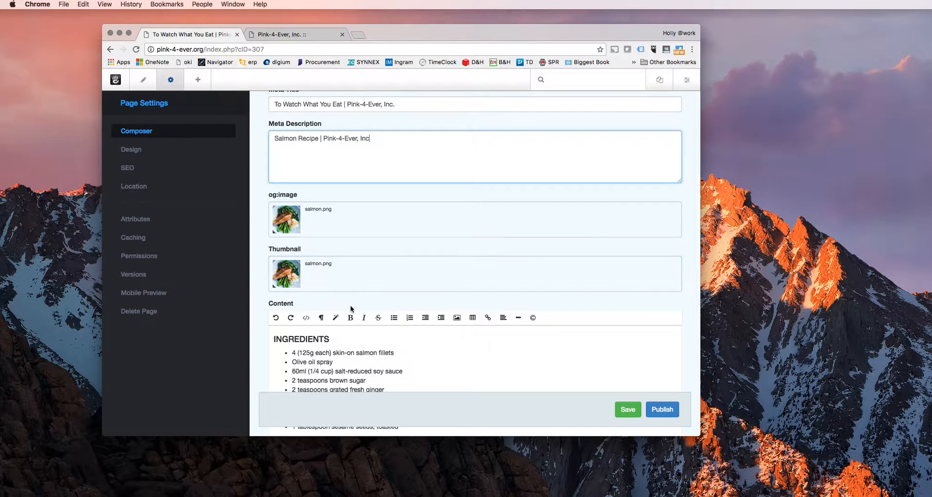
mouse_move(270, 203)
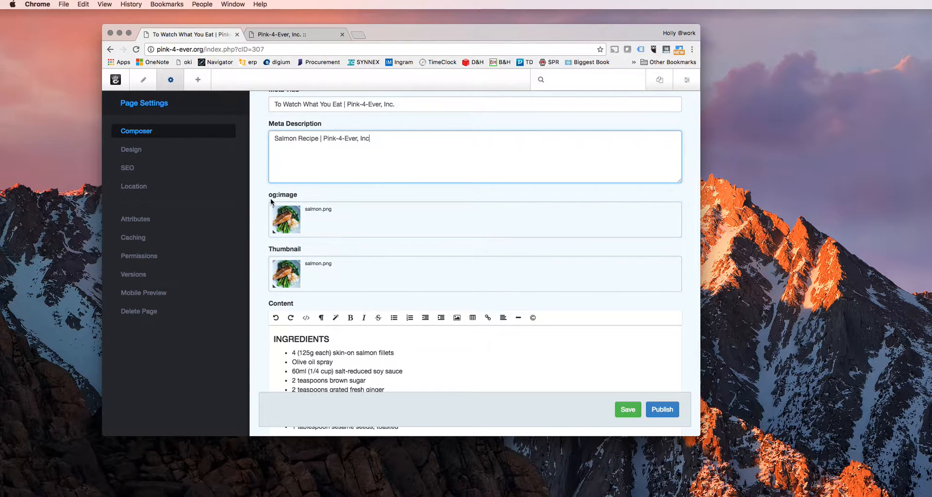
mouse_move(285, 202)
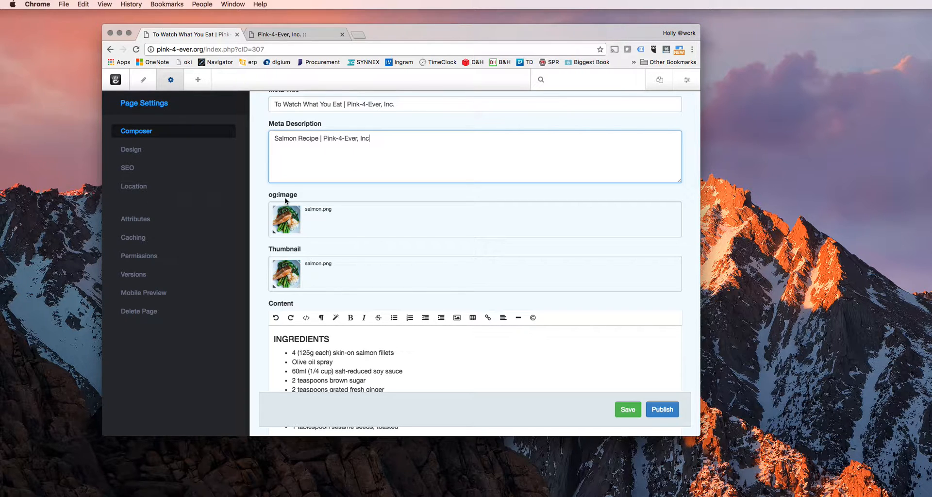
mouse_move(384, 175)
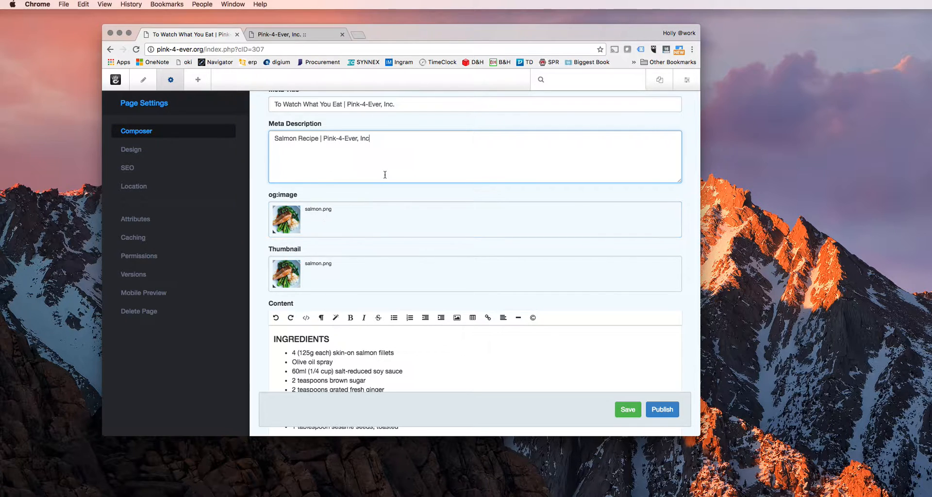
mouse_move(322, 36)
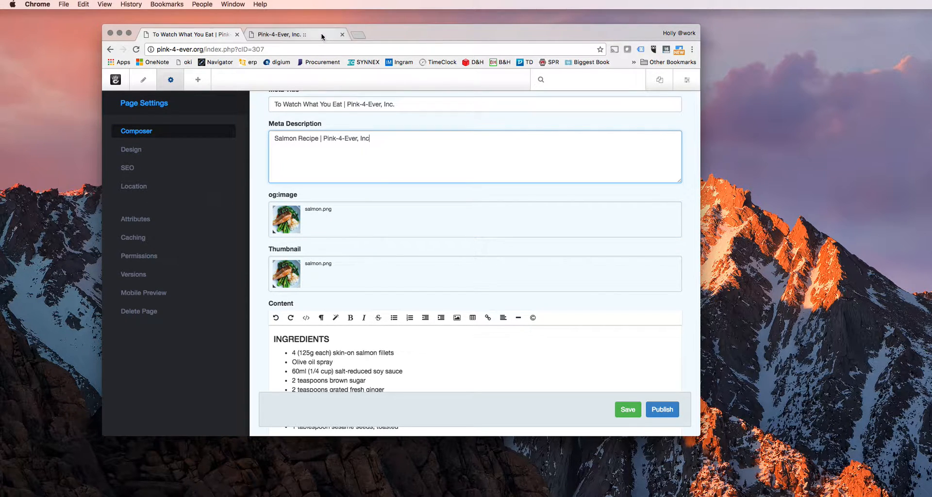
mouse_move(322, 37)
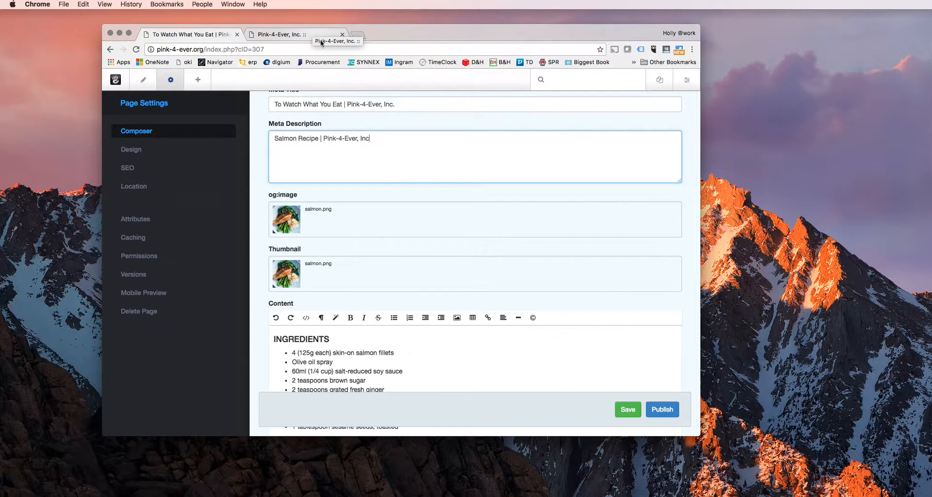
mouse_move(396, 248)
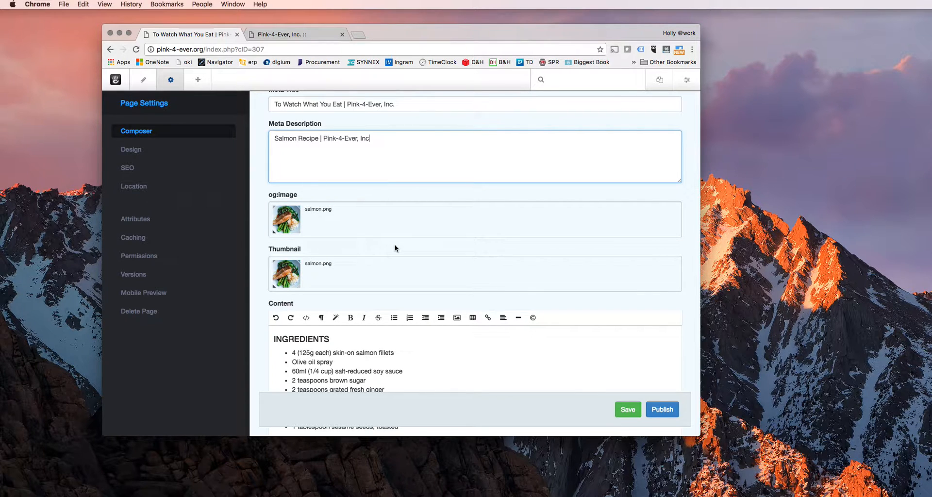
mouse_move(392, 257)
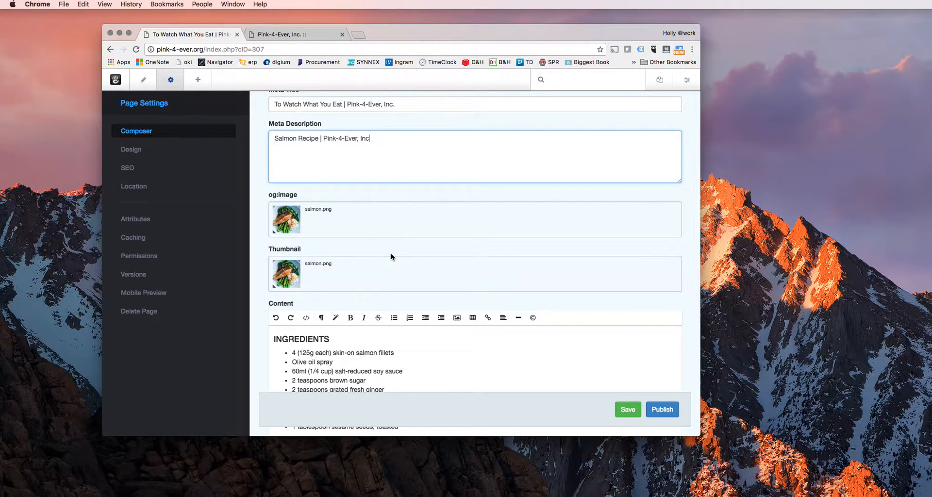
mouse_move(402, 251)
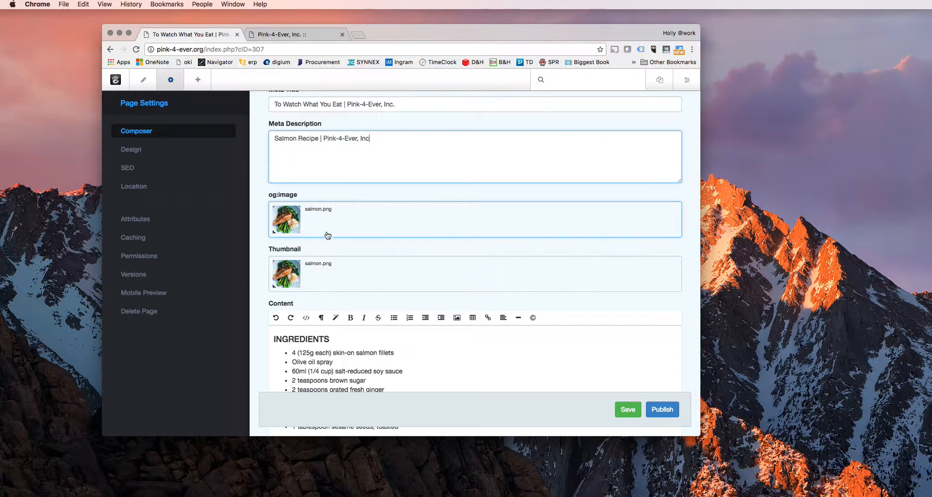
- Review the salmon recipe ingredients, then switch to the blank Blog Entry draft tab
scroll("down", 3)
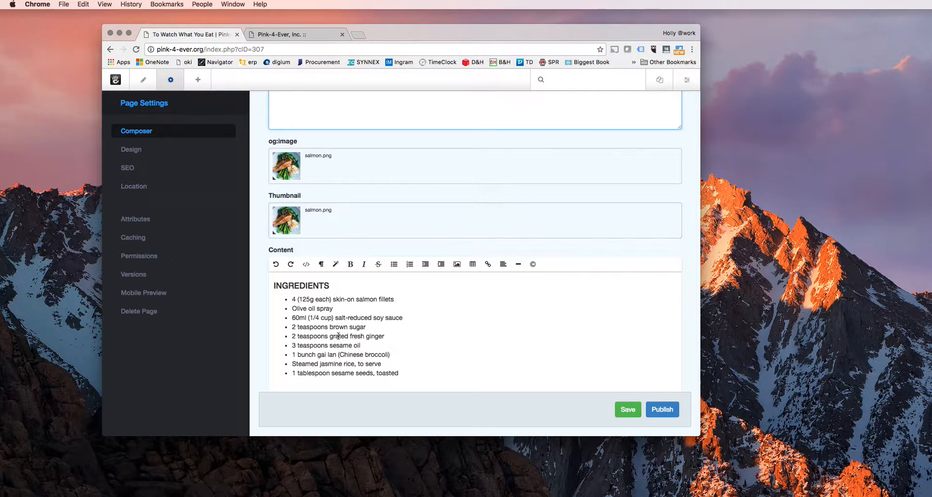
left_click_drag(276, 285, 403, 318)
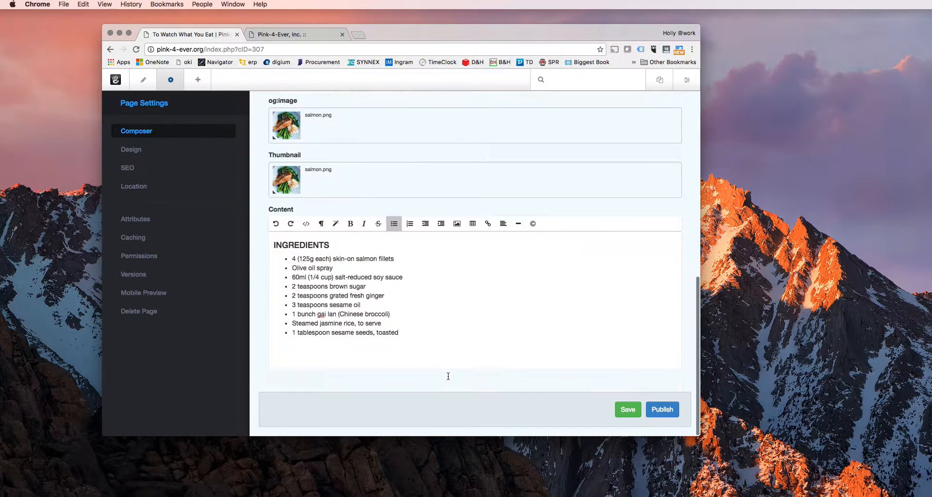
left_click(627, 410)
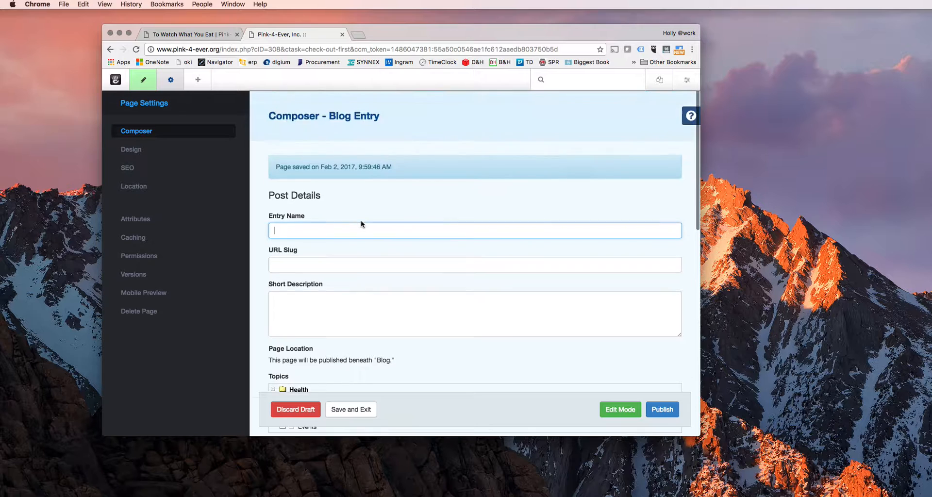
- Switch the blank draft into Edit Mode showing its empty header and content areas
scroll("down", 3)
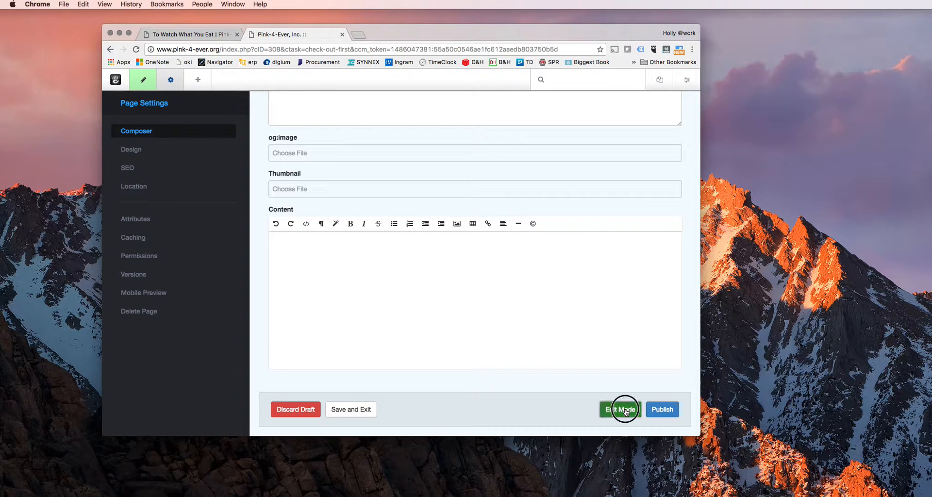
left_click(619, 410)
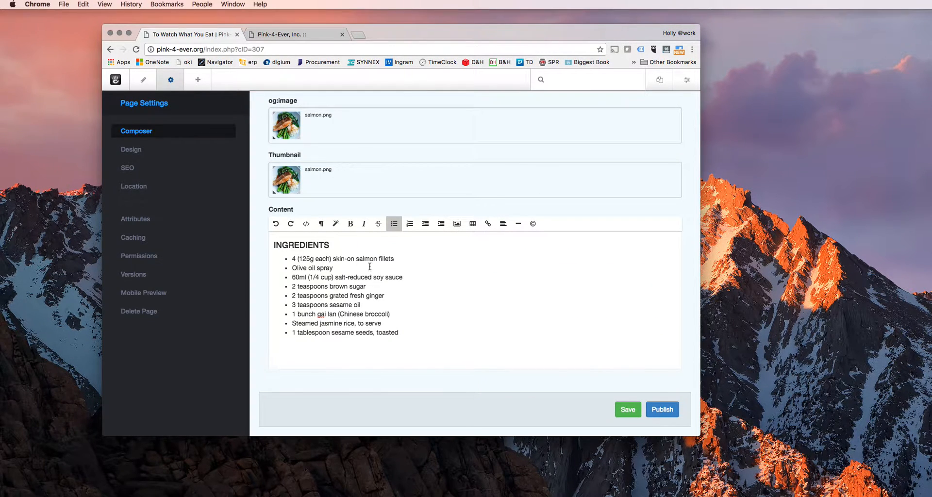
left_click(287, 34)
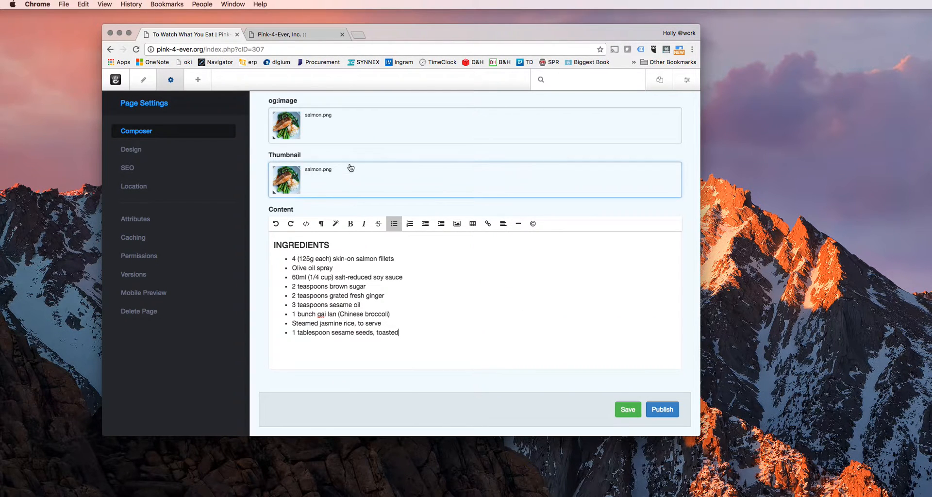
left_click(662, 410)
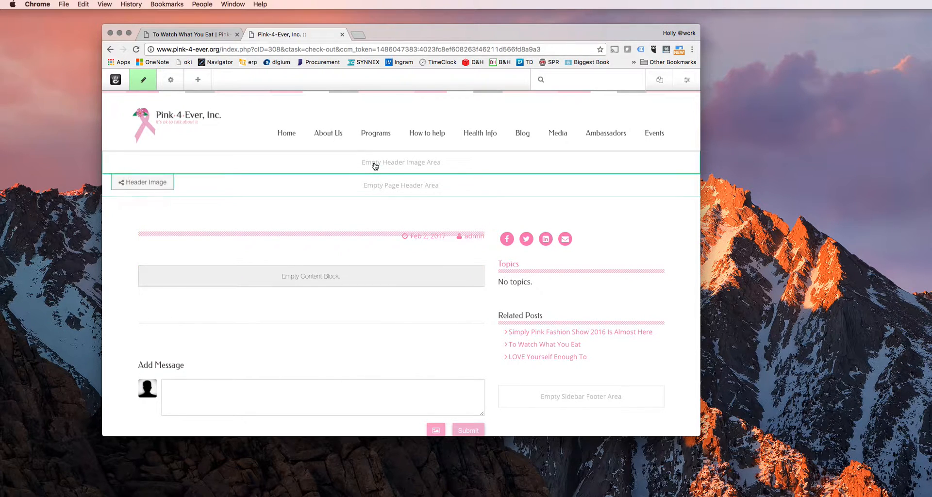
mouse_move(373, 167)
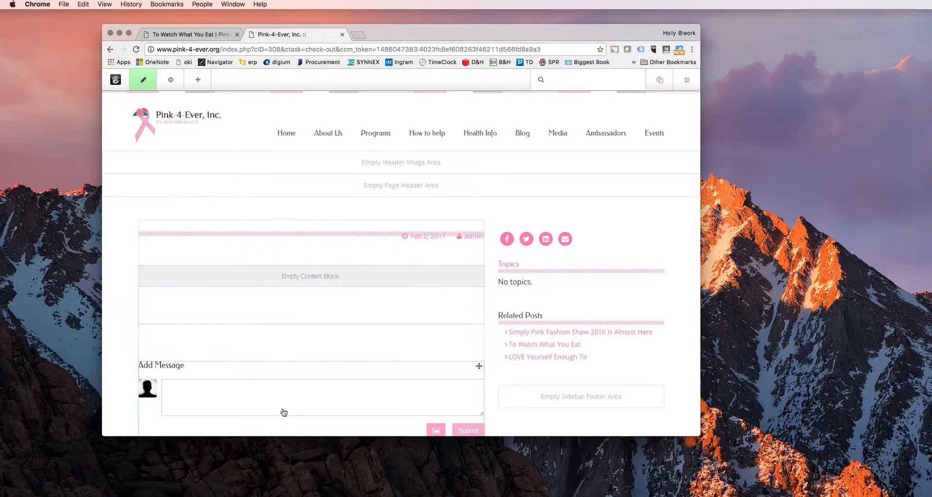
mouse_move(295, 284)
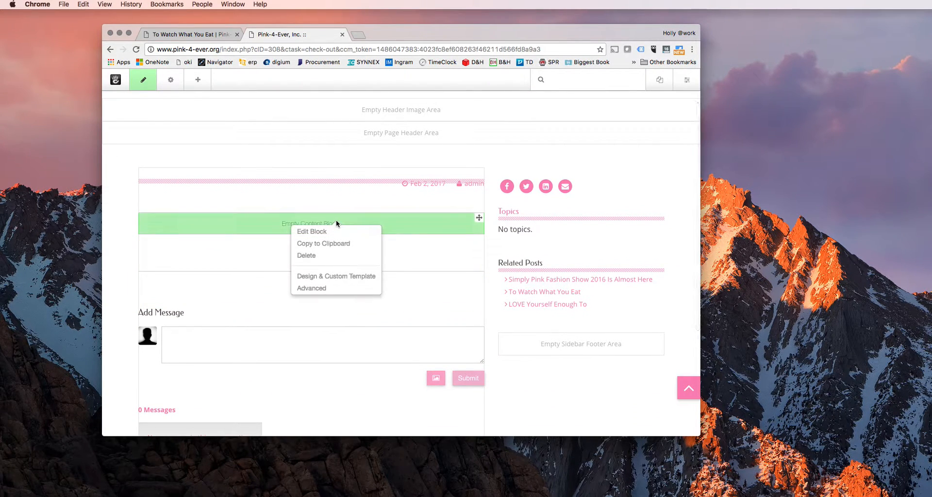
mouse_move(330, 234)
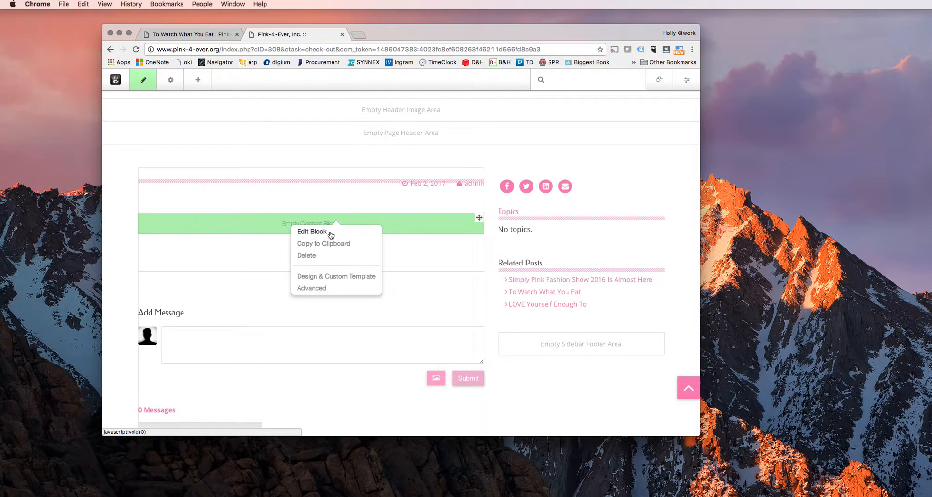
- Paste the three cover-letter placeholder paragraphs from Word into the content block and save
left_click(312, 232)
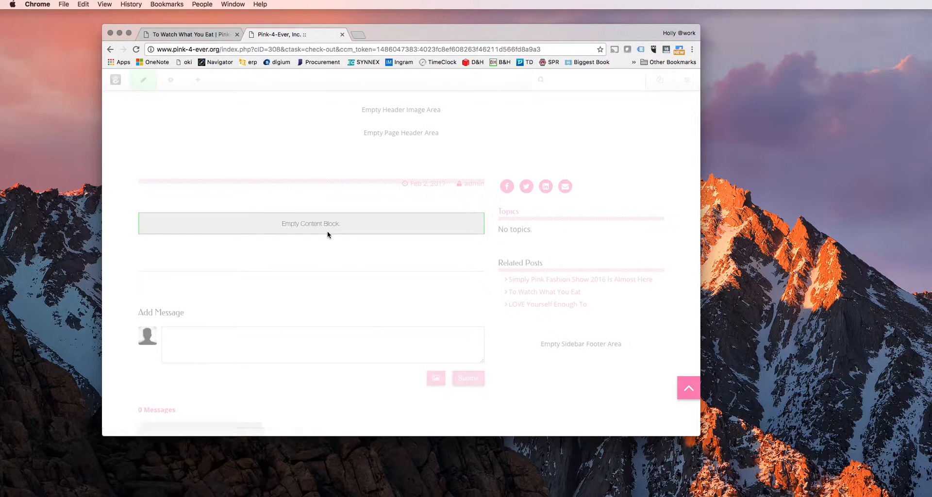
left_click(310, 224)
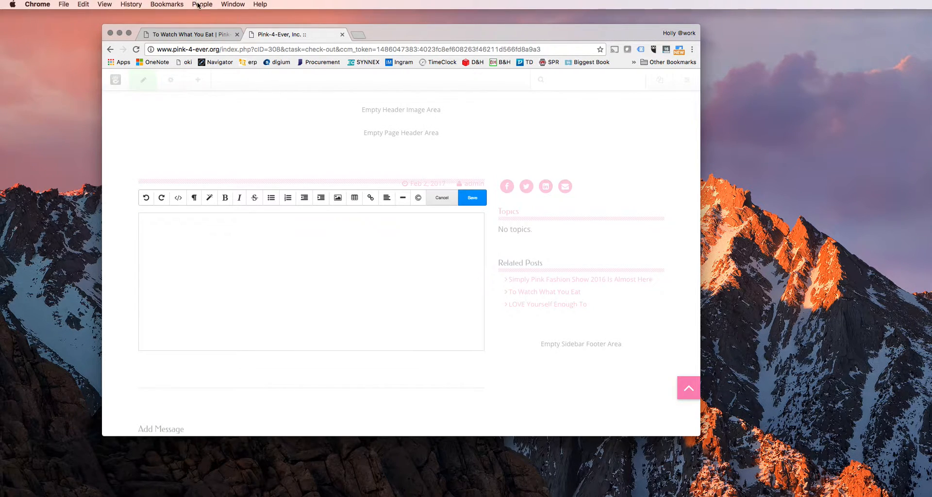
mouse_move(776, 494)
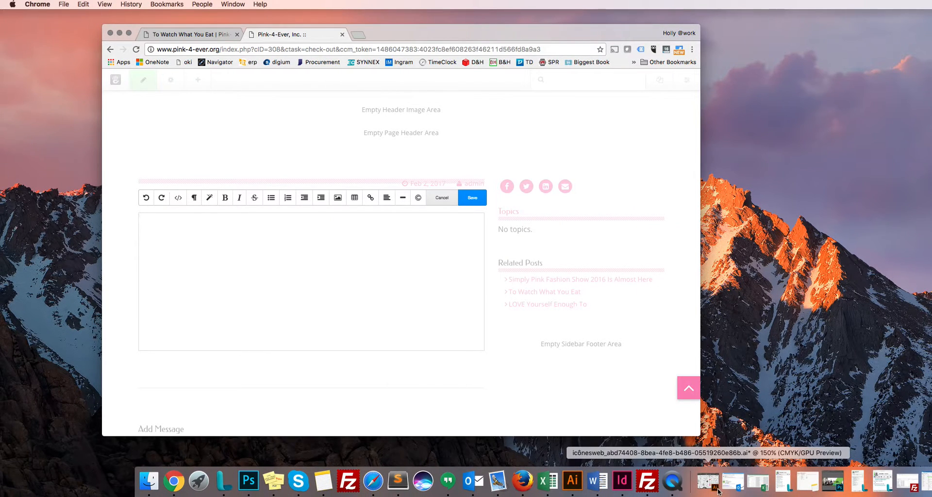
left_click(597, 481)
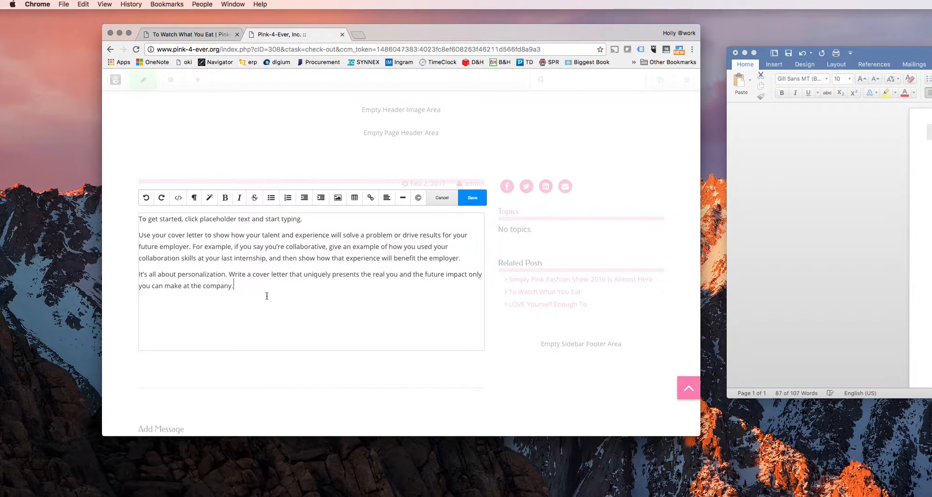
left_click(471, 198)
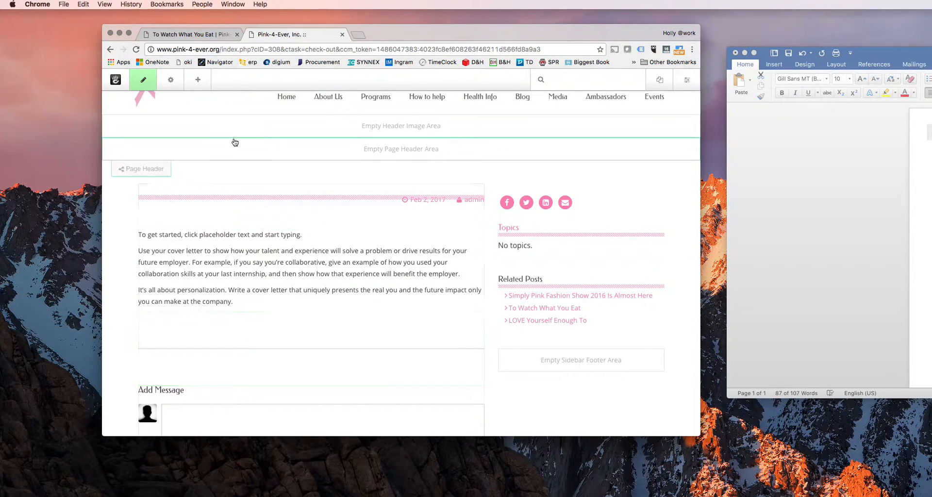
- Add an Image block to the draft, bringing up its Add Image form
left_click(198, 80)
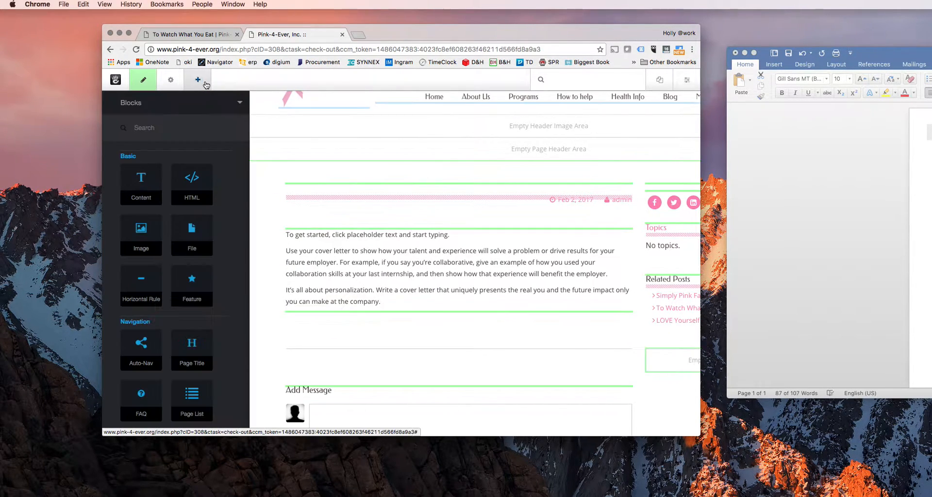
mouse_move(158, 192)
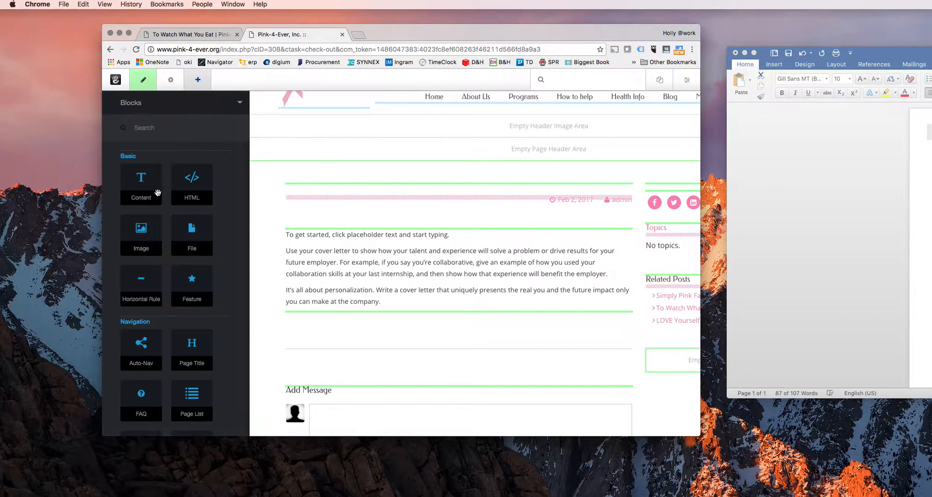
scroll("down", 3)
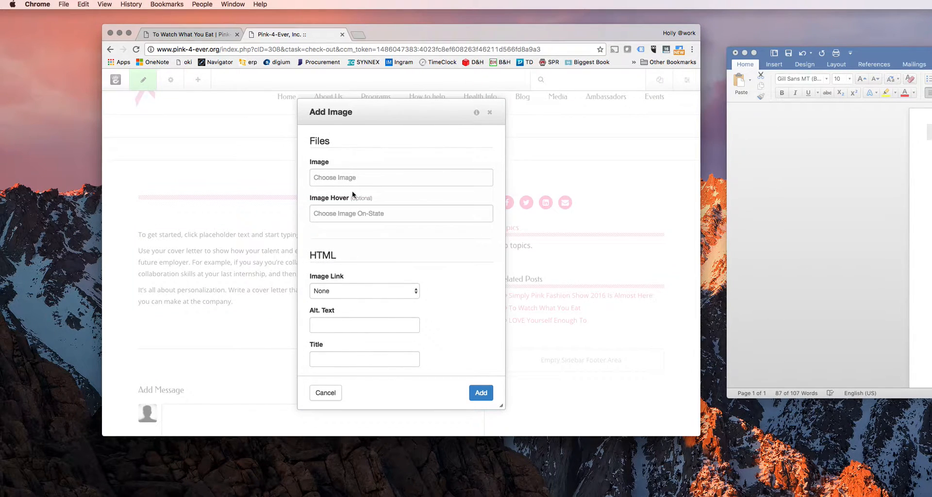
mouse_move(377, 111)
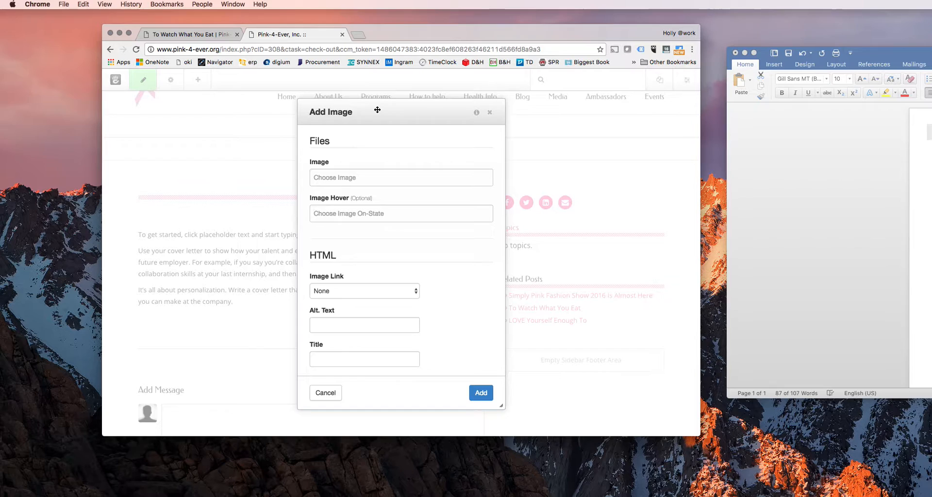
- Clear the previously chosen file from the Add Image form
left_click(346, 181)
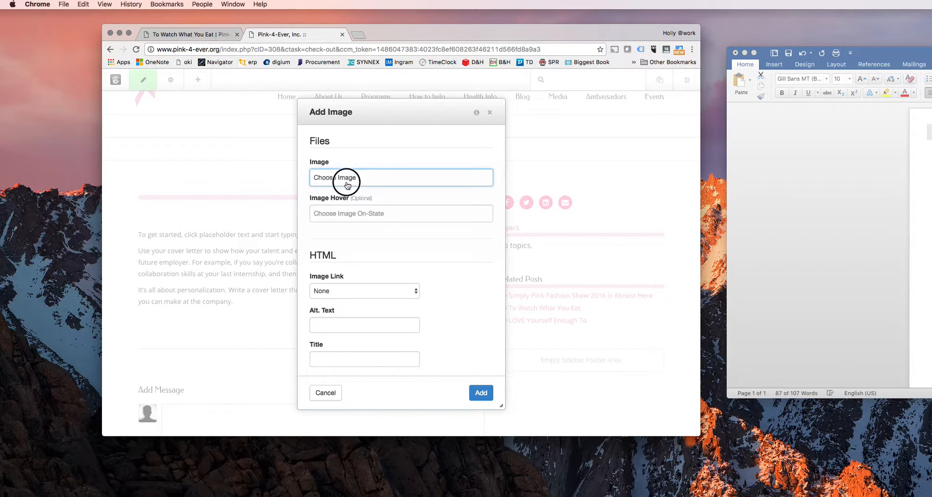
left_click(347, 177)
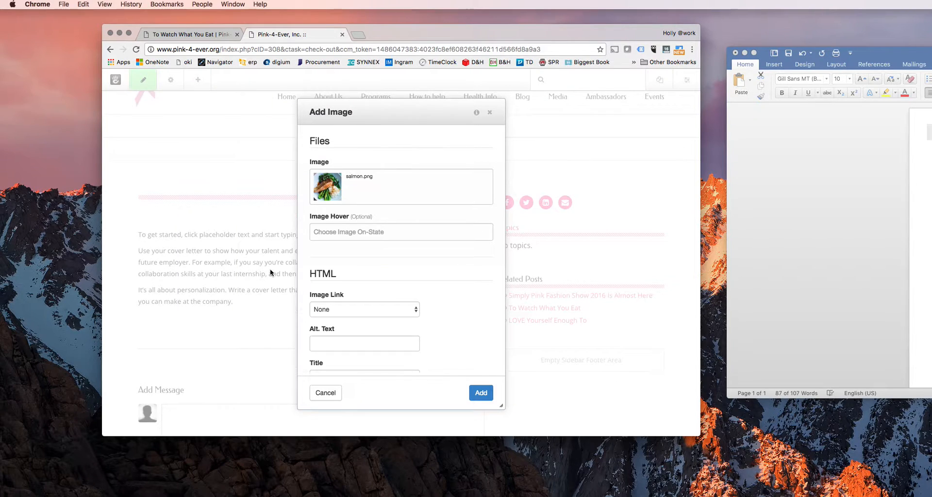
right_click(327, 188)
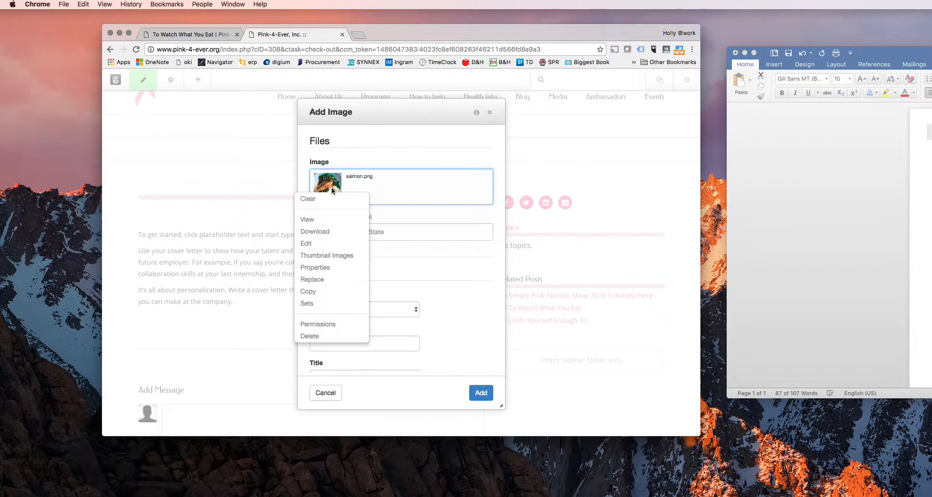
left_click(308, 199)
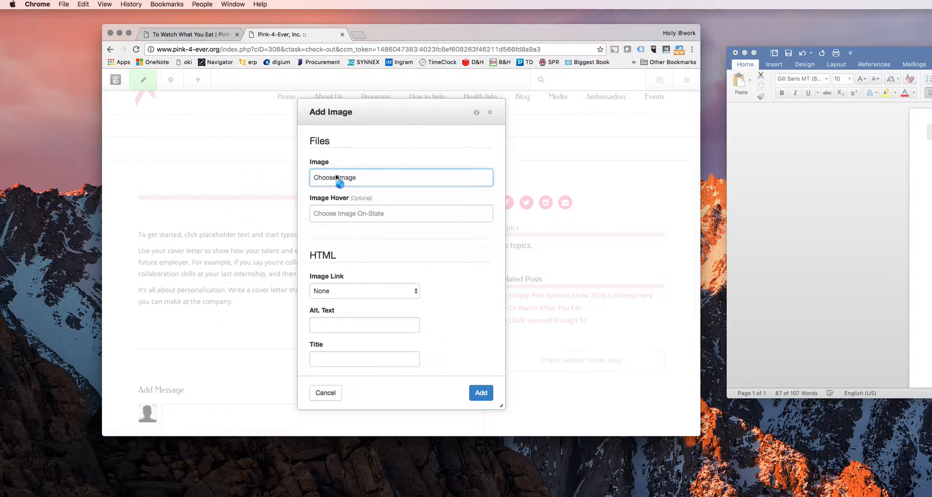
- Choose salmon.png from the File Manager as the block's image
left_click(401, 177)
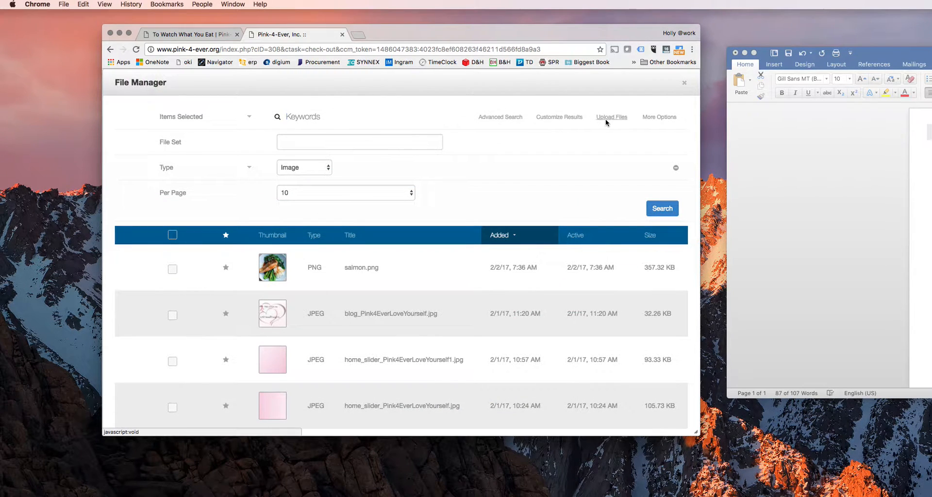
mouse_move(613, 120)
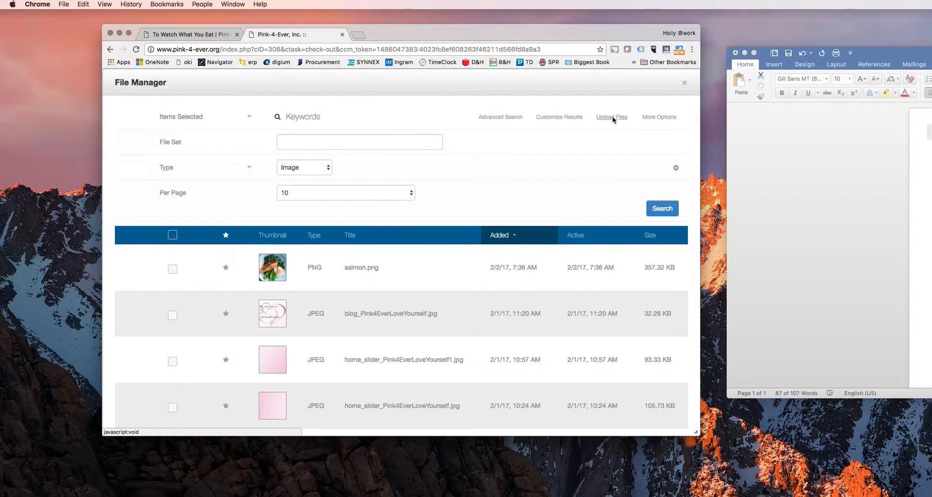
left_click(611, 118)
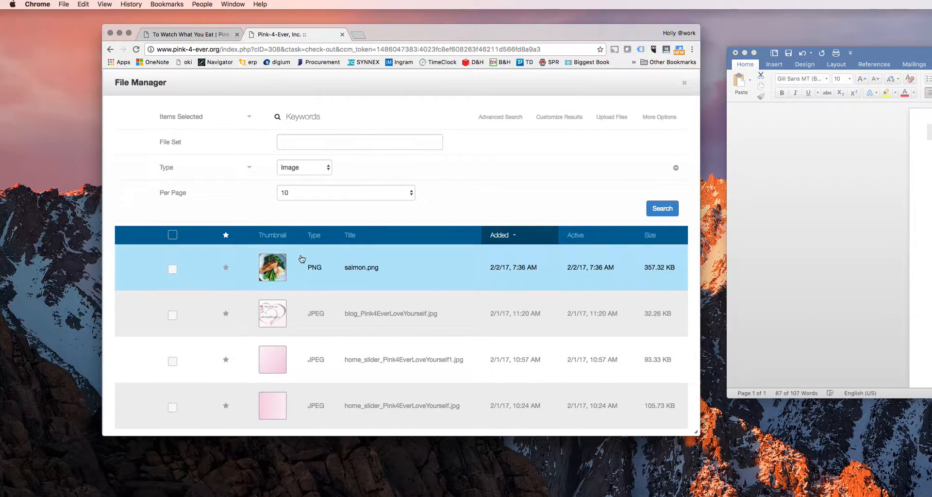
left_click(272, 267)
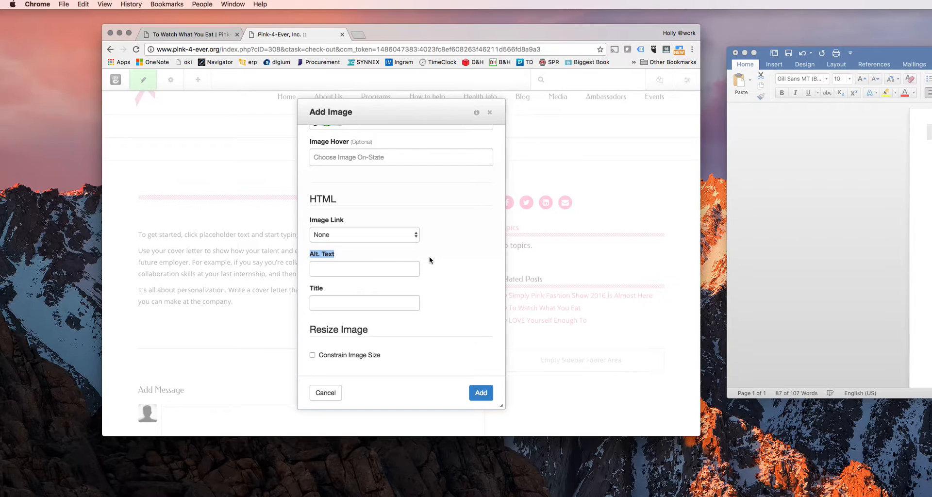
- Set alt text to 'Salmon Recipe | Pink-4-Ever, Inc' and add the image block to the post
left_click(364, 268)
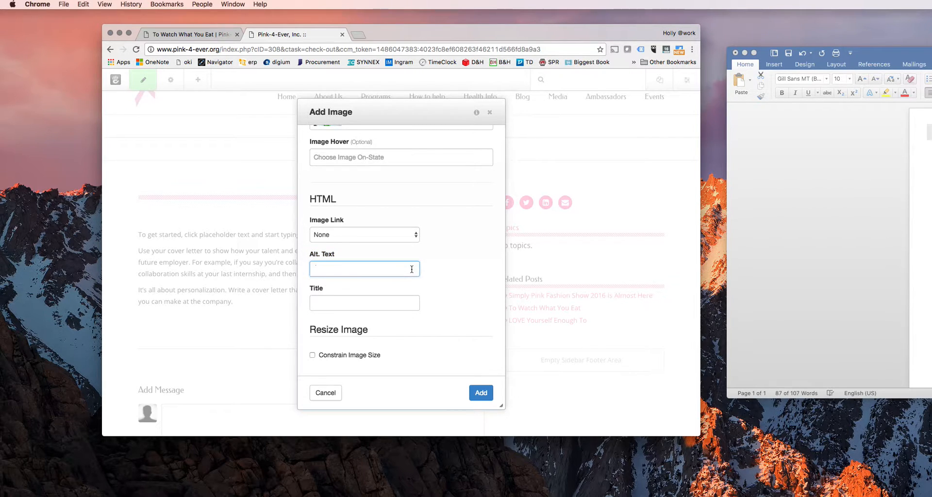
left_click(364, 268)
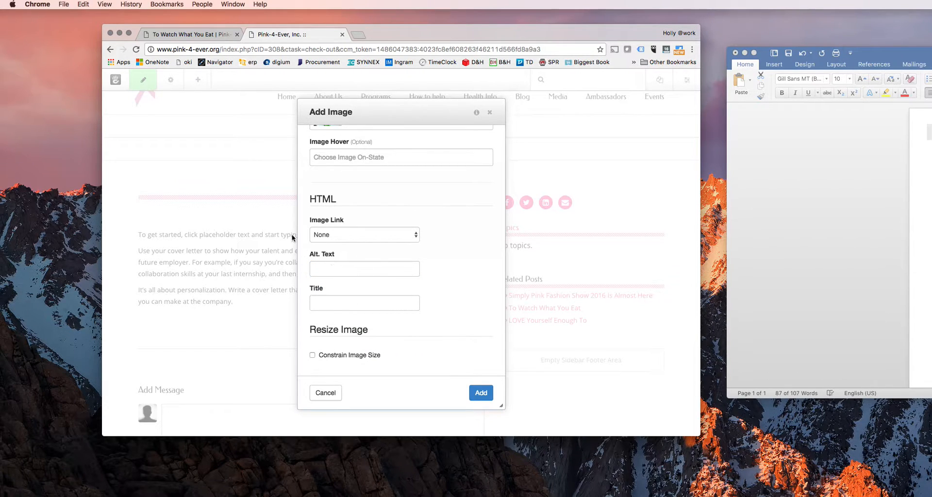
mouse_move(393, 121)
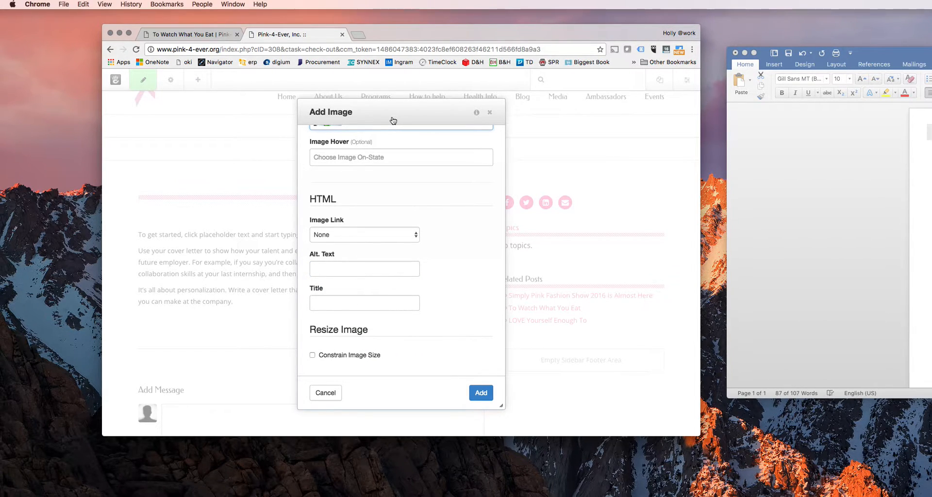
mouse_move(390, 121)
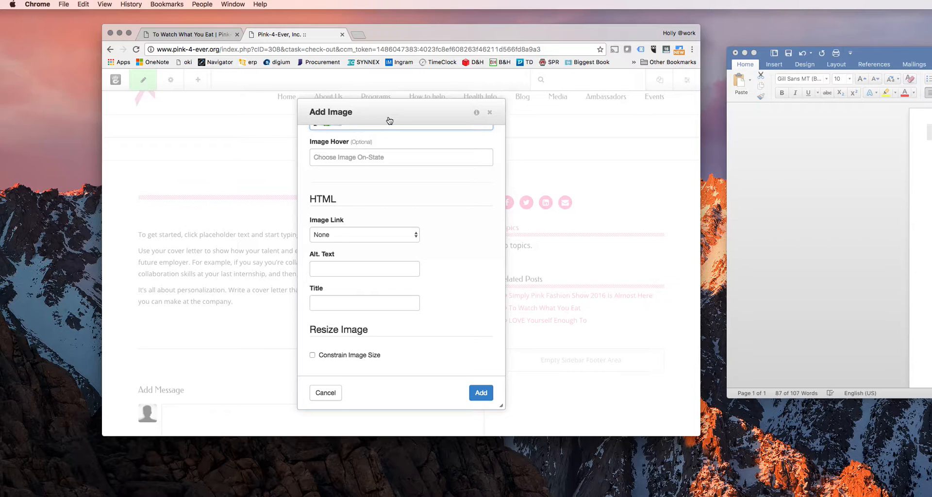
mouse_move(400, 139)
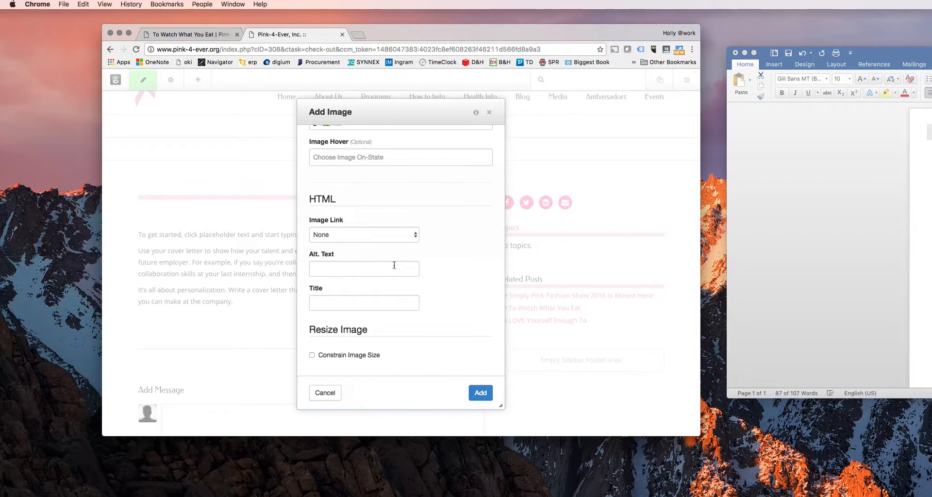
mouse_move(423, 279)
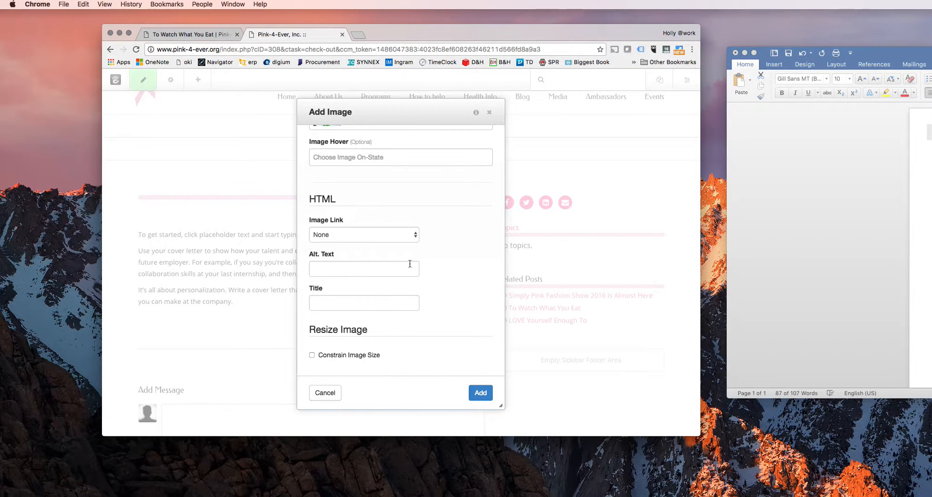
left_click(363, 268)
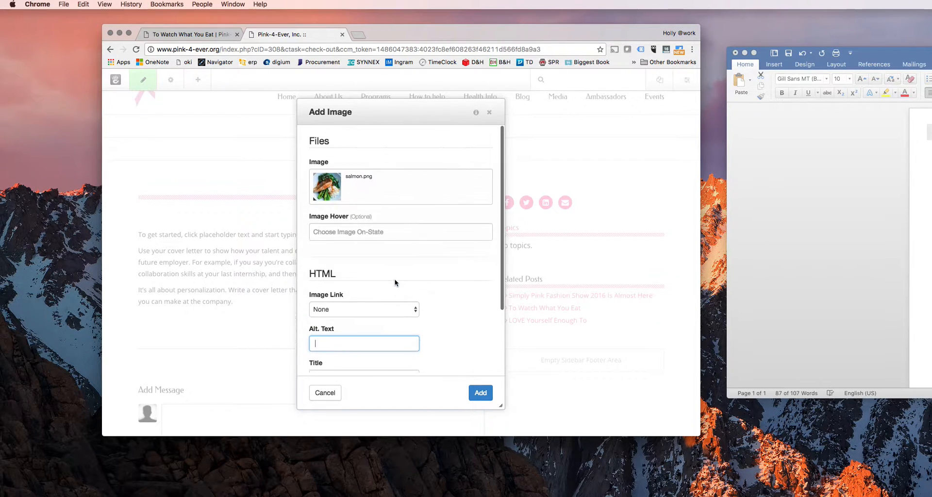
left_click(363, 343)
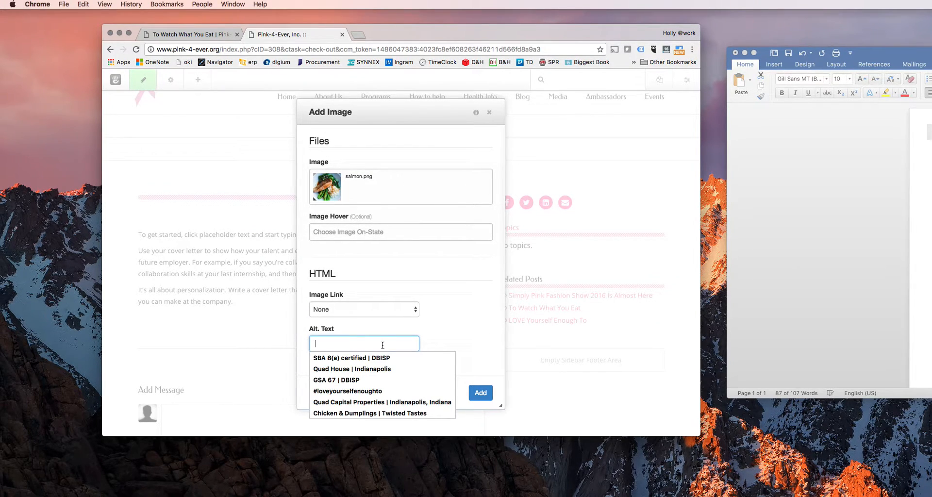
type("Salmon")
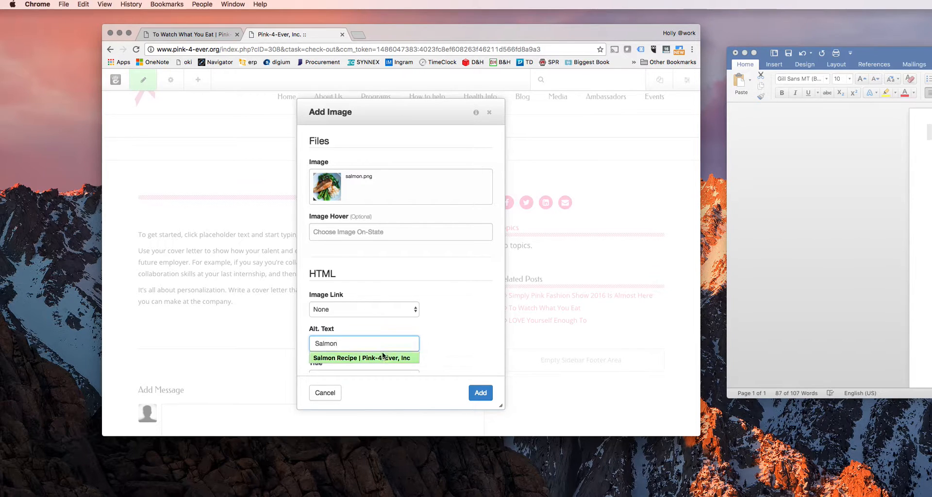
left_click(363, 358)
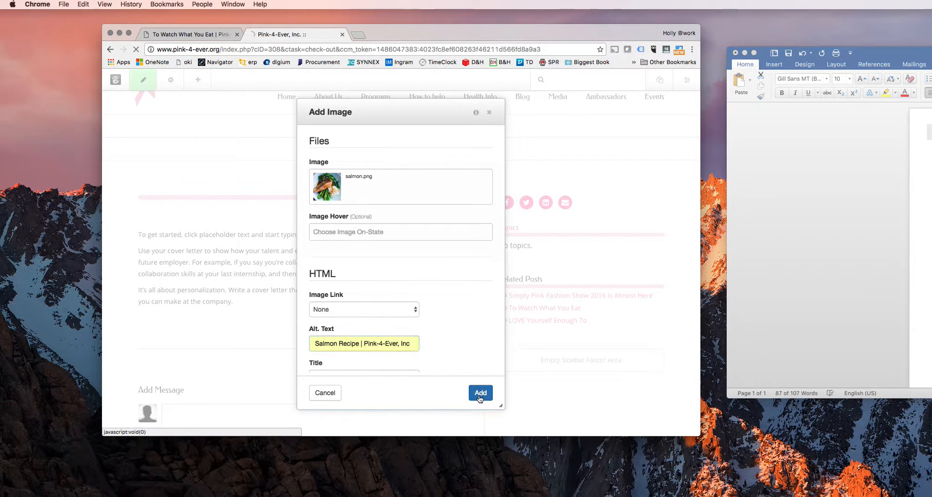
left_click(480, 393)
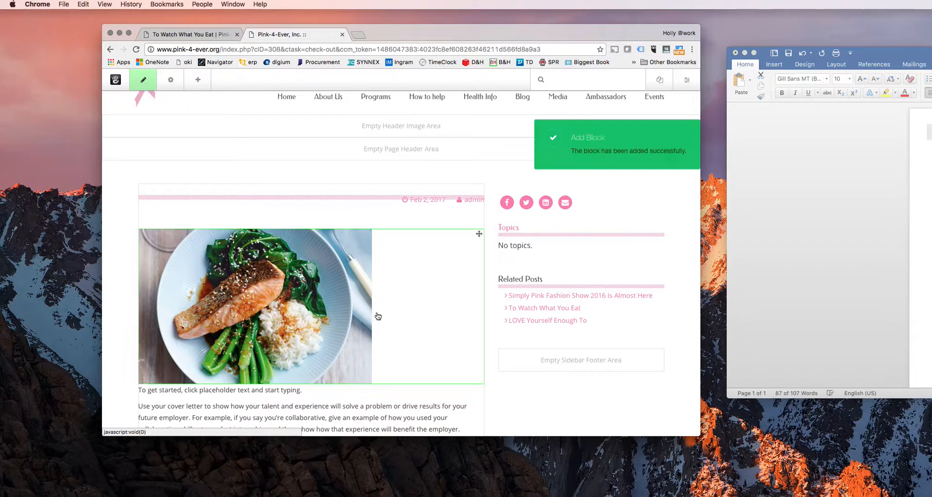
- Assign the custom class image-full to the salmon image block in its Advanced design settings
scroll("down", 3)
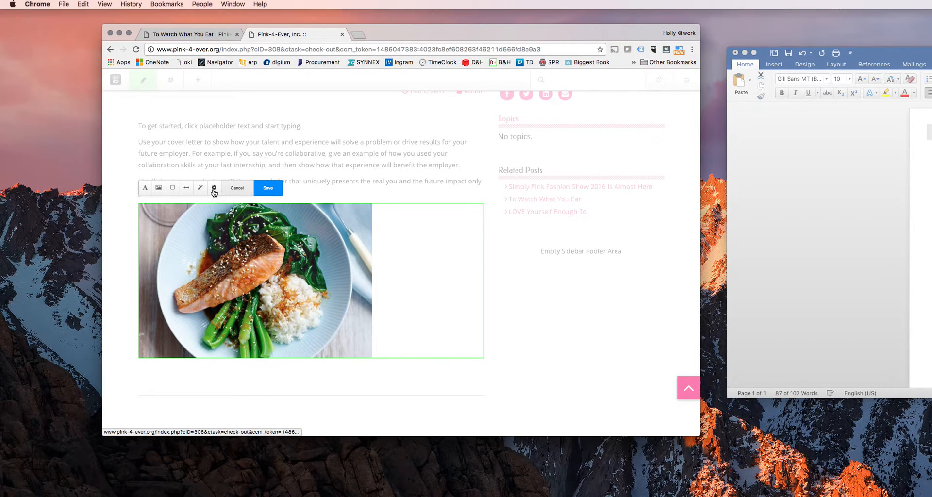
left_click(214, 188)
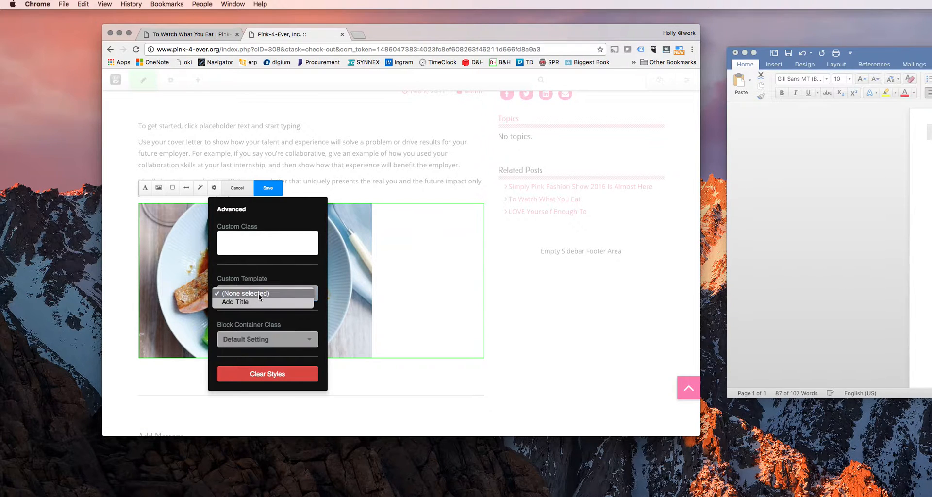
mouse_move(258, 306)
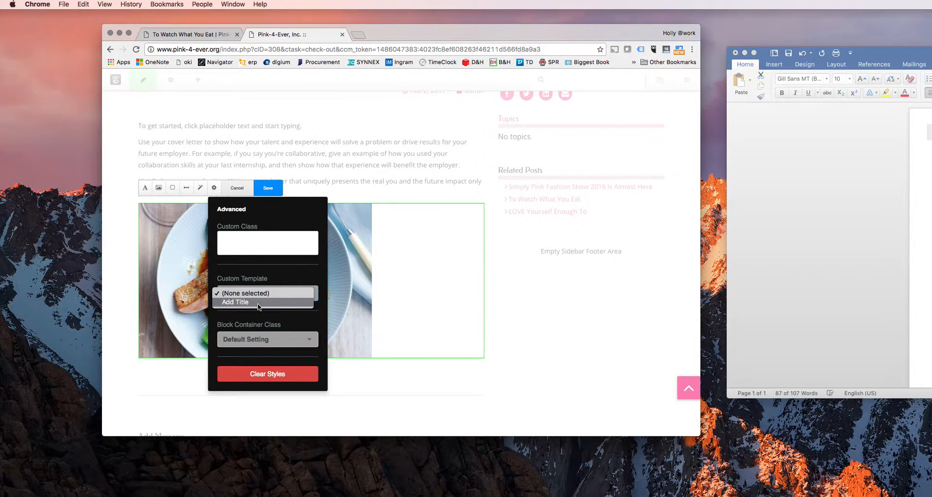
left_click(268, 243)
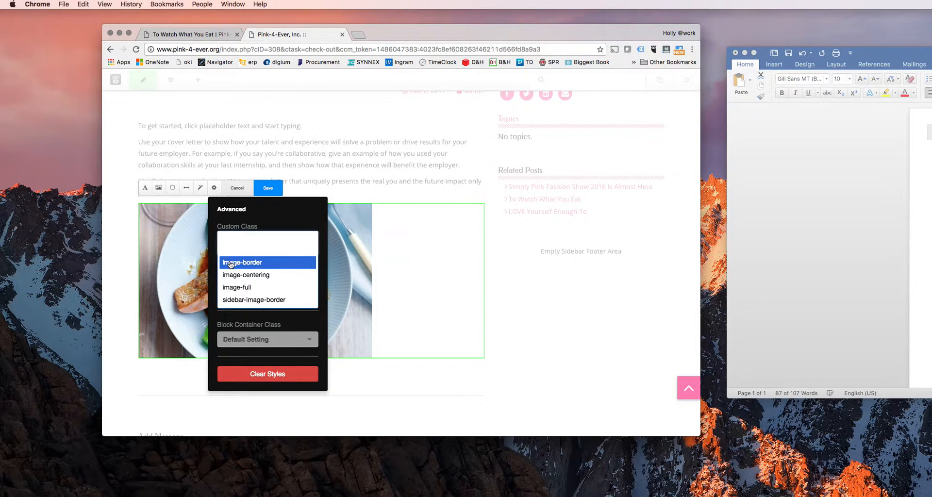
left_click(236, 287)
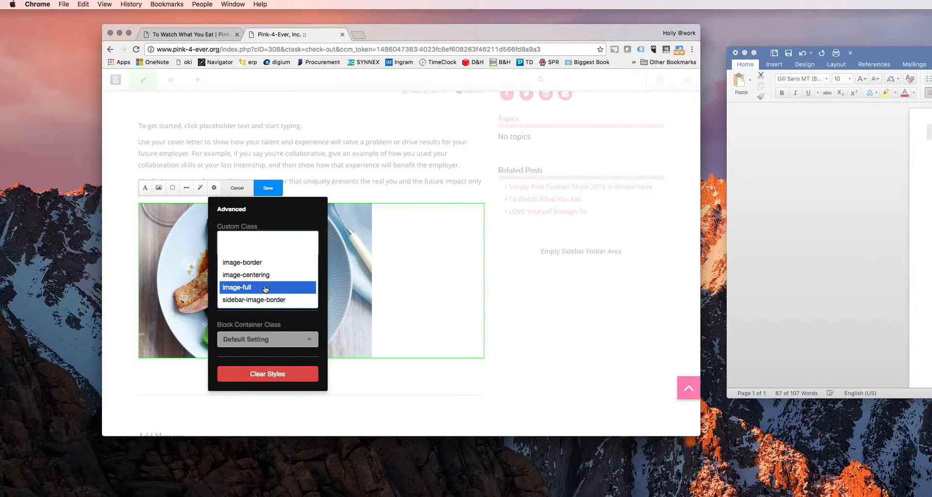
left_click(247, 274)
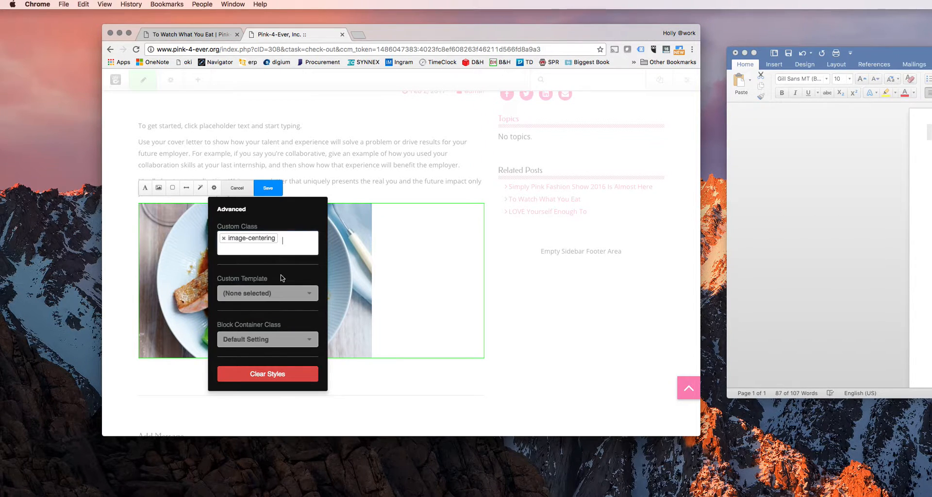
type("image-full")
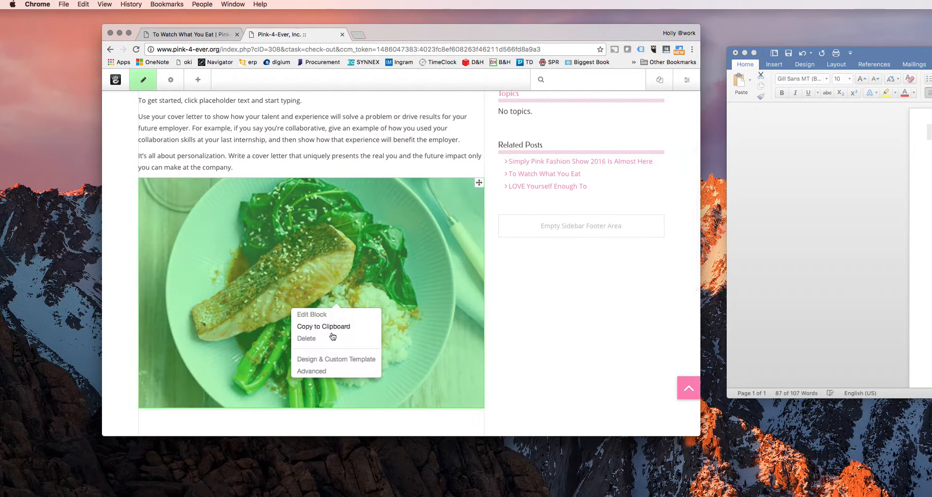
scroll("down", 3)
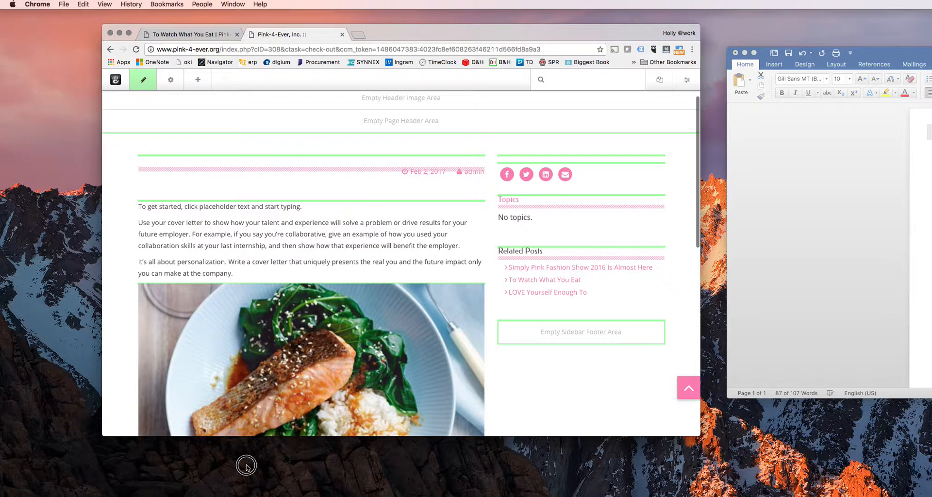
scroll("down", 3)
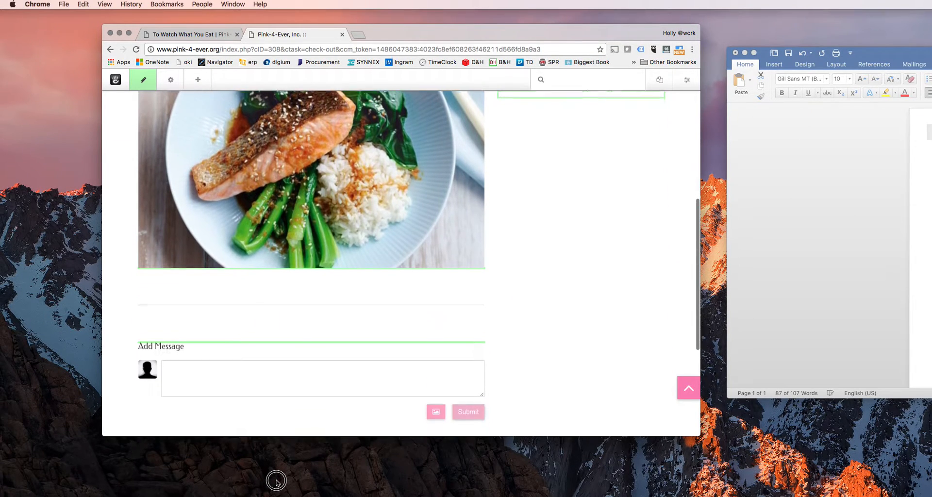
scroll("down", 3)
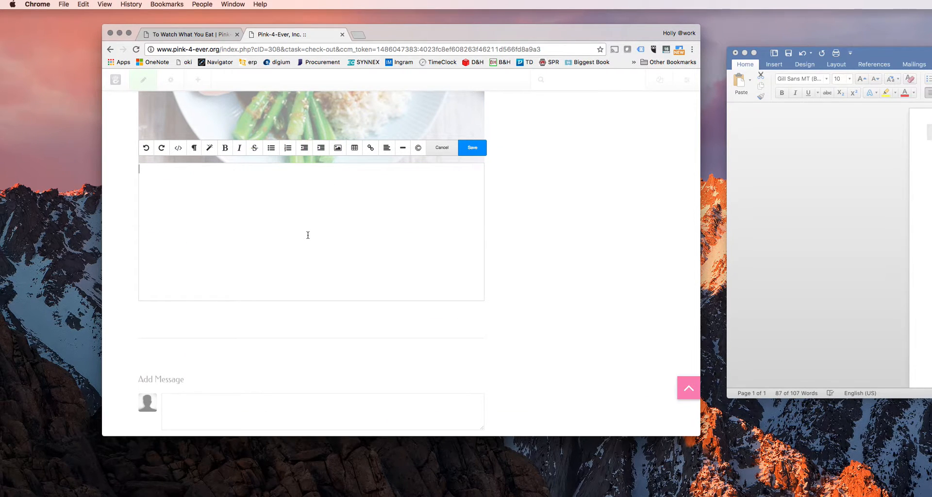
- Write 'More text goes here.' in the new content block and save it
type("More text goes")
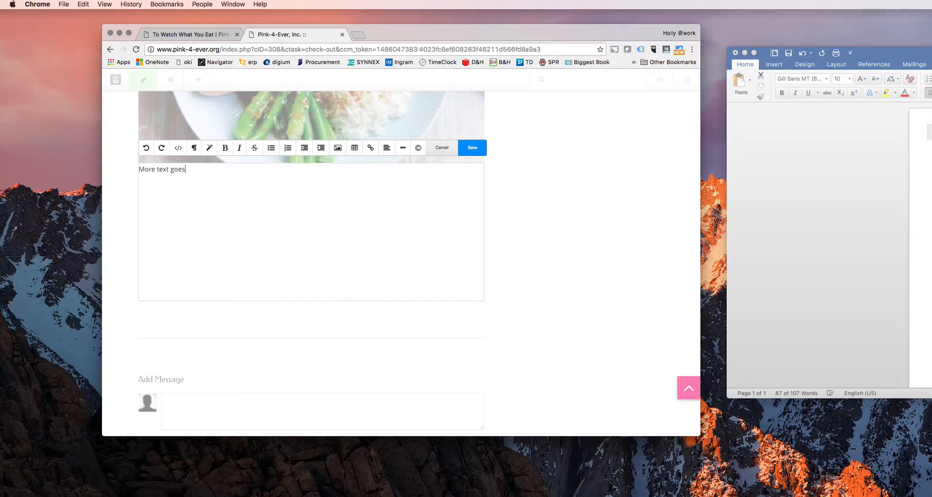
type("here.")
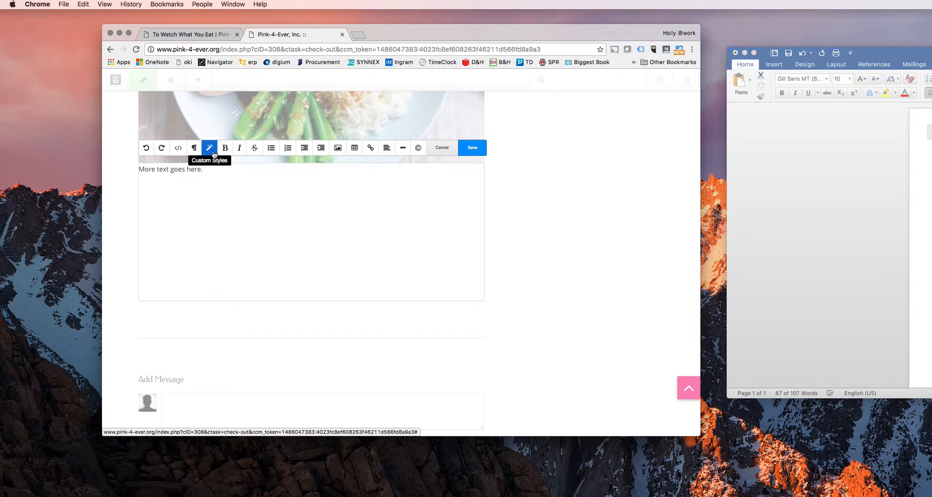
left_click(193, 148)
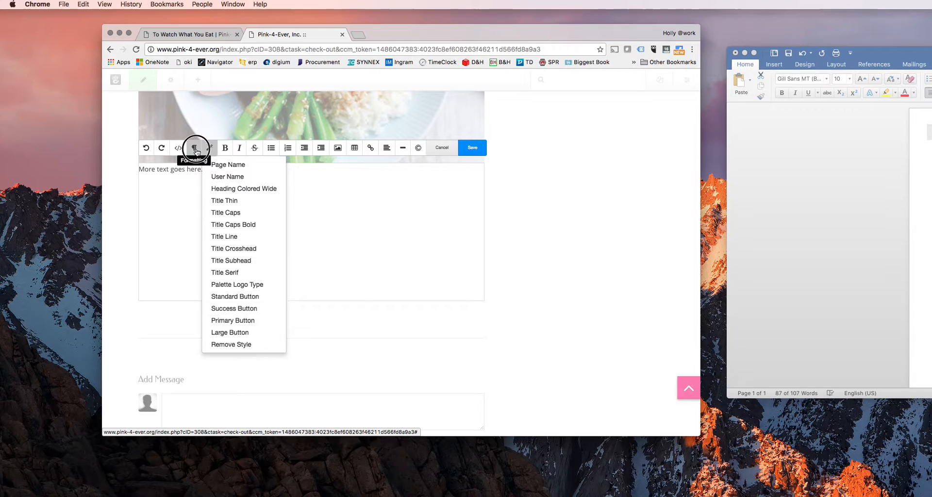
left_click(193, 148)
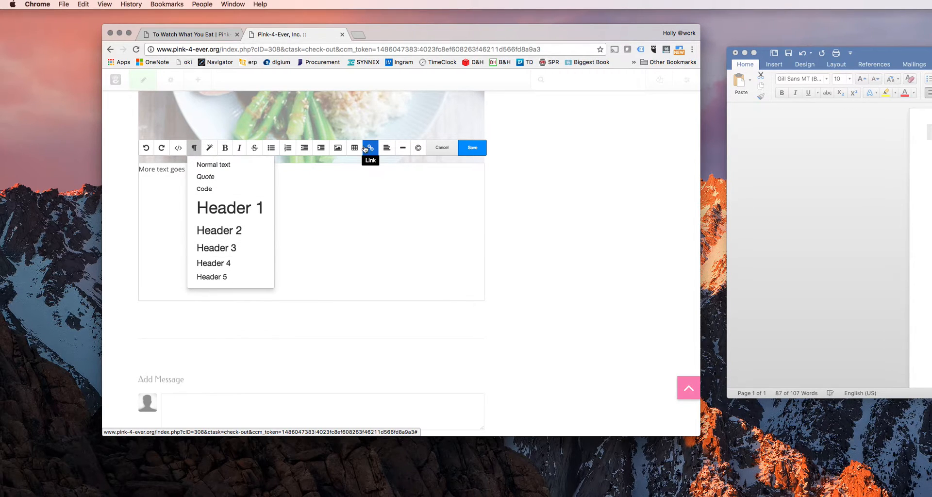
mouse_move(417, 149)
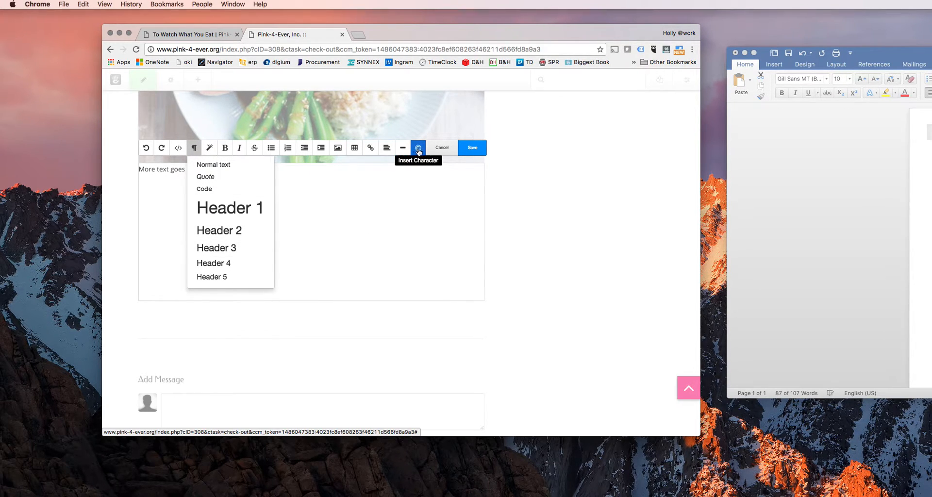
mouse_move(471, 149)
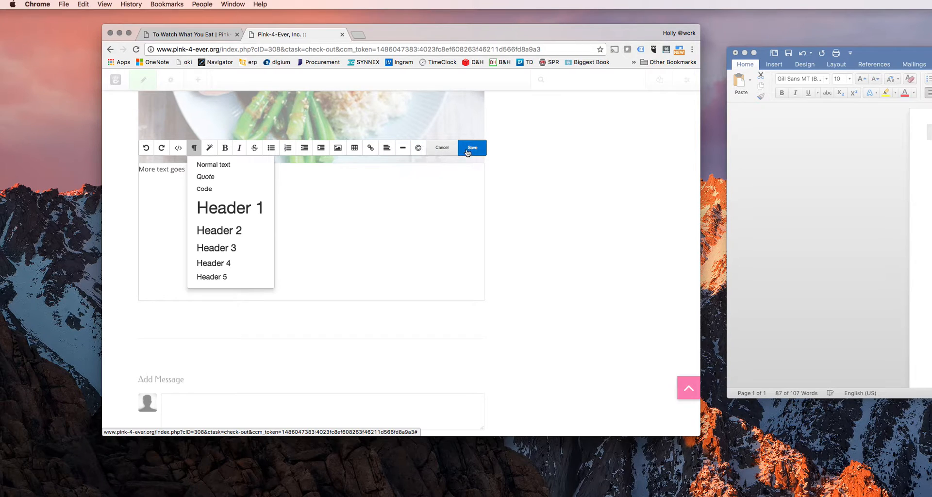
left_click(473, 147)
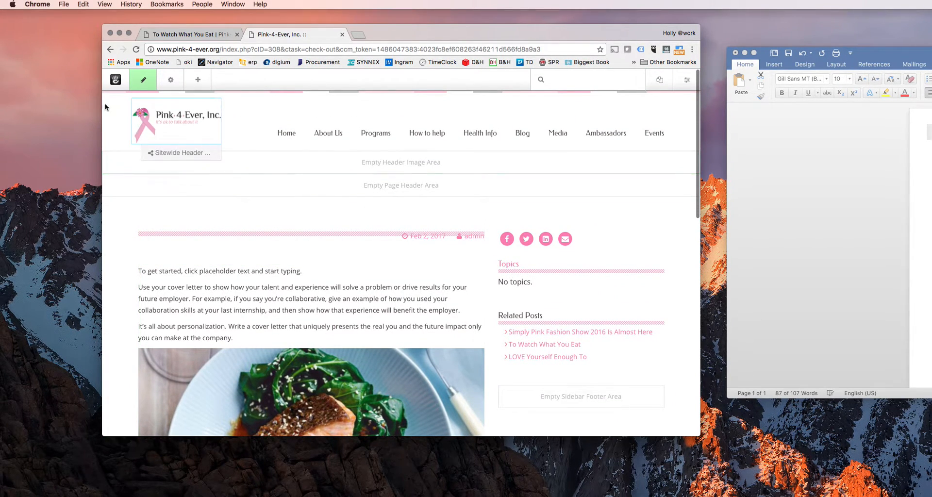
- Review the post's composer settings, then return to the draft page in edit mode
left_click(143, 80)
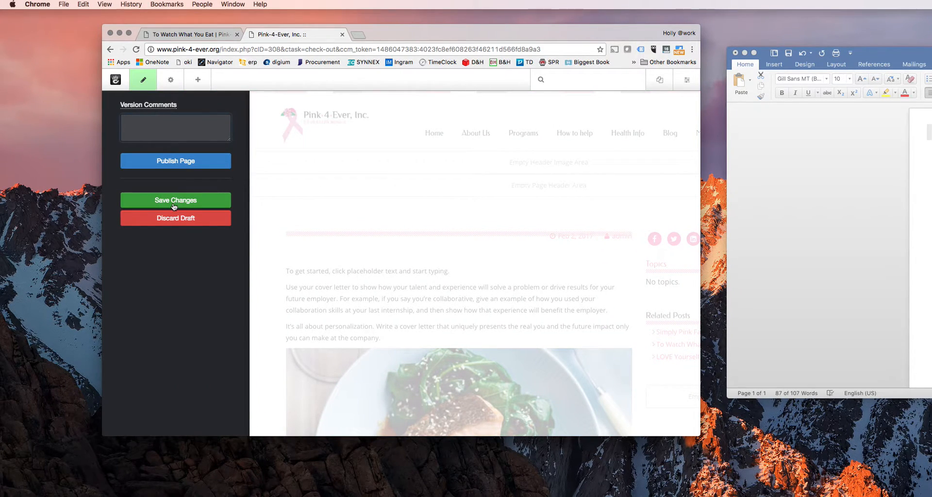
mouse_move(174, 206)
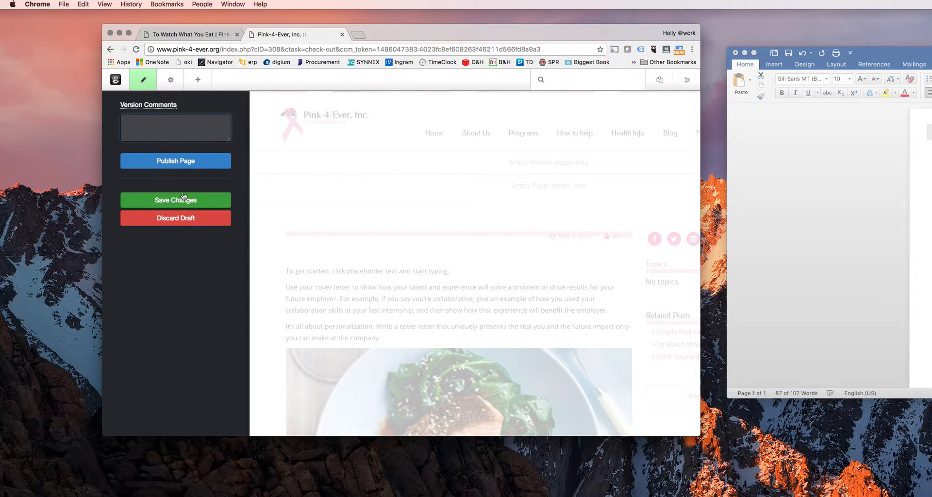
mouse_move(198, 170)
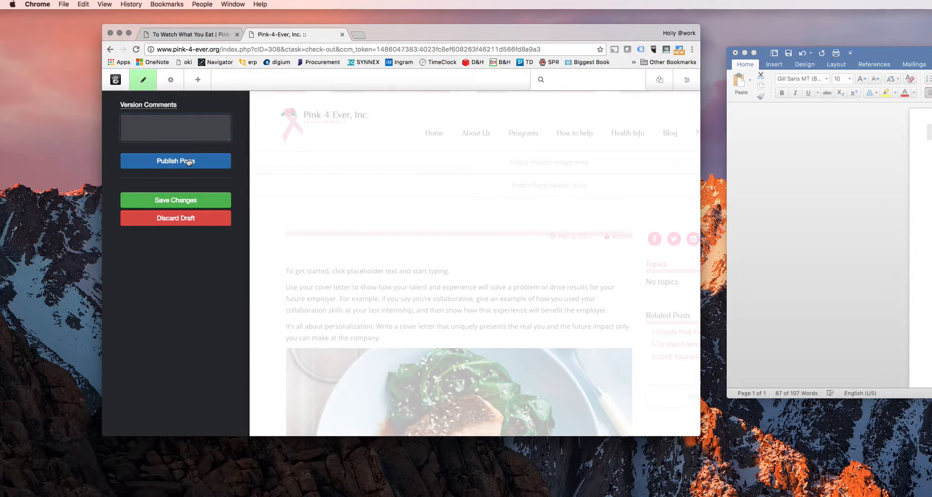
mouse_move(195, 160)
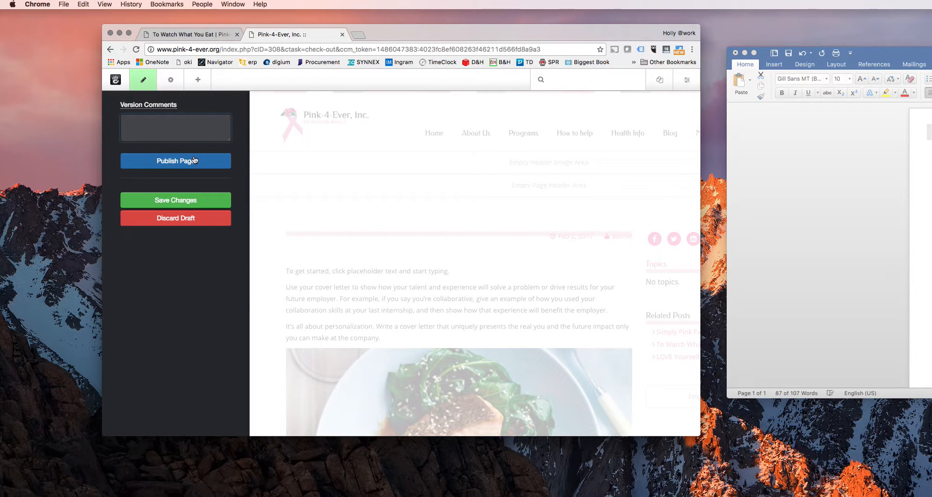
mouse_move(196, 167)
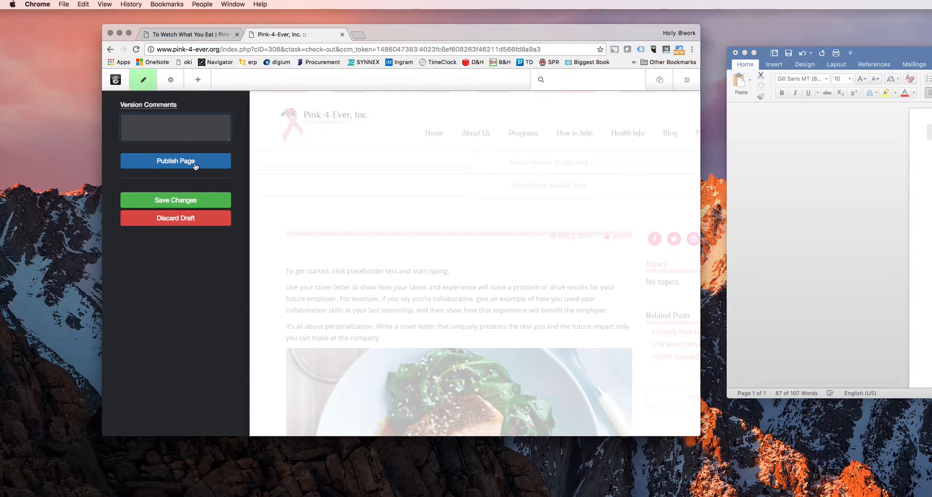
mouse_move(196, 188)
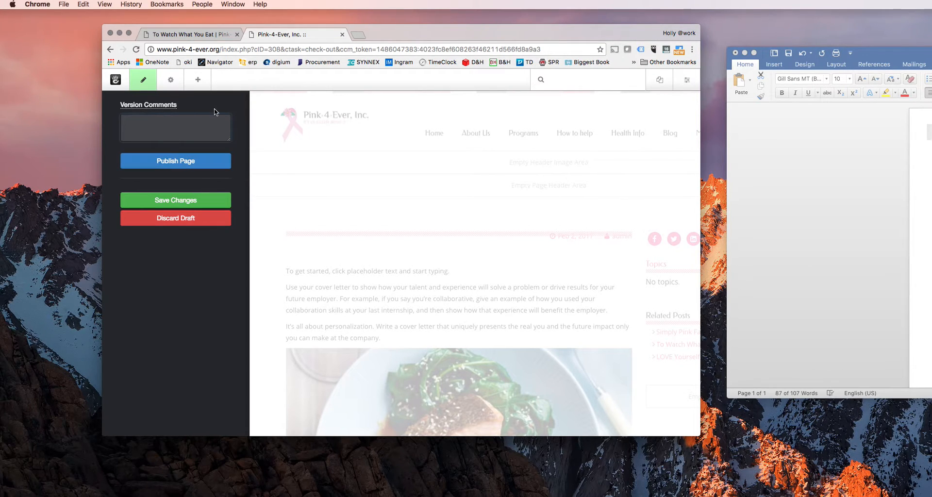
mouse_move(145, 81)
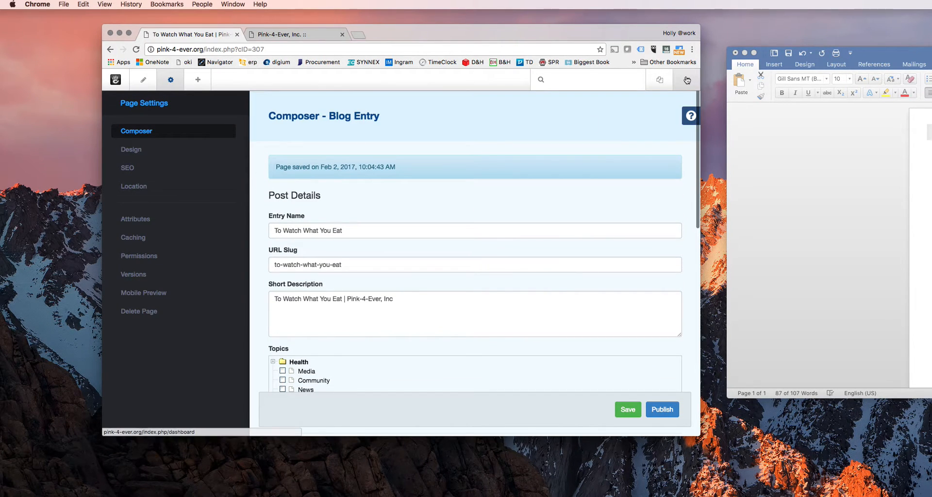
left_click(686, 80)
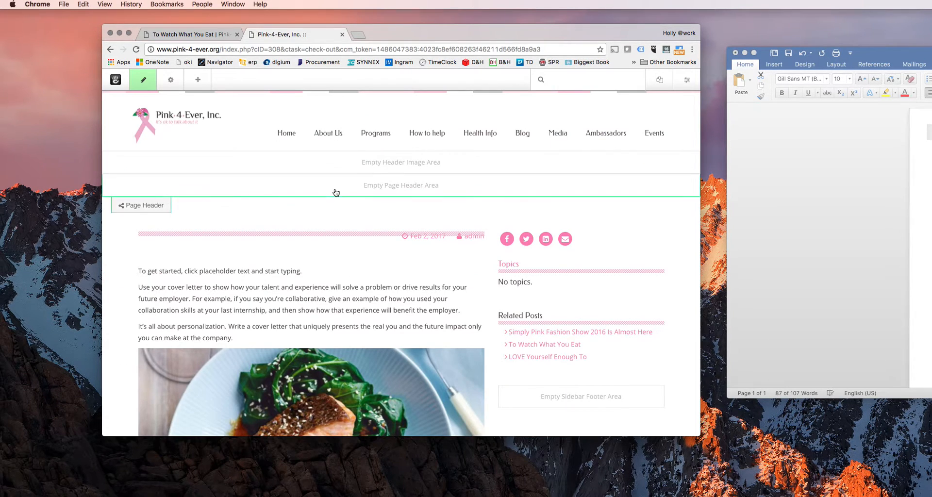
- Discard the draft page and confirm its removal
left_click(142, 79)
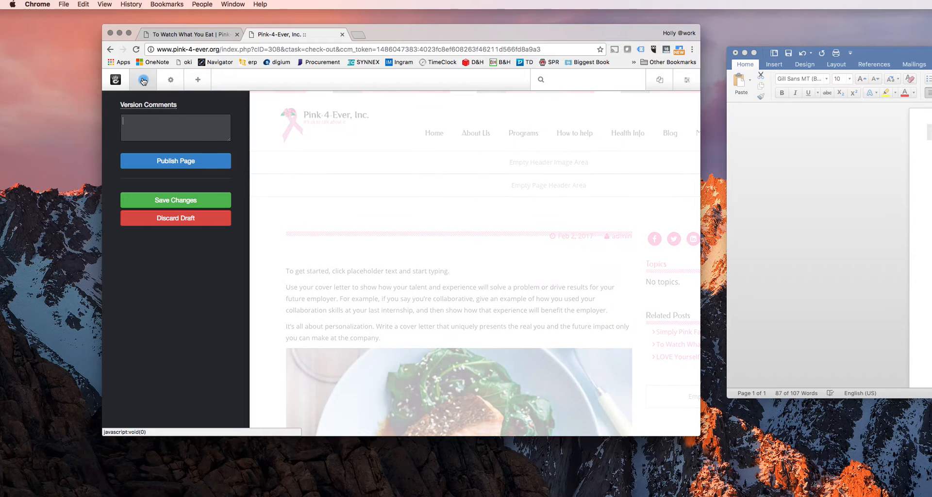
left_click(175, 218)
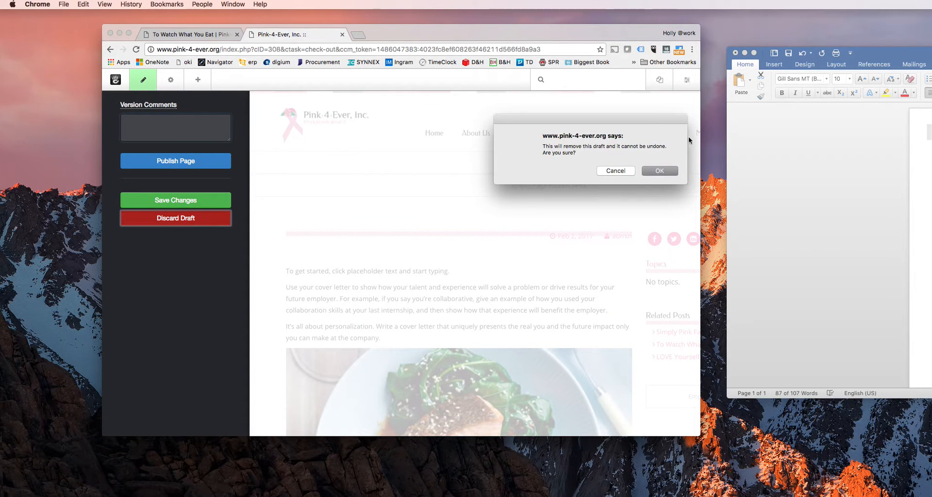
left_click(660, 171)
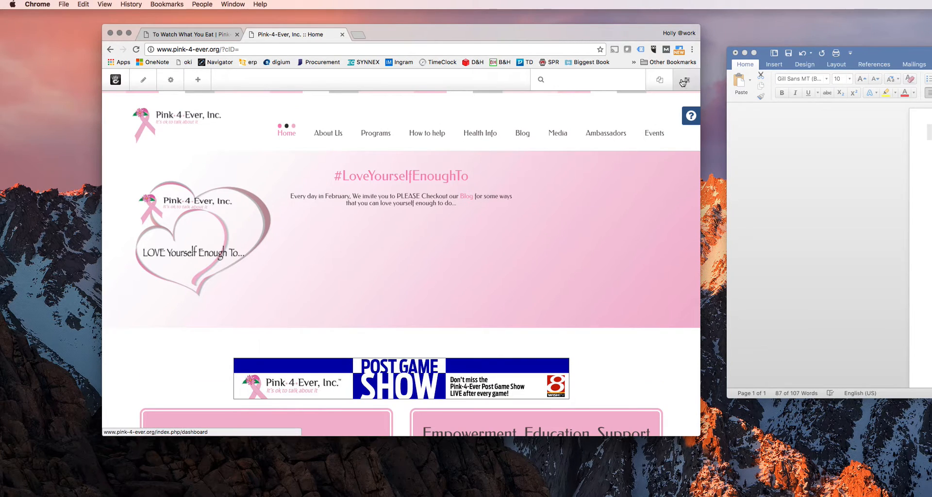
- Show the Full Sitemap from the Dashboard and expand the Blog folder's three posts
left_click(687, 80)
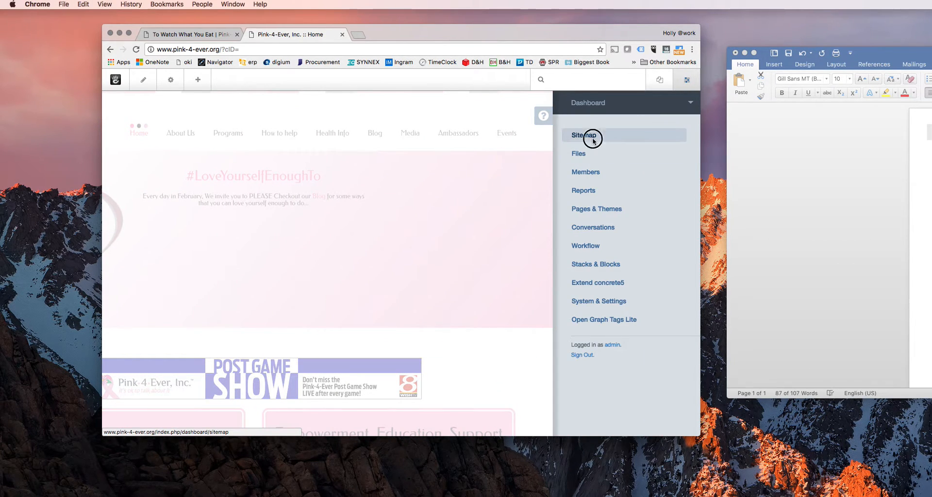
left_click(584, 135)
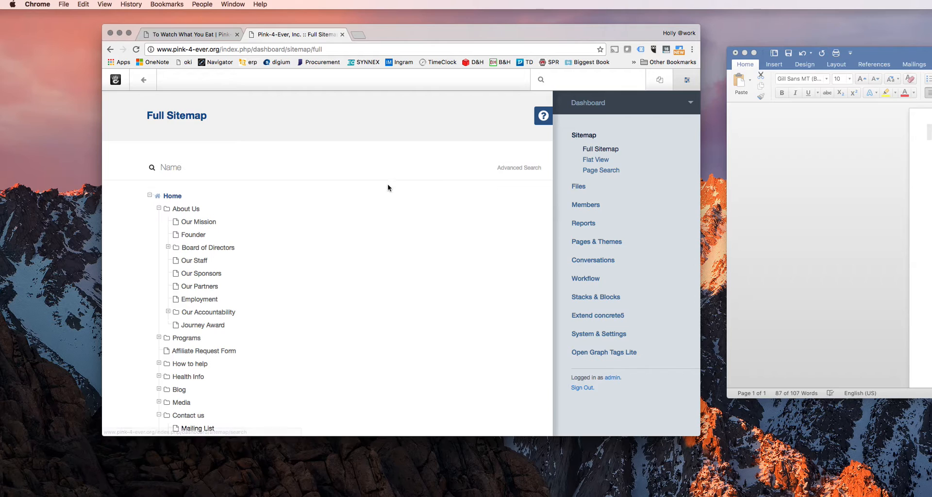
scroll("down", 3)
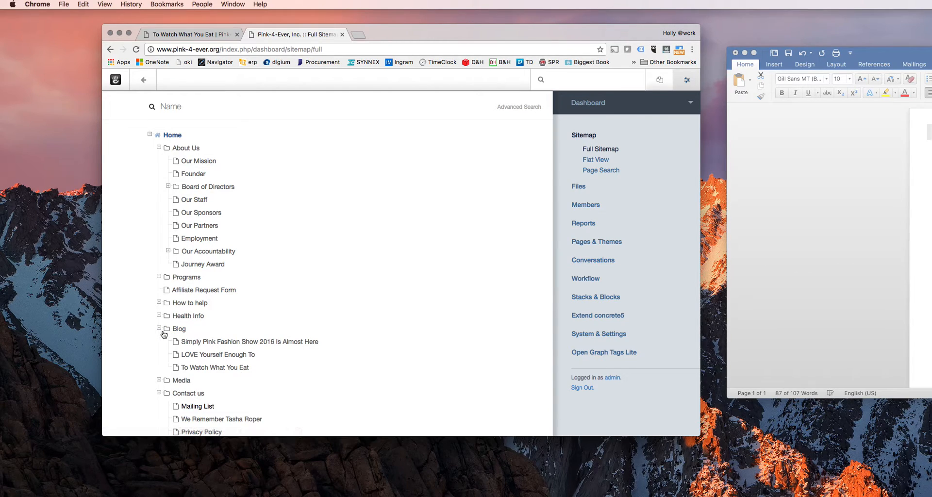
right_click(214, 368)
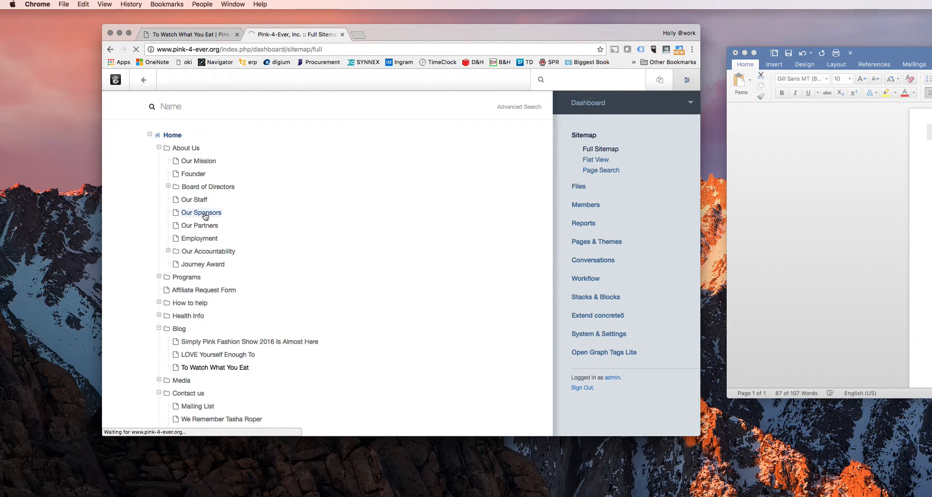
- Enter edit mode on the To Watch What You Eat post and scroll to the salmon image
left_click(213, 366)
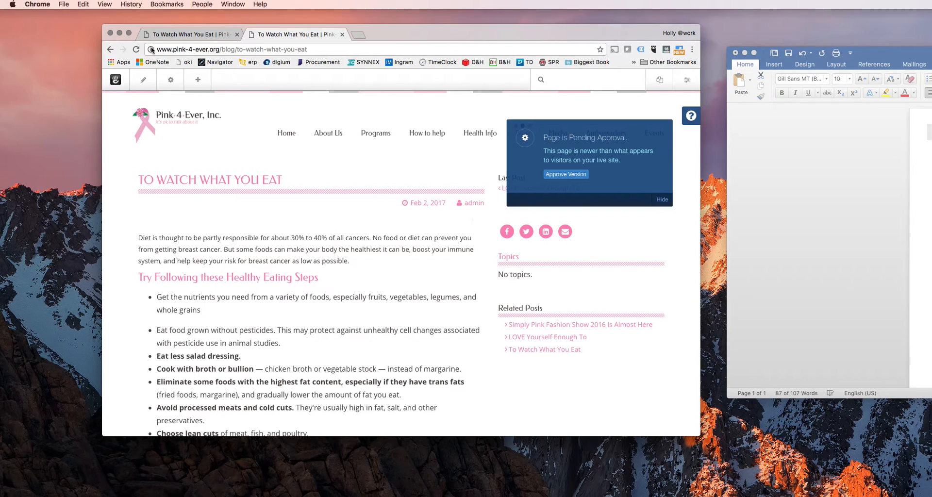
mouse_move(526, 232)
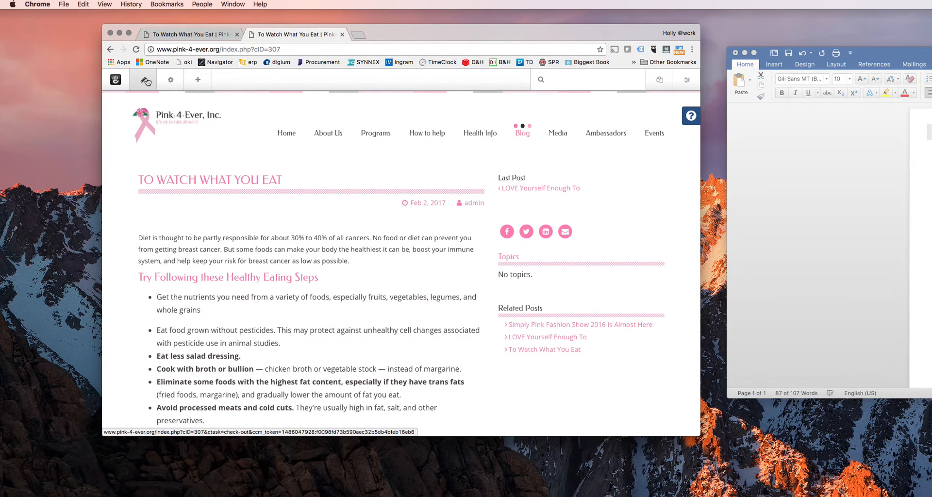
left_click(141, 79)
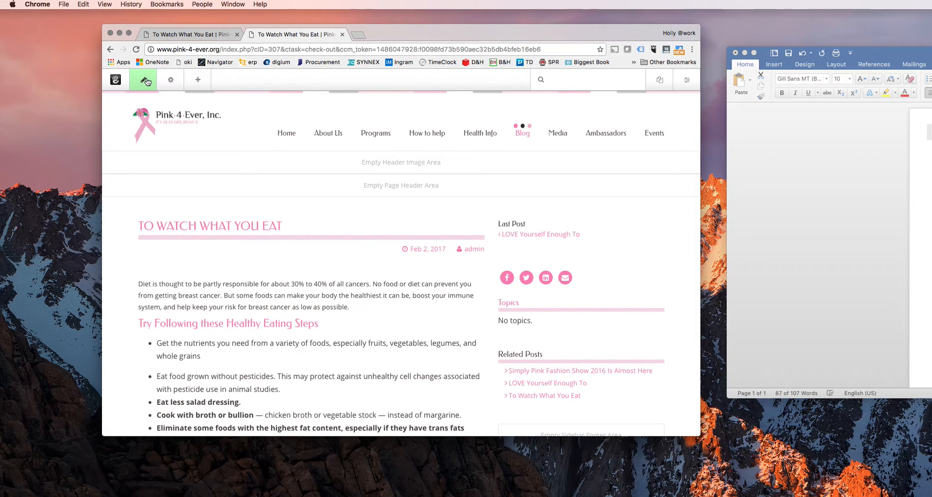
scroll("down", 3)
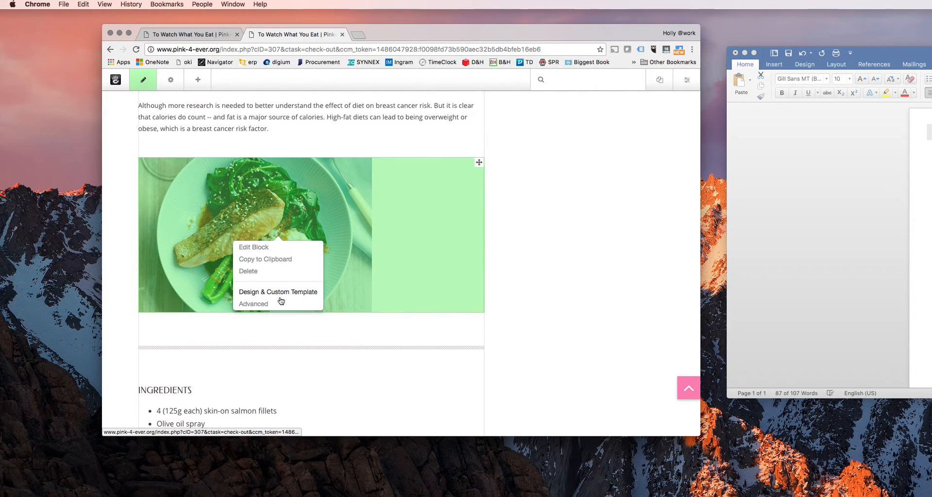
- Give the salmon image the image-full custom class via Design & Custom Template and save
left_click(253, 248)
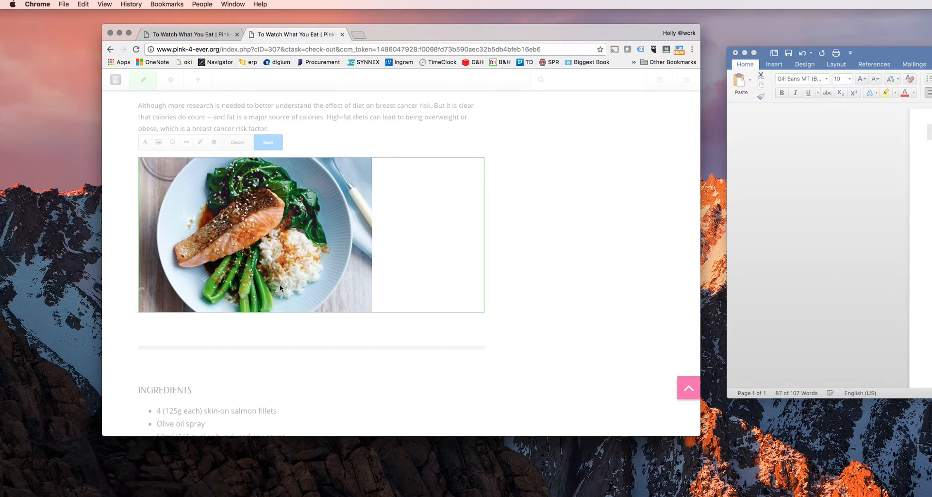
left_click(214, 143)
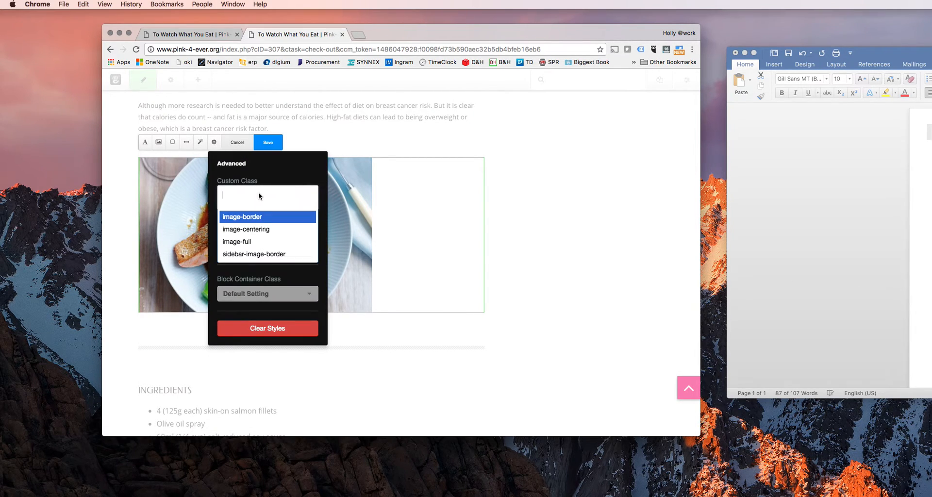
left_click(237, 242)
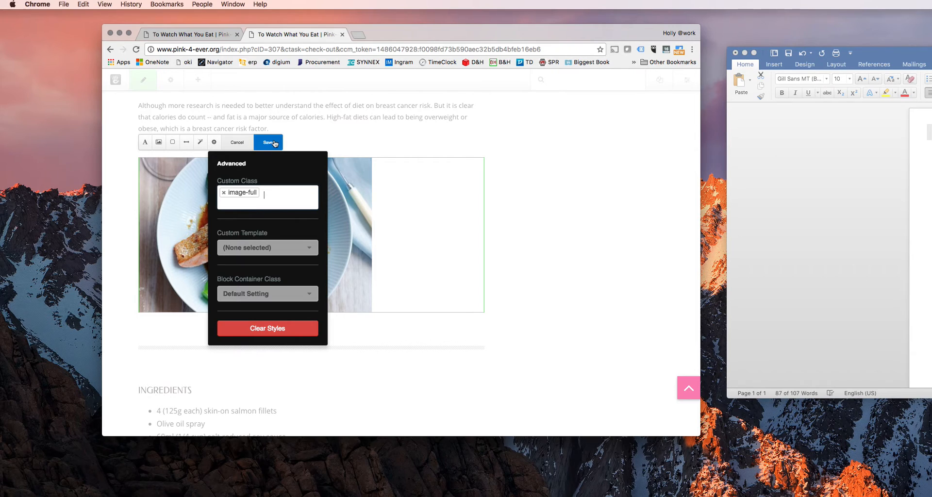
left_click(266, 142)
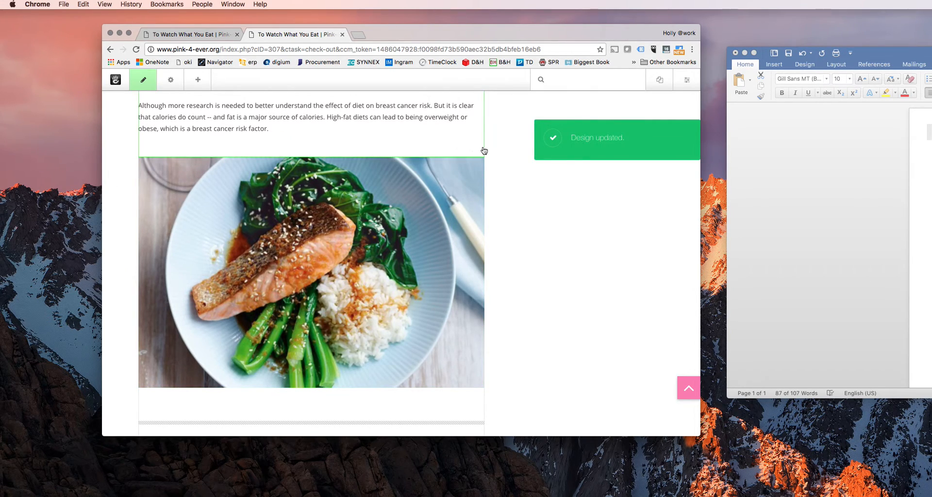
scroll("down", 3)
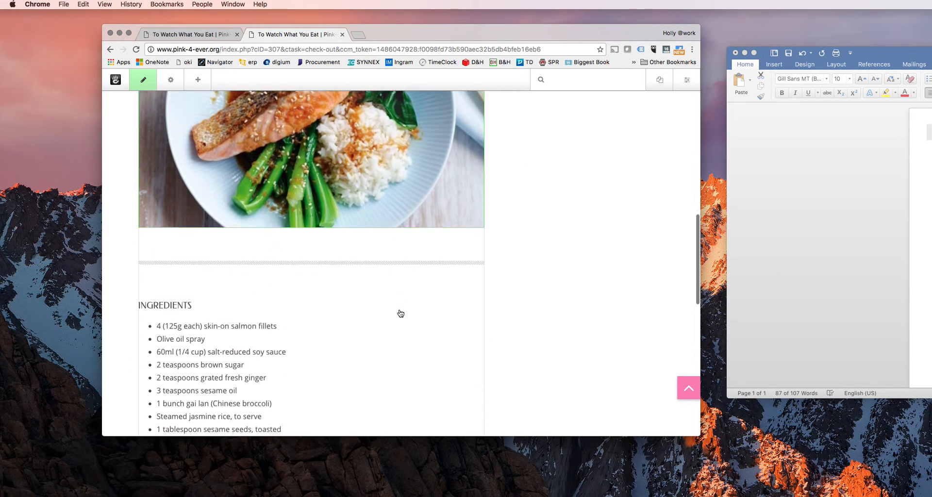
- Publish the changes to the To Watch What You Eat post
left_click(143, 79)
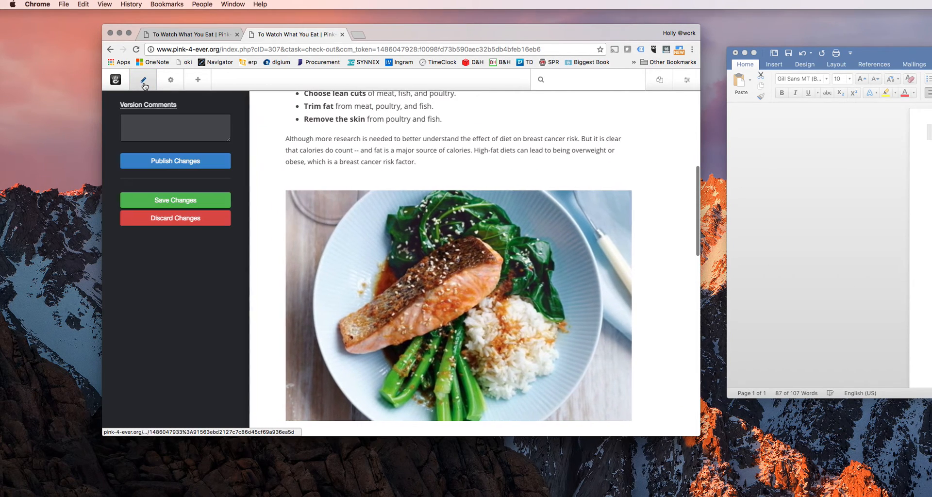
left_click(175, 161)
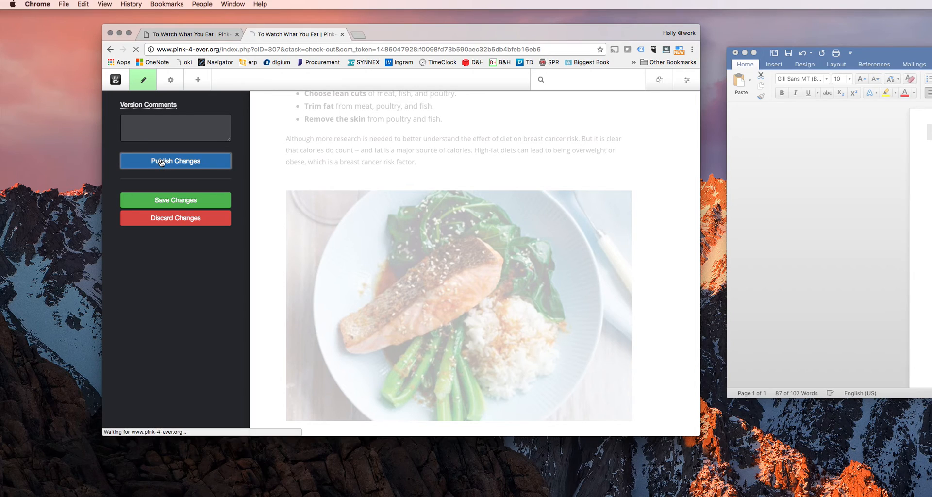
left_click(175, 161)
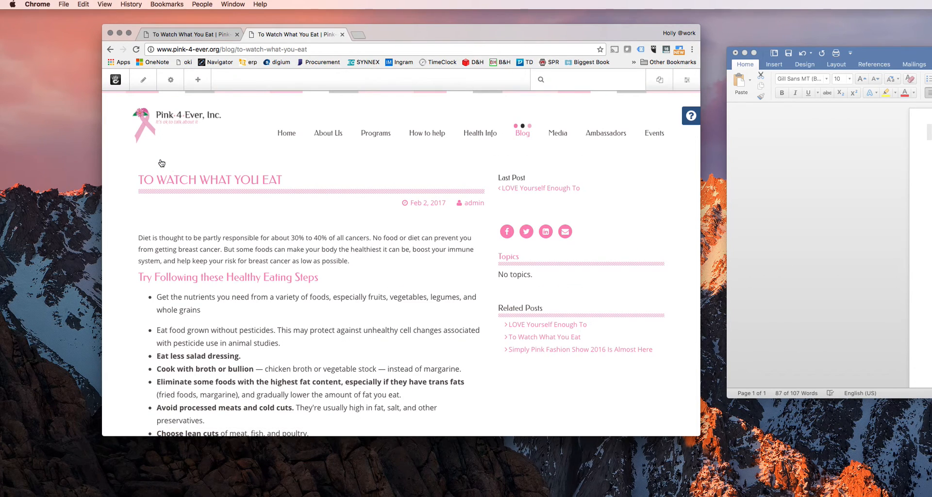
mouse_move(342, 53)
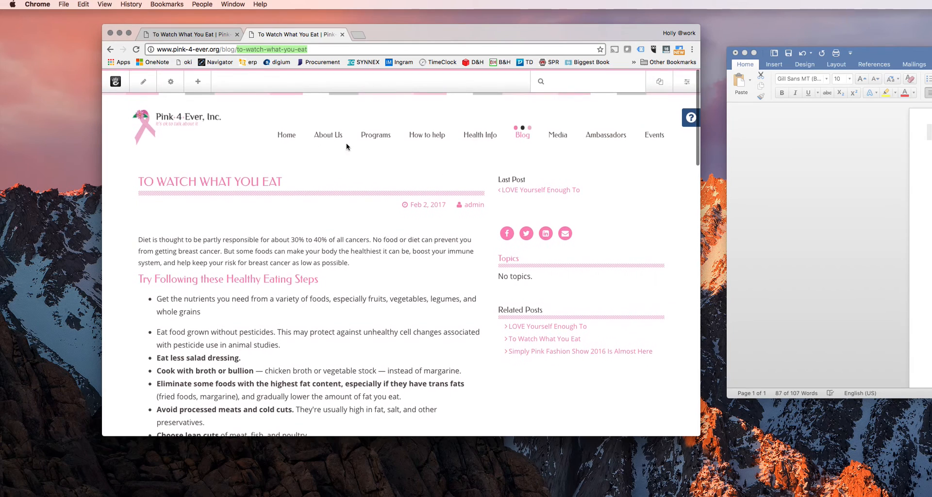
- Go to the Pink-4-Ever homepage via the Home link and scroll through the live site
left_click(287, 135)
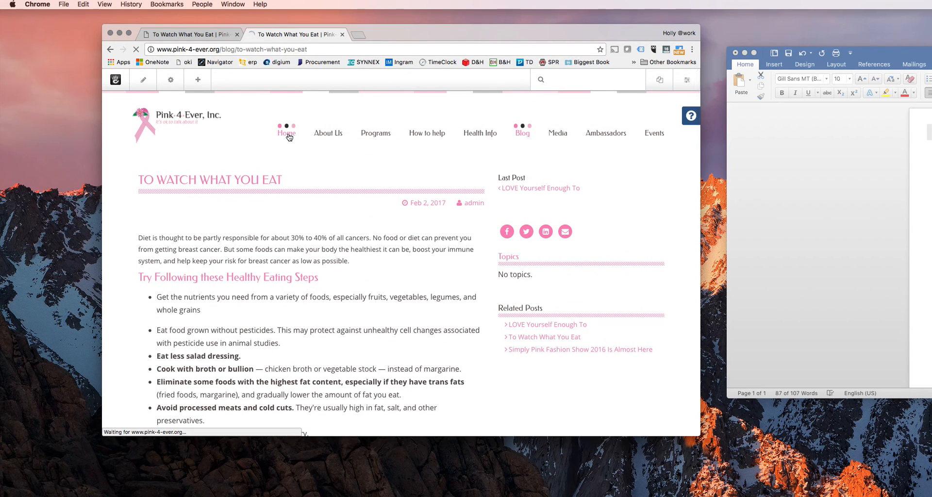
left_click(287, 135)
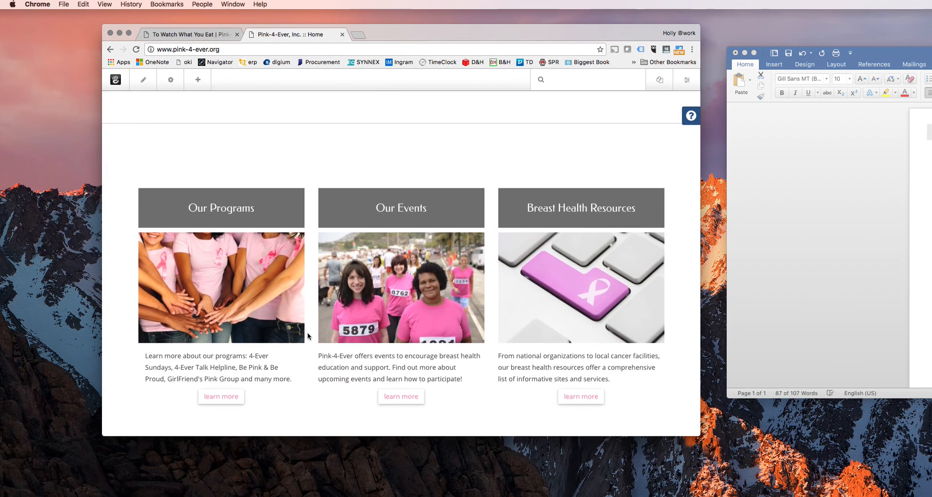
scroll("up", 3)
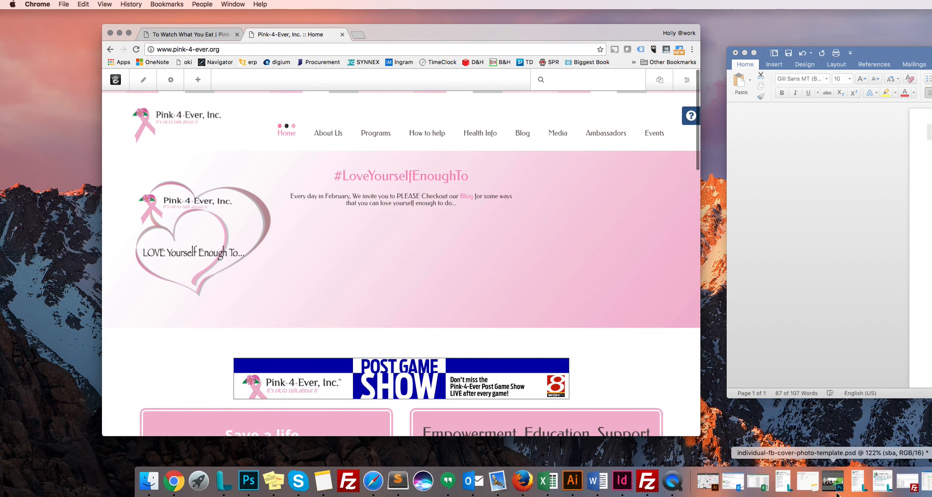
mouse_move(670, 481)
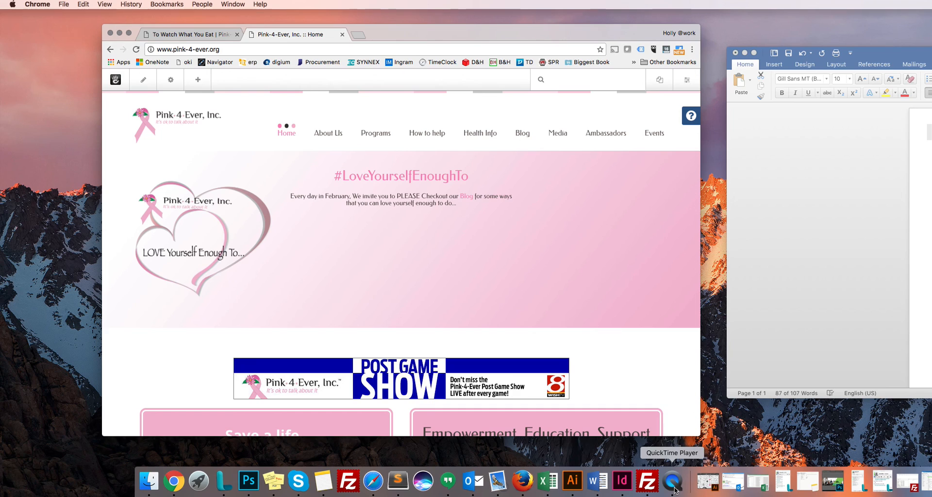